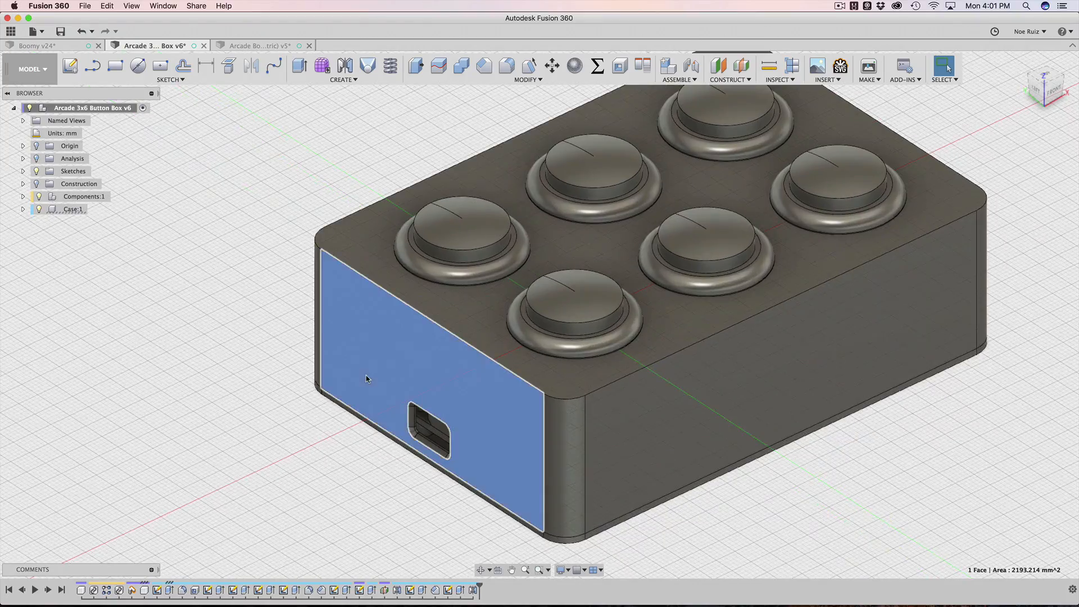
Hide the case in the Browser to expose the arcade buttons inside the box.
click(1045, 90)
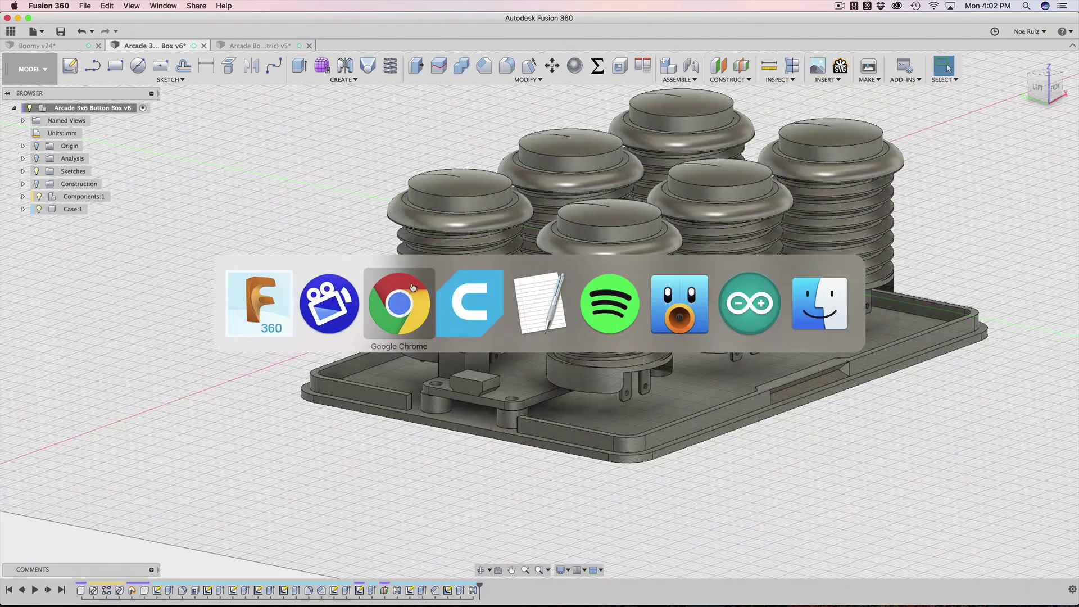
Browse Adafruit's 24mm translucent Mini LED Arcade Button listings in Chrome.
click(399, 304)
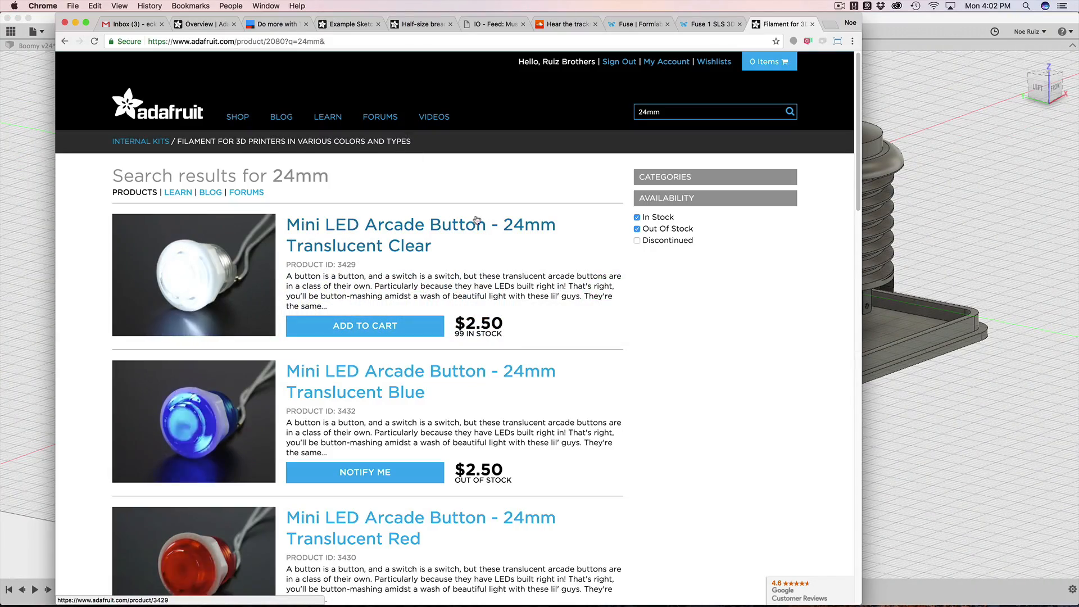
scroll(down, 3)
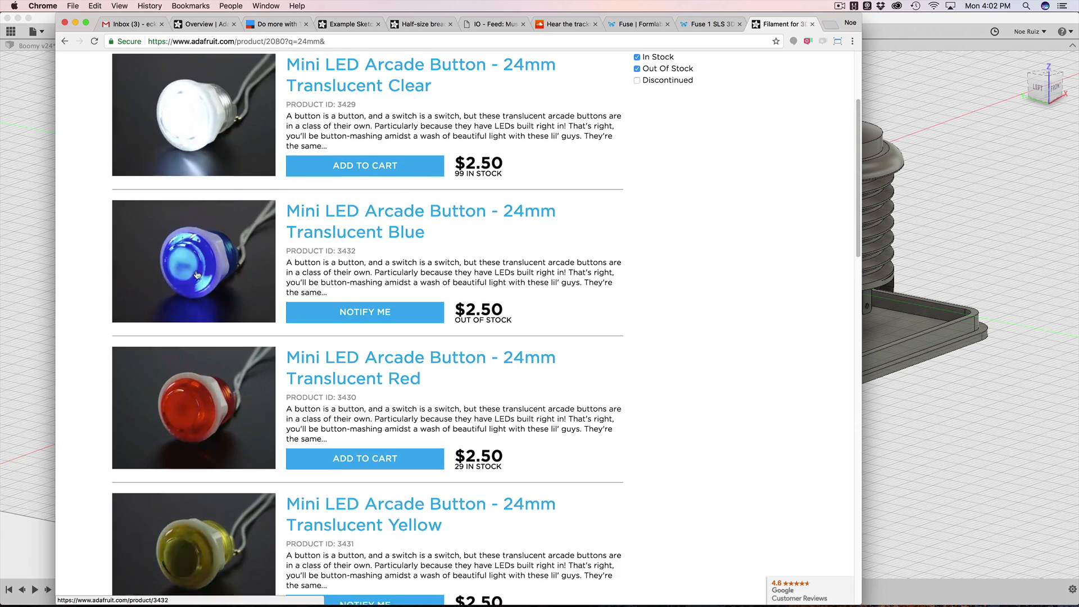
scroll(down, 3)
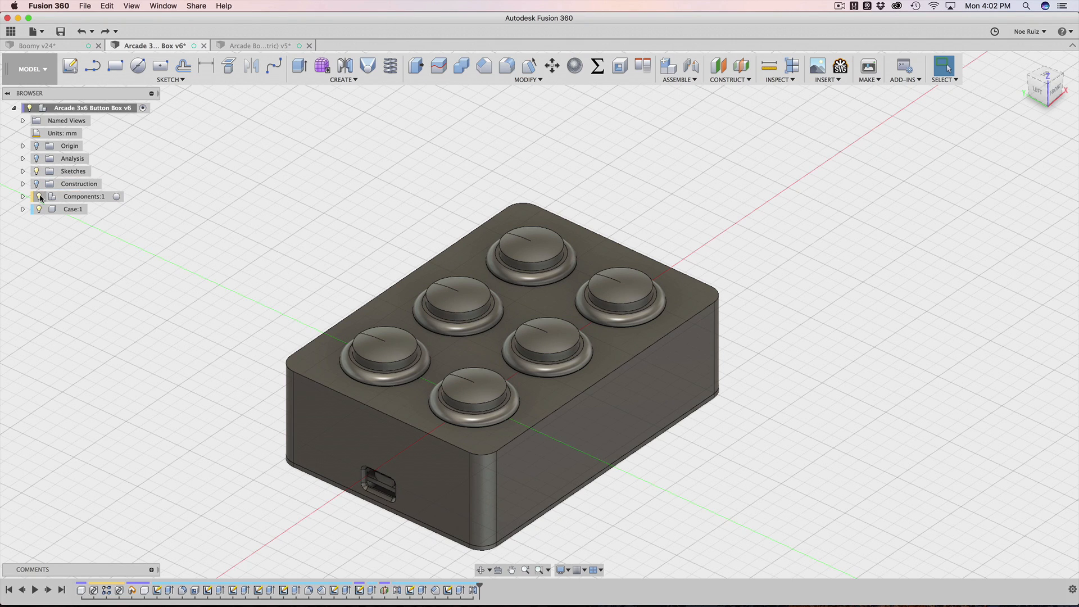
Expand Case:1 to inspect the internals, then switch to the Arcade Box (Parametric) v5 design.
click(85, 196)
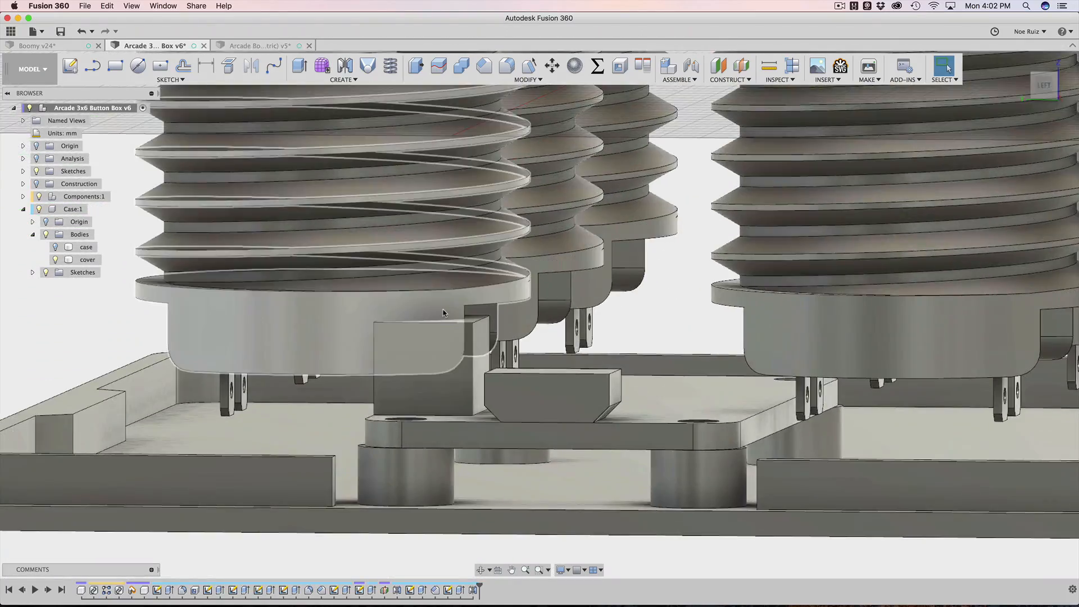
click(1045, 85)
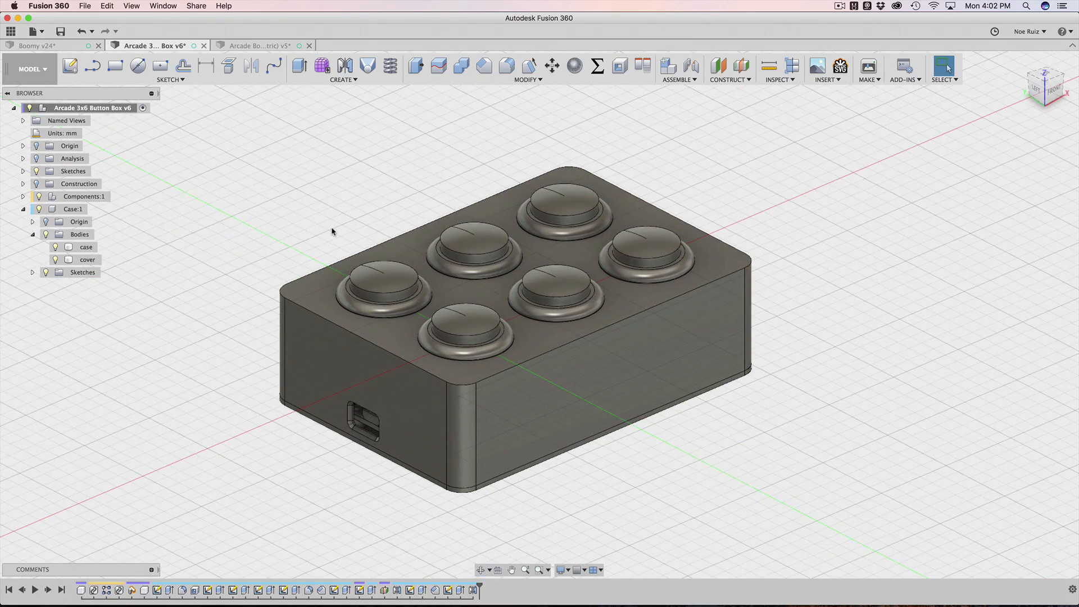
click(86, 247)
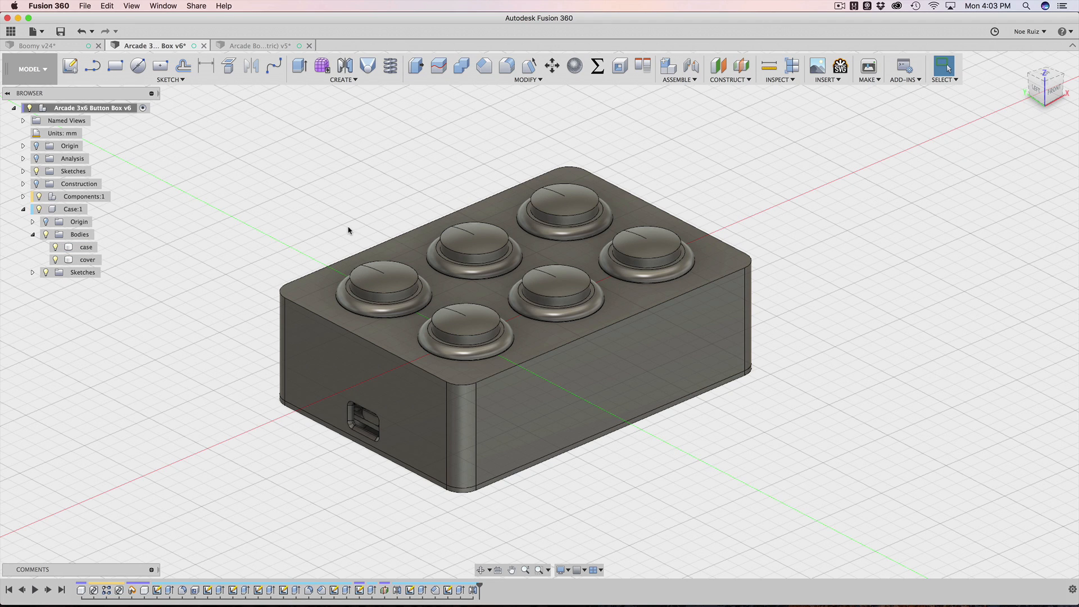
click(260, 46)
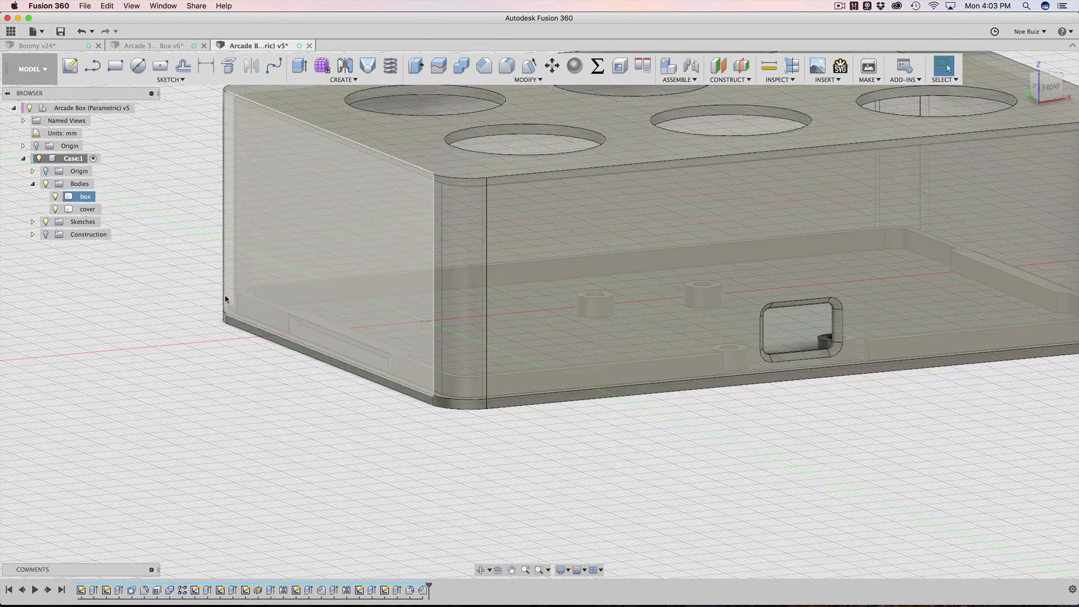
click(228, 362)
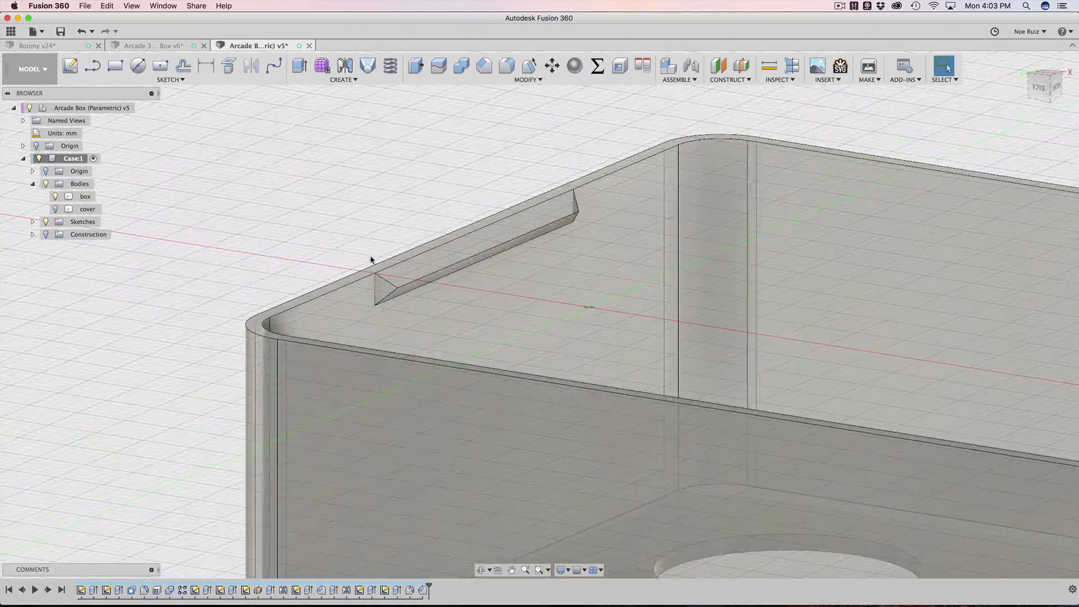
click(84, 196)
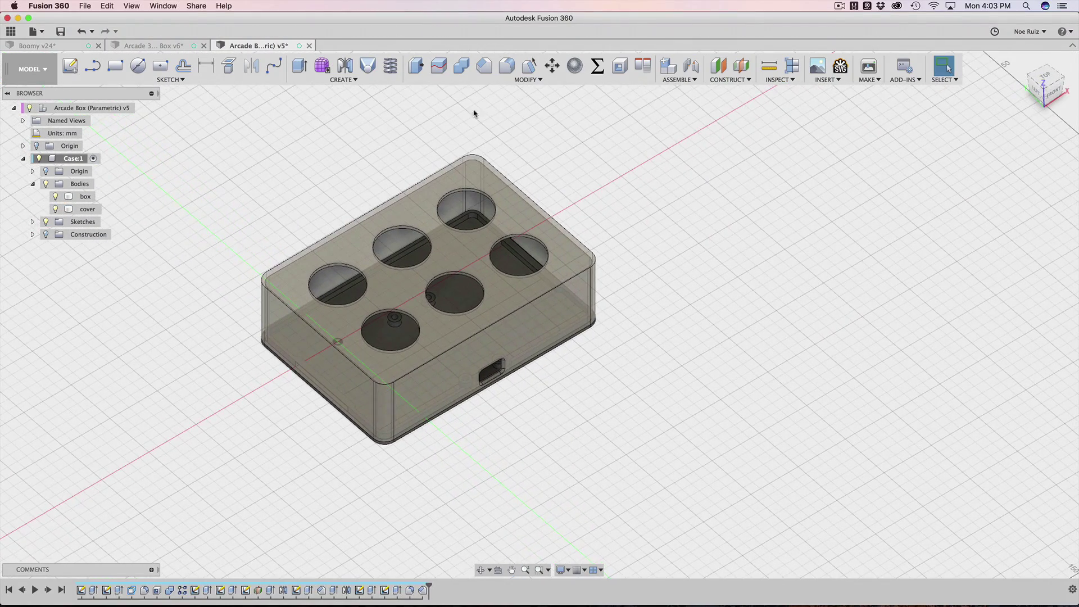
Set user parameters across and down to 4 and the hole diameter to 30 mm.
text(pa)
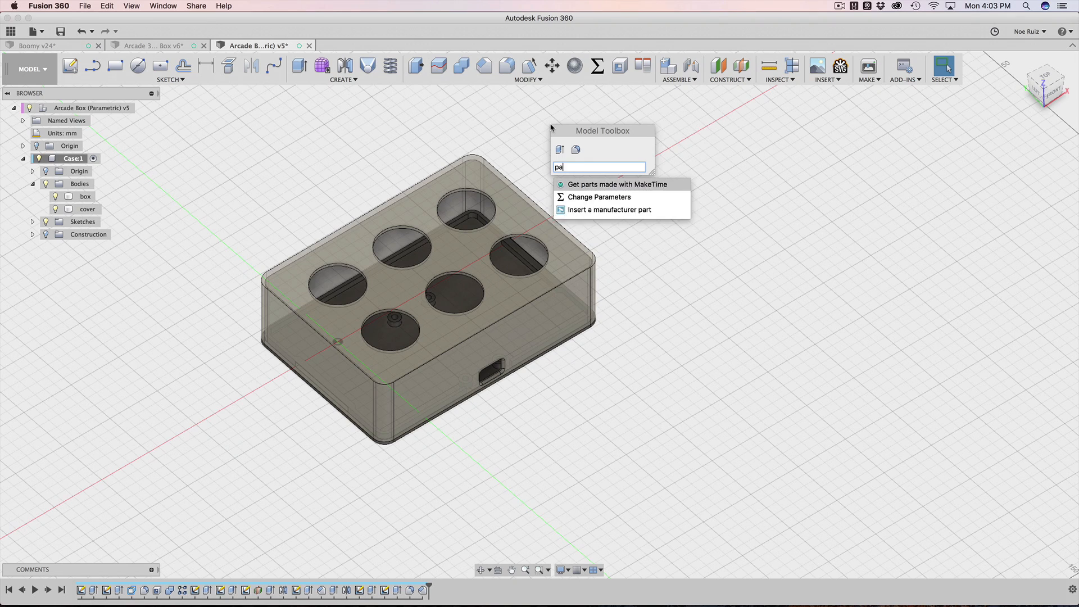
click(598, 197)
text(30)
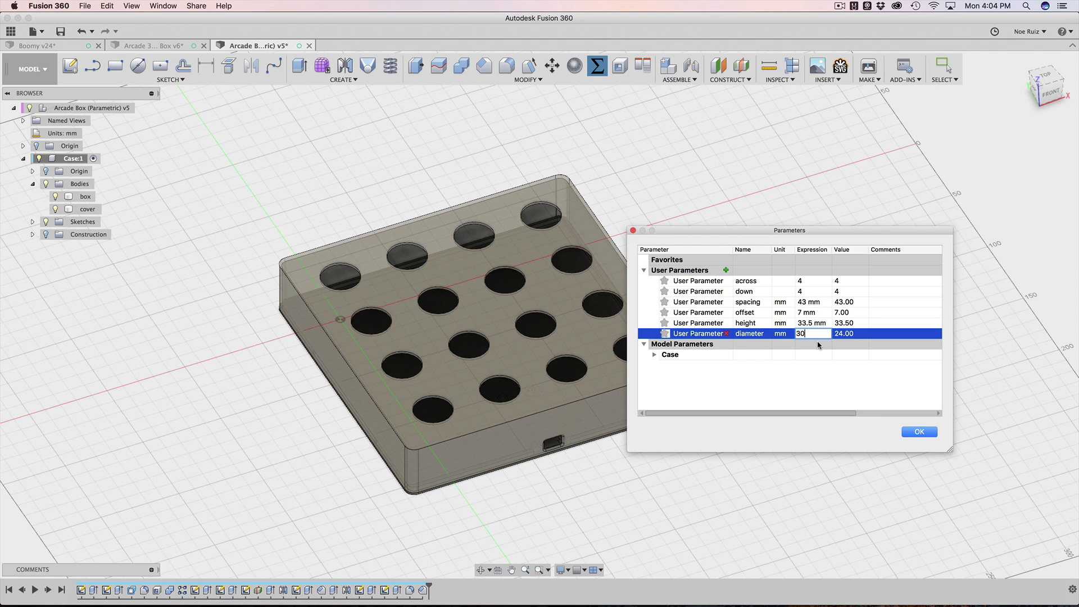
key(Return)
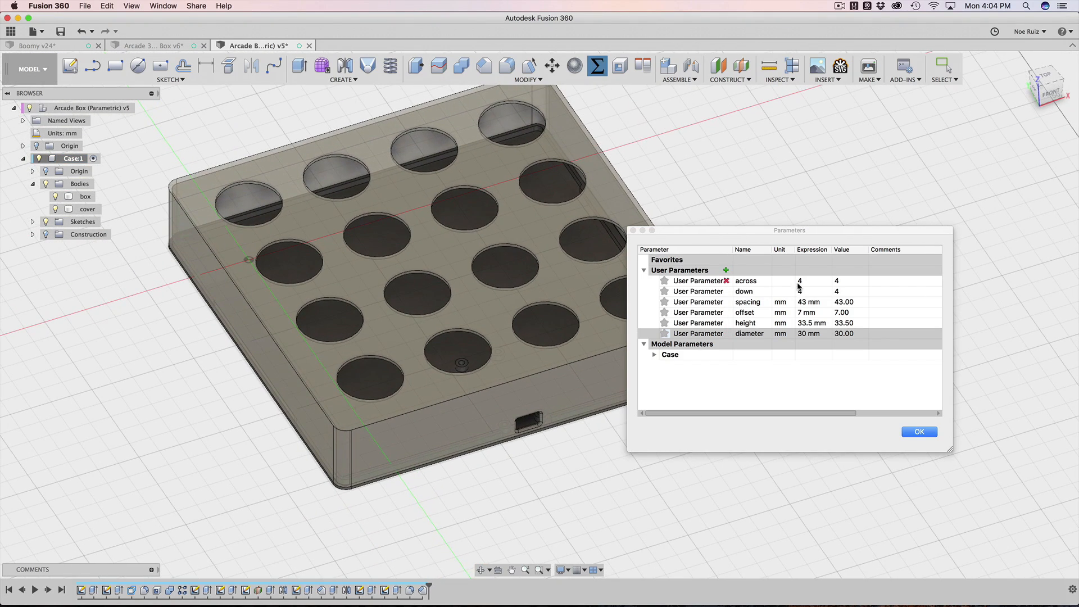
Set across 2, down 2, hole diameter 24 mm and spacing 34 mm.
click(812, 281)
text(1)
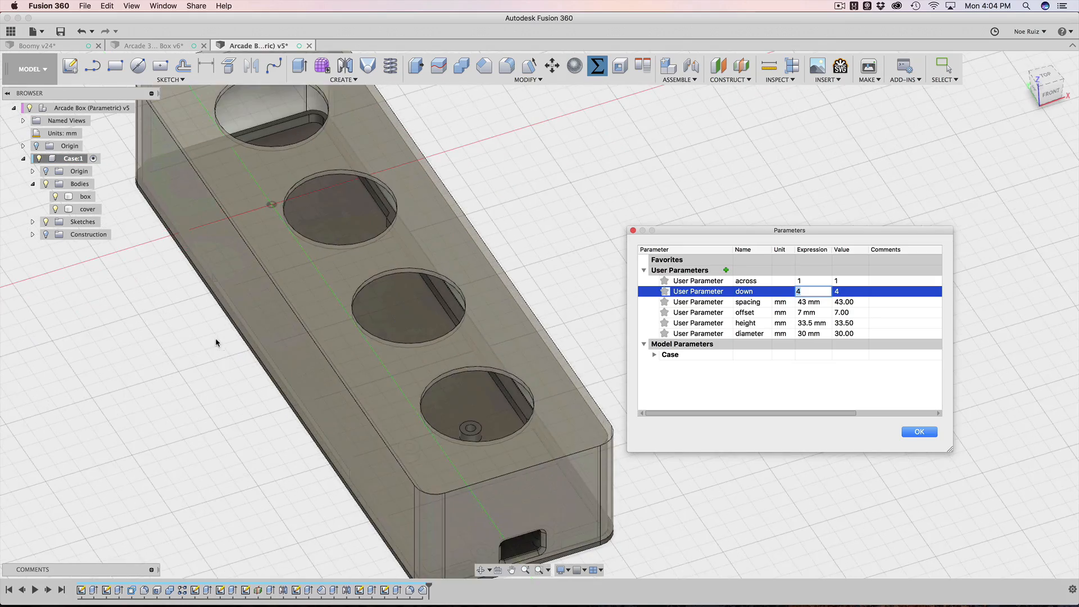
click(1046, 87)
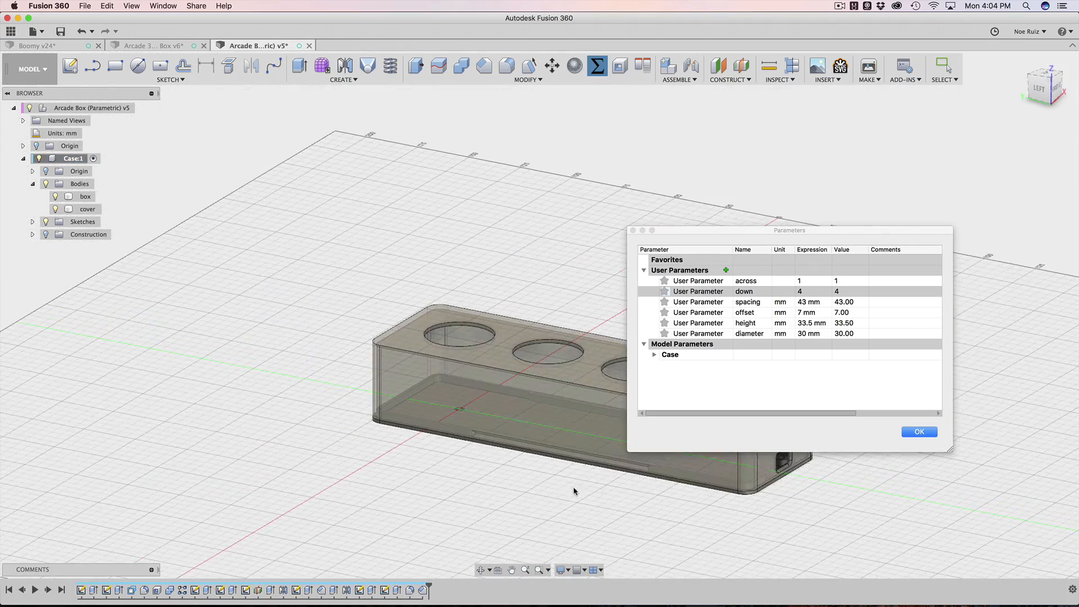
double_click(811, 291)
text(2)
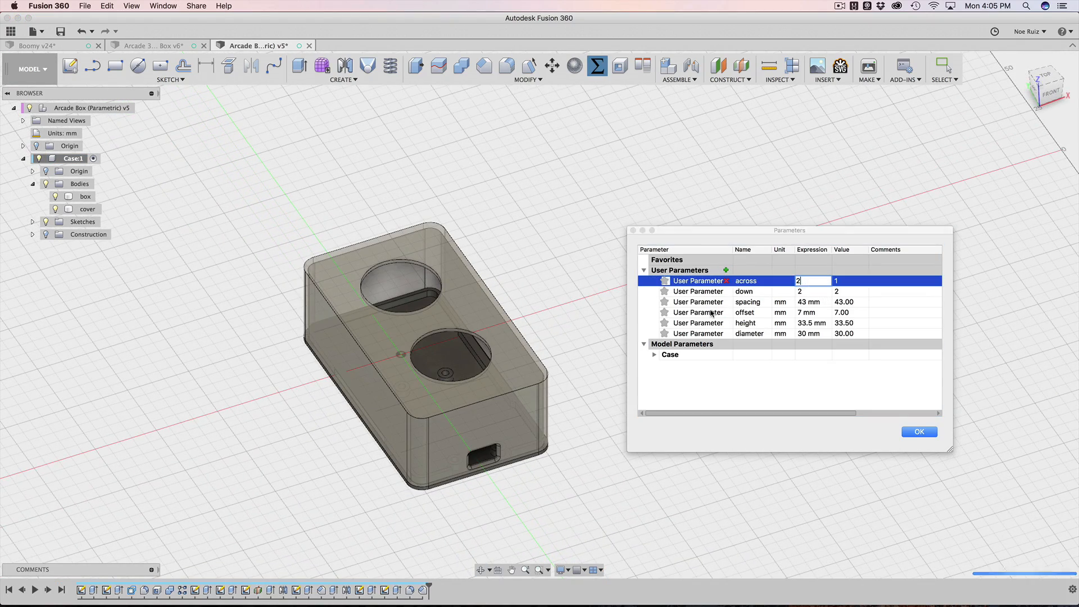
key(Return)
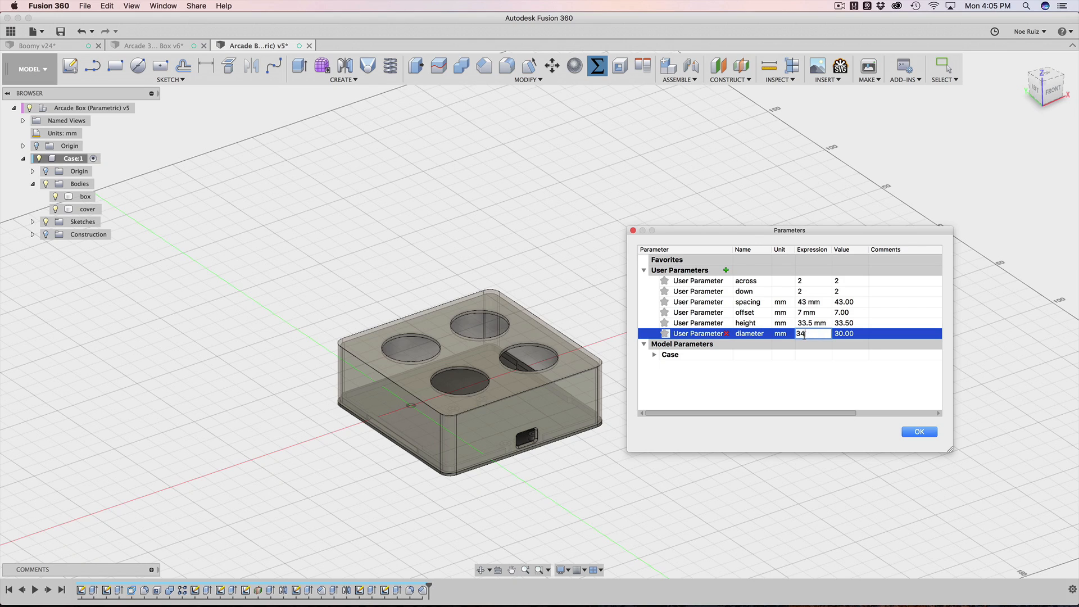
text(24)
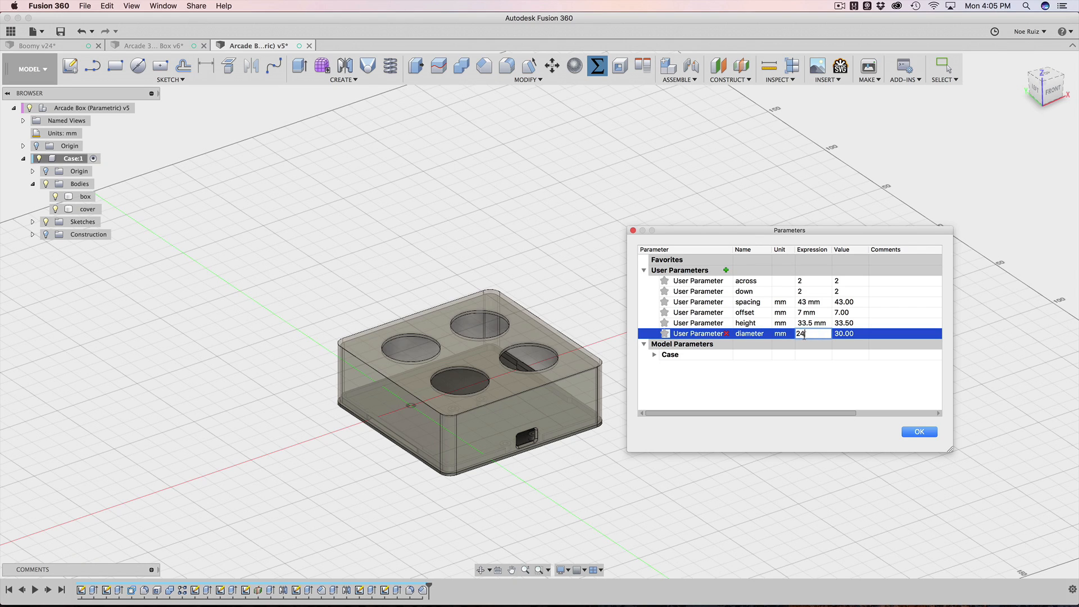
key(Return)
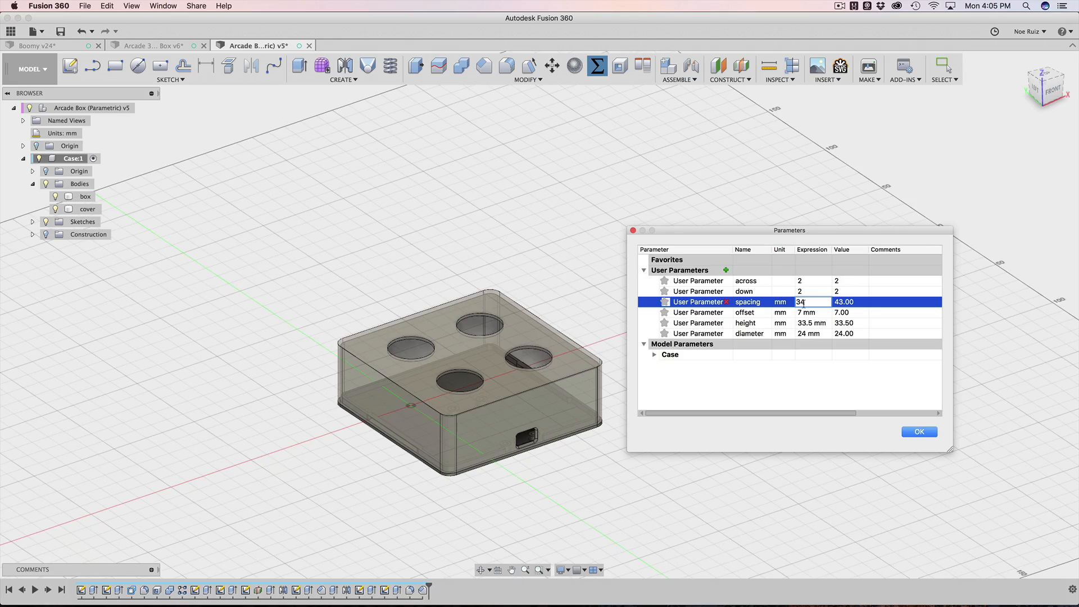
key(Return)
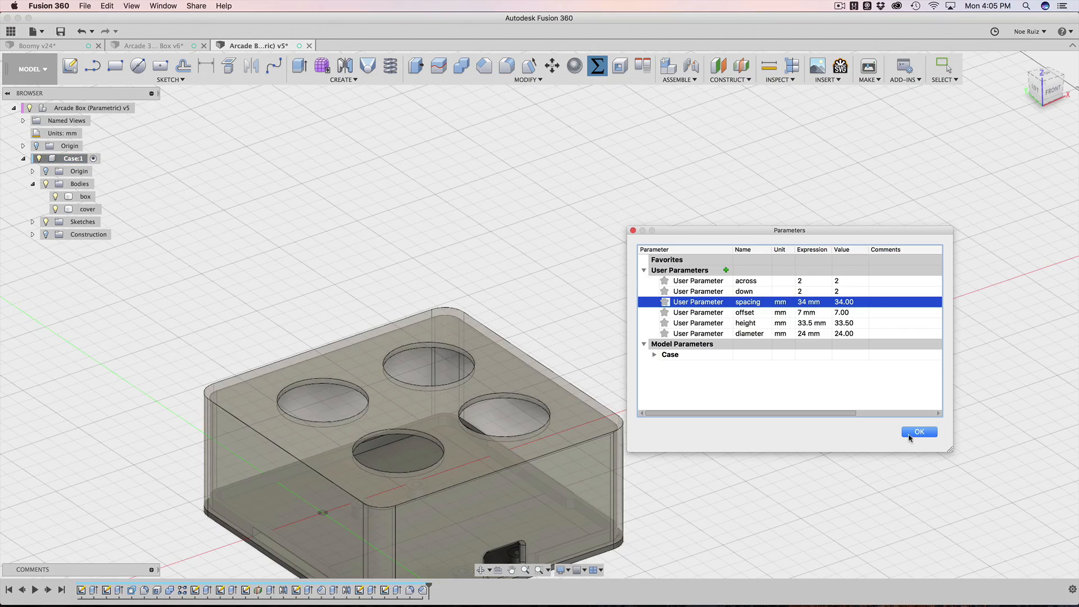
Accept the parameter changes and close the Parameters dialog.
click(918, 432)
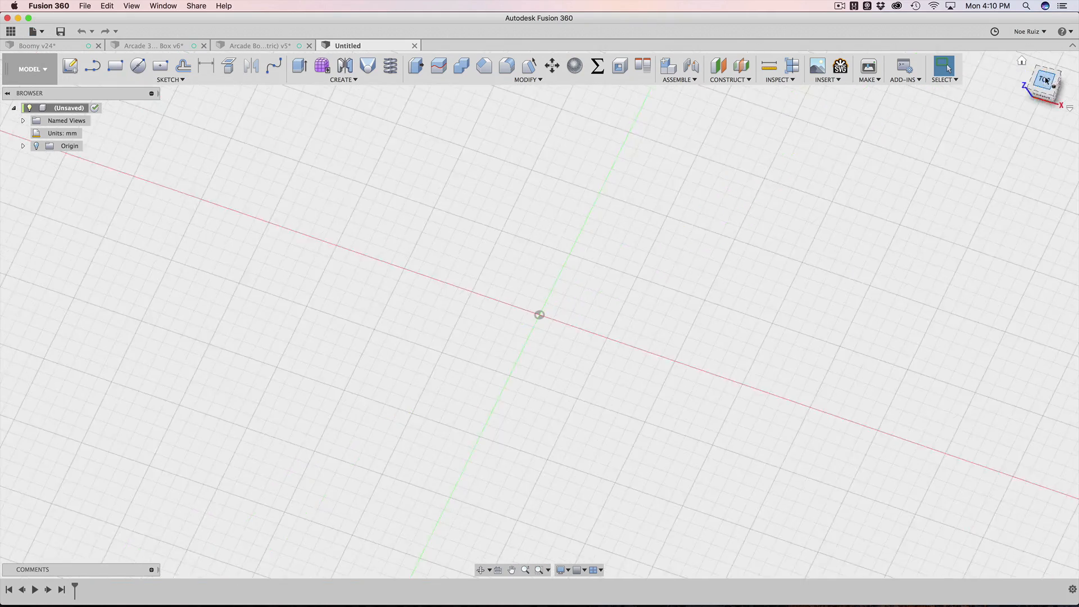
View from the top and add a new root component named 'Case'.
click(1045, 85)
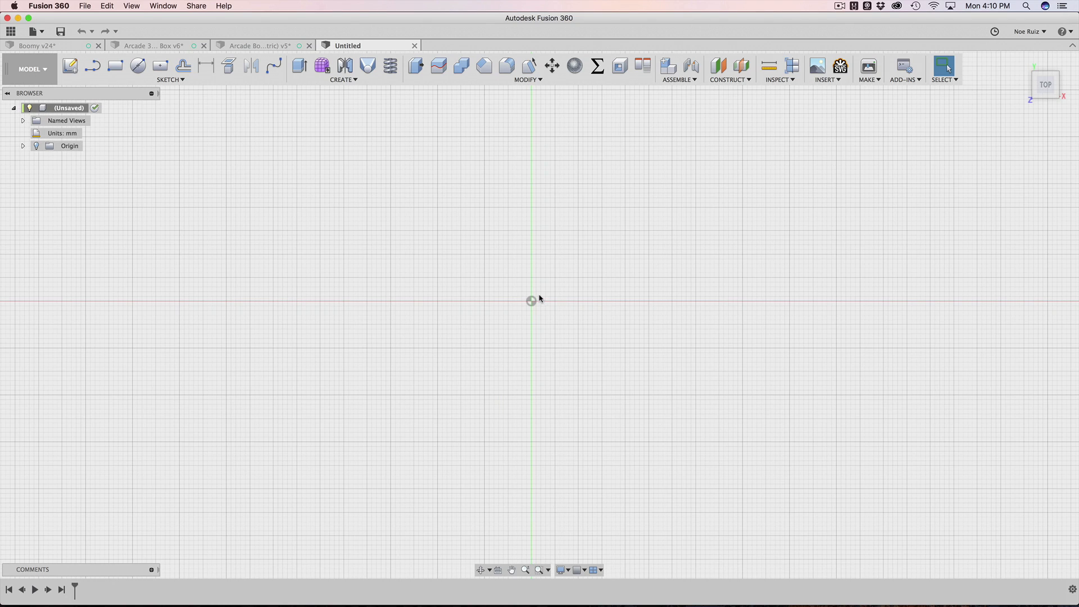
right_click(65, 108)
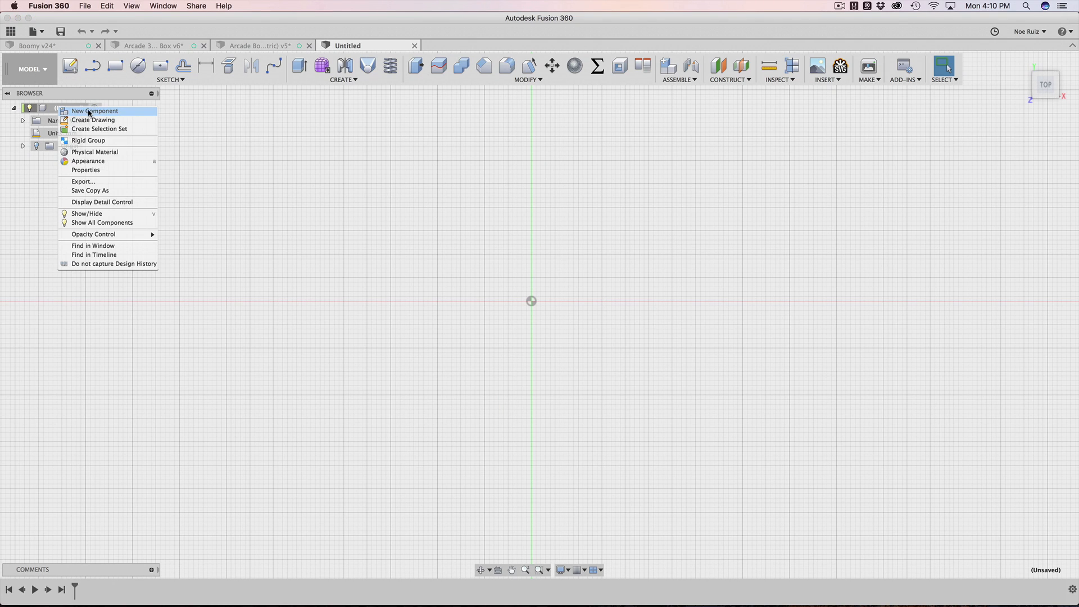
click(94, 110)
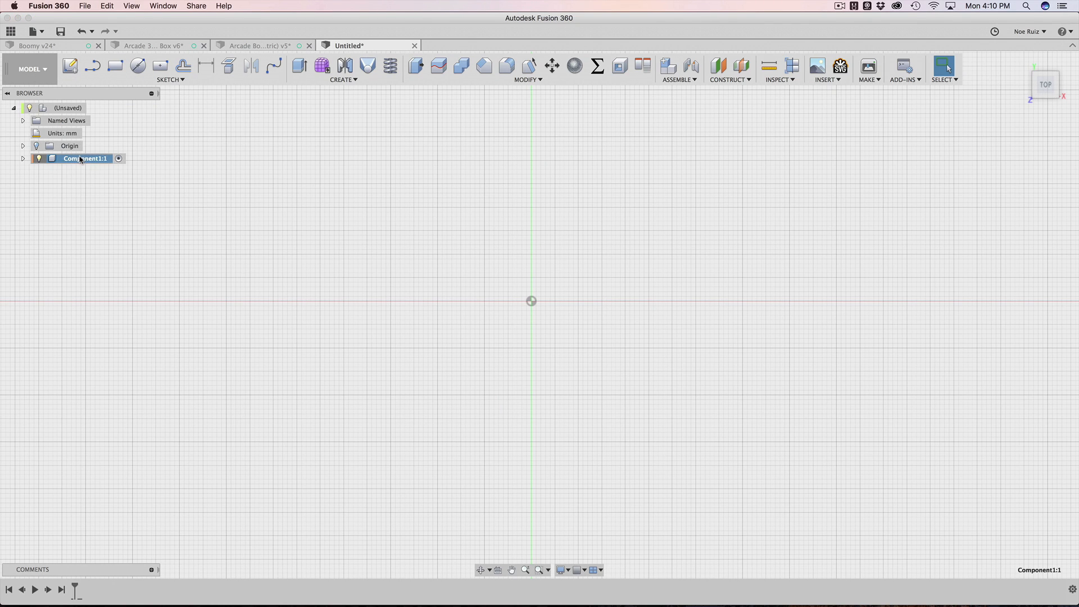
text(Case:1)
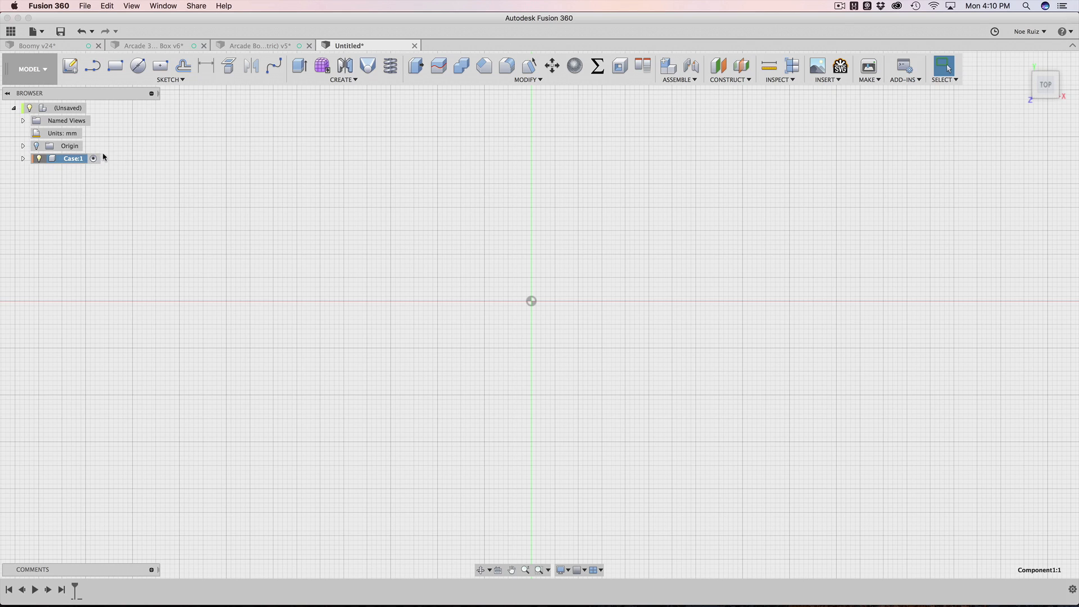
mouse_move(98, 86)
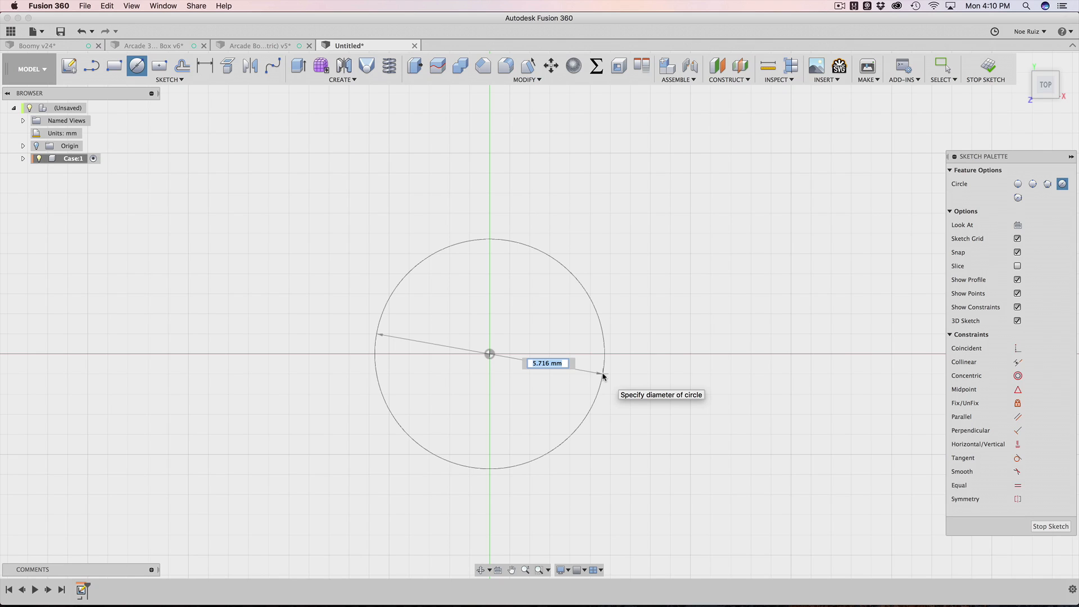
Sketch a 24 mm diameter circle at the origin and open Change Parameters.
text(24 mm)
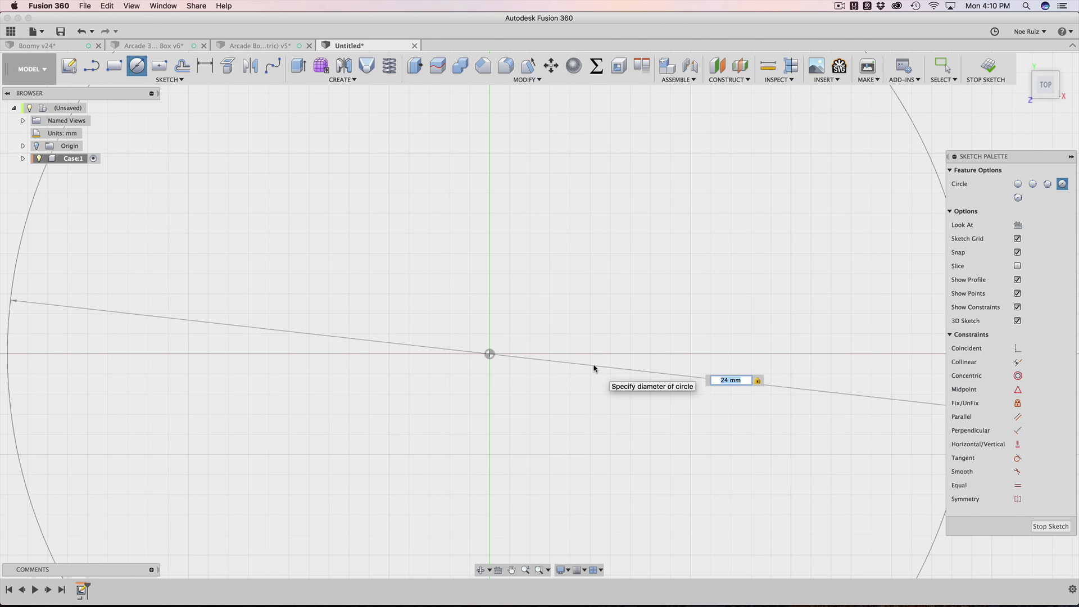
key(Return)
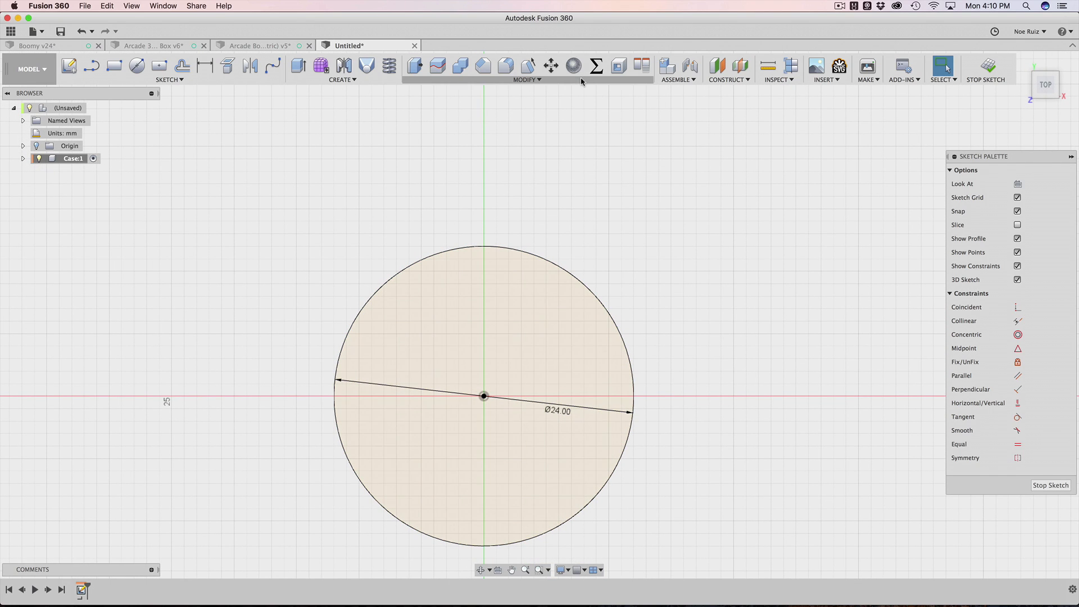
click(594, 66)
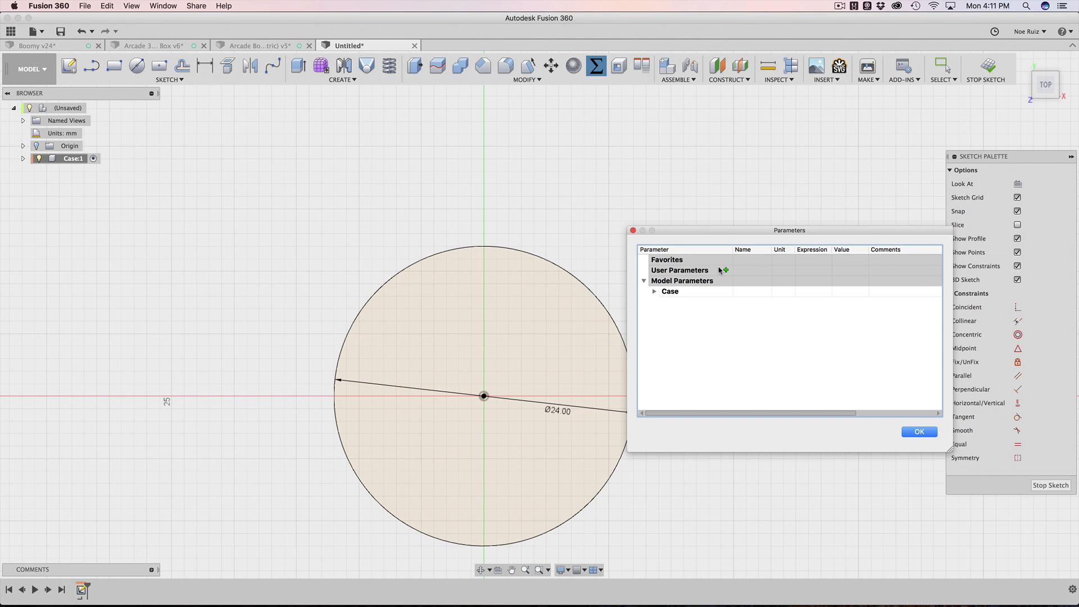
Add a diameter user parameter and a height parameter of 33.5 mm.
click(723, 270)
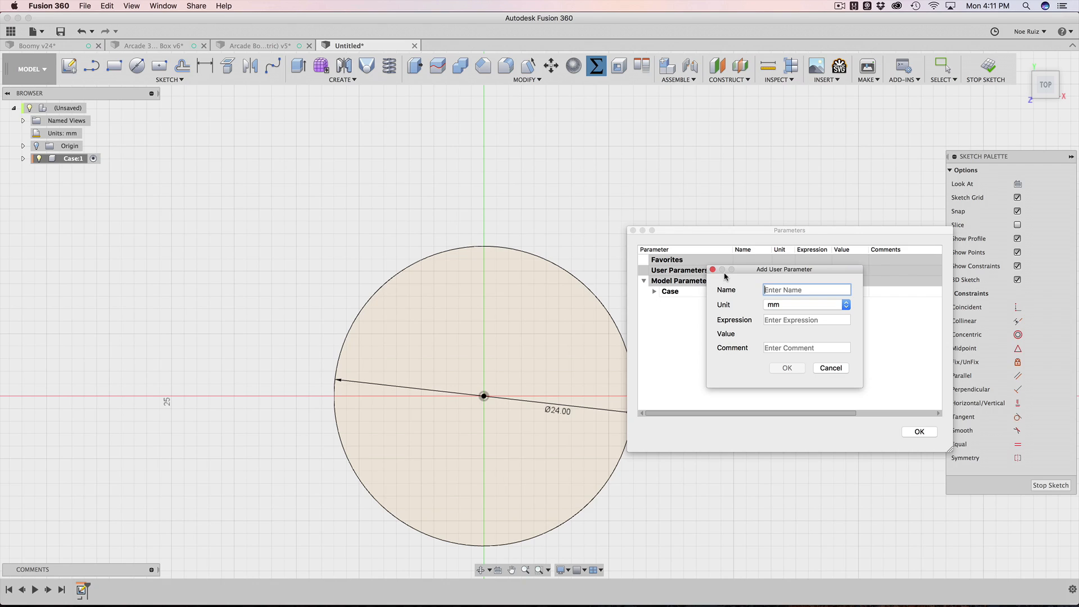
text(diameter)
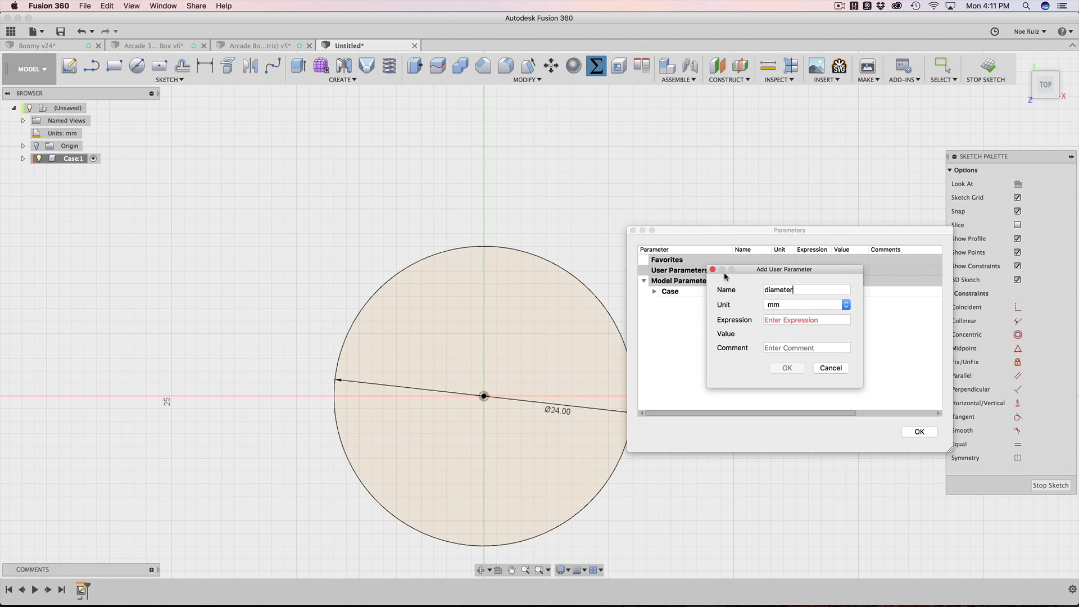
click(786, 367)
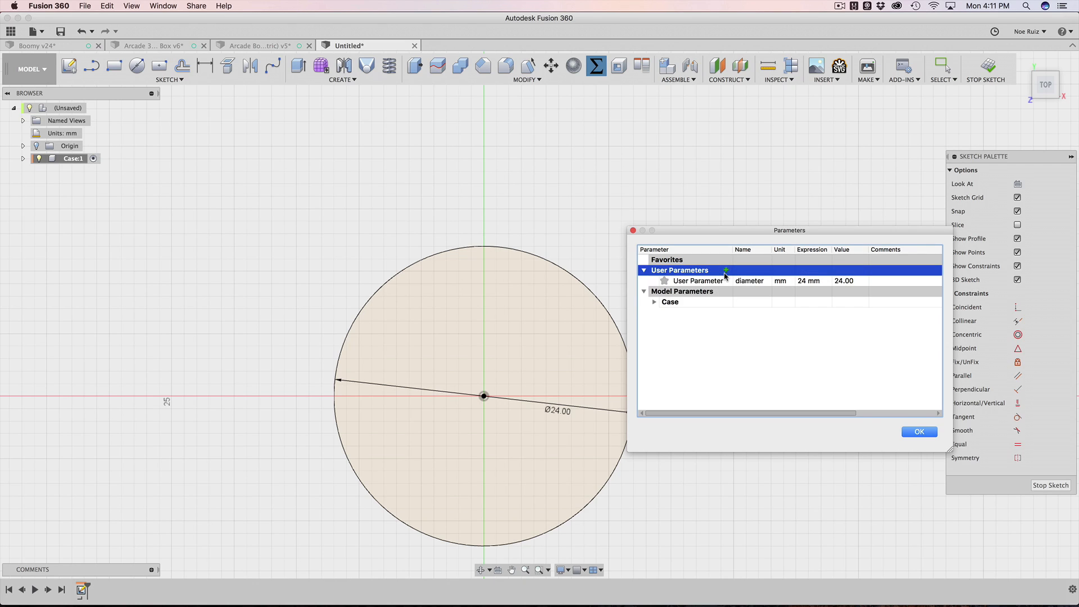
click(725, 270)
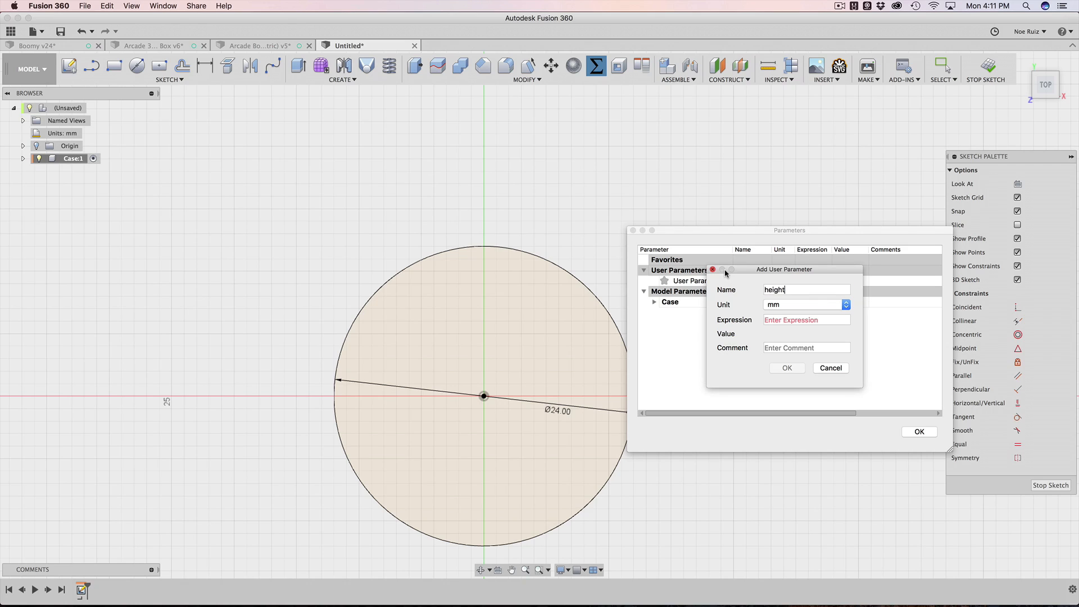
text(33)
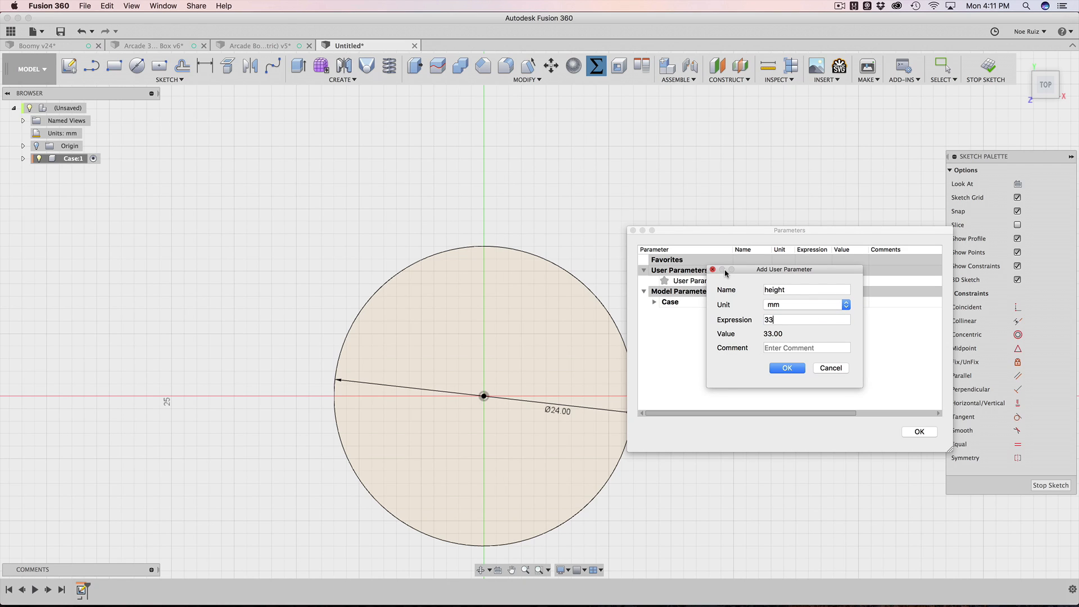
click(786, 367)
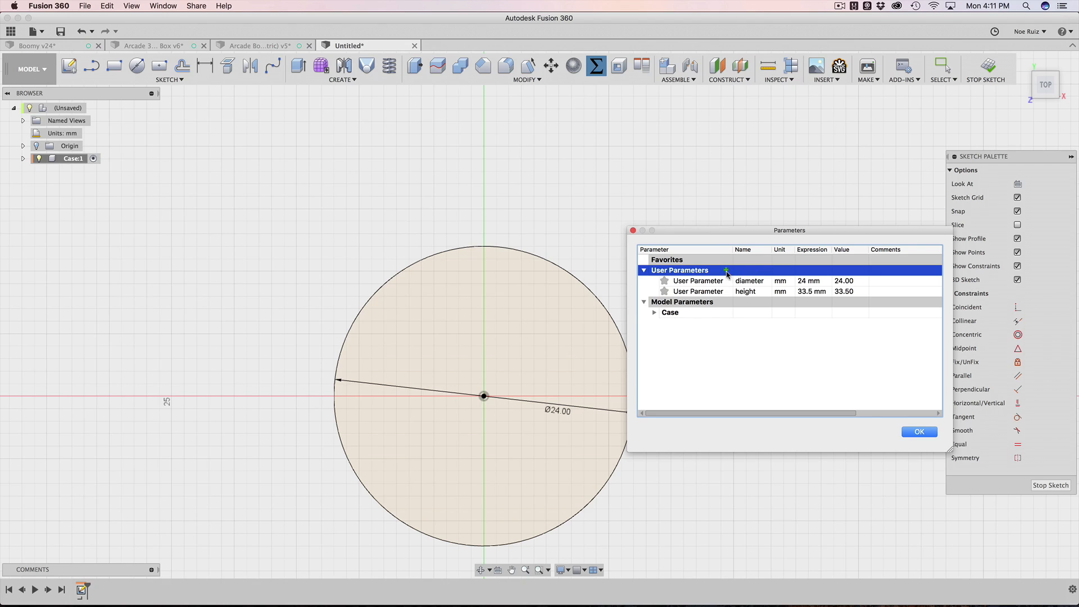
Add a unitless across parameter with value 2.
click(726, 270)
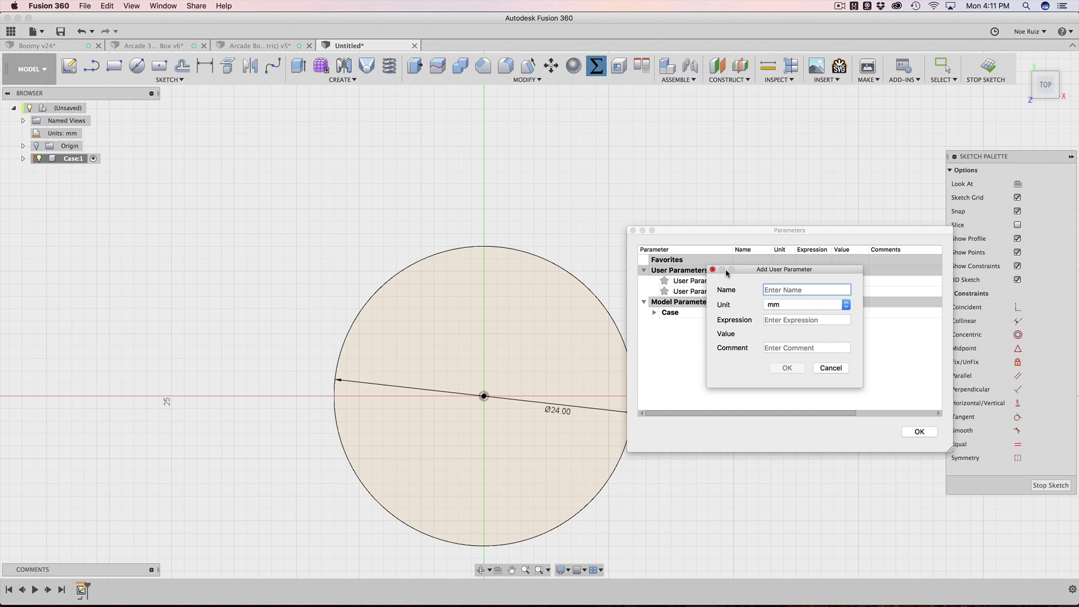
text(across)
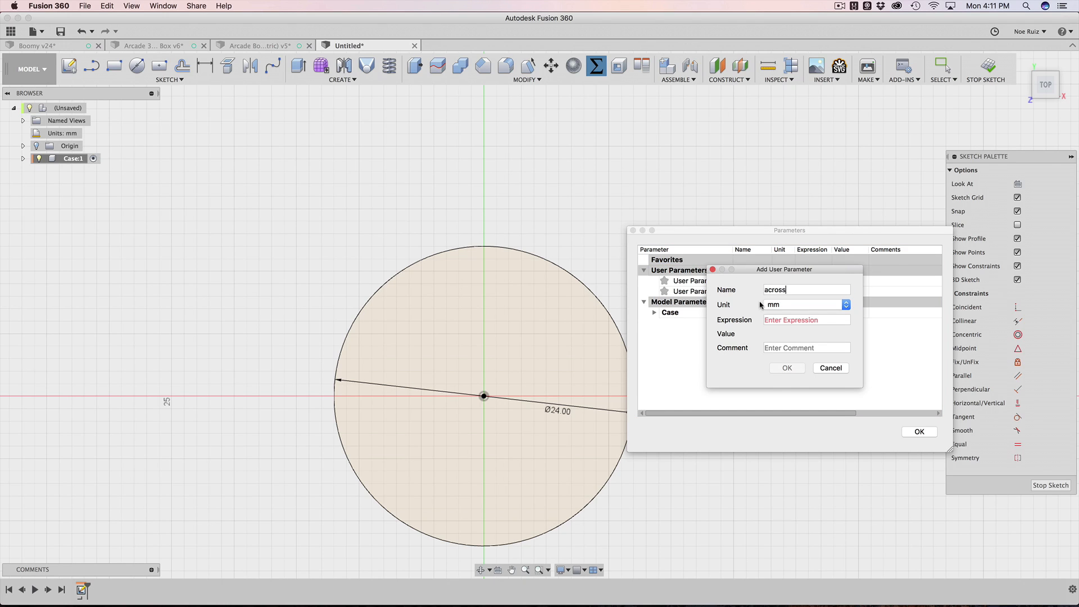
click(846, 304)
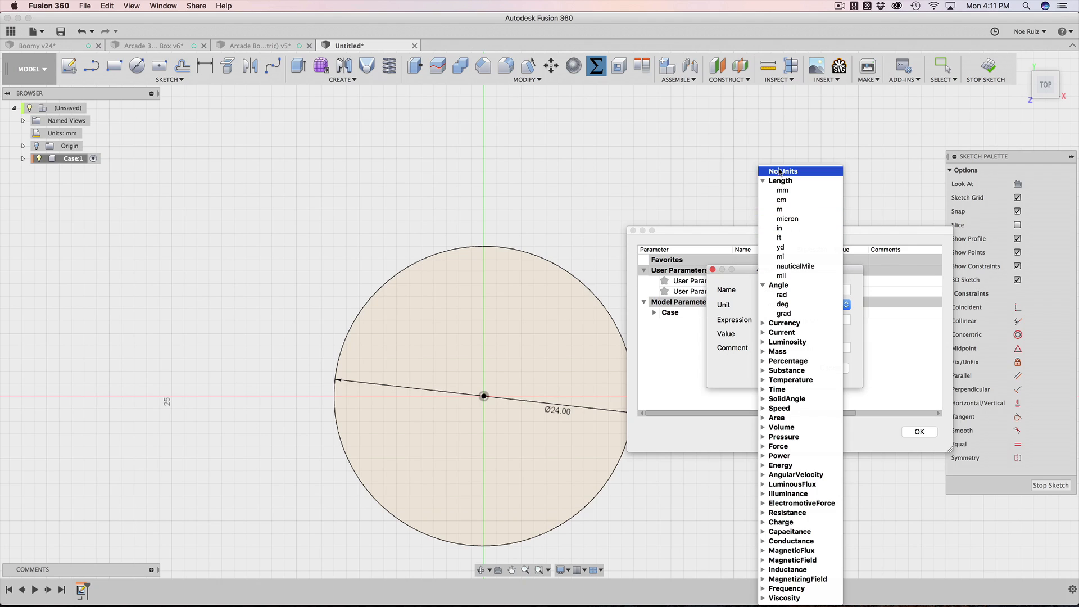
click(783, 171)
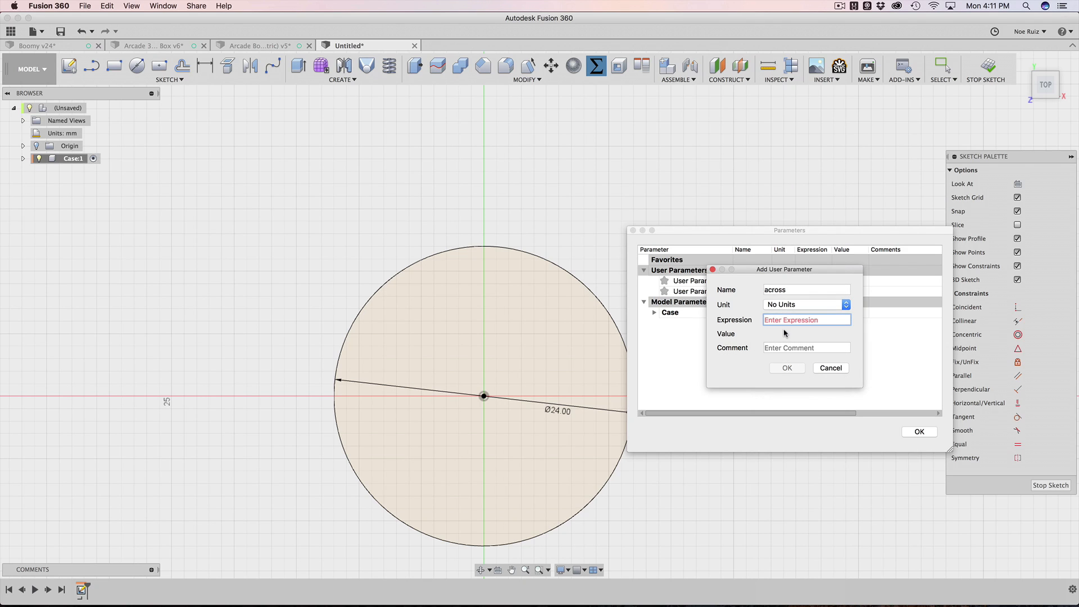
click(787, 368)
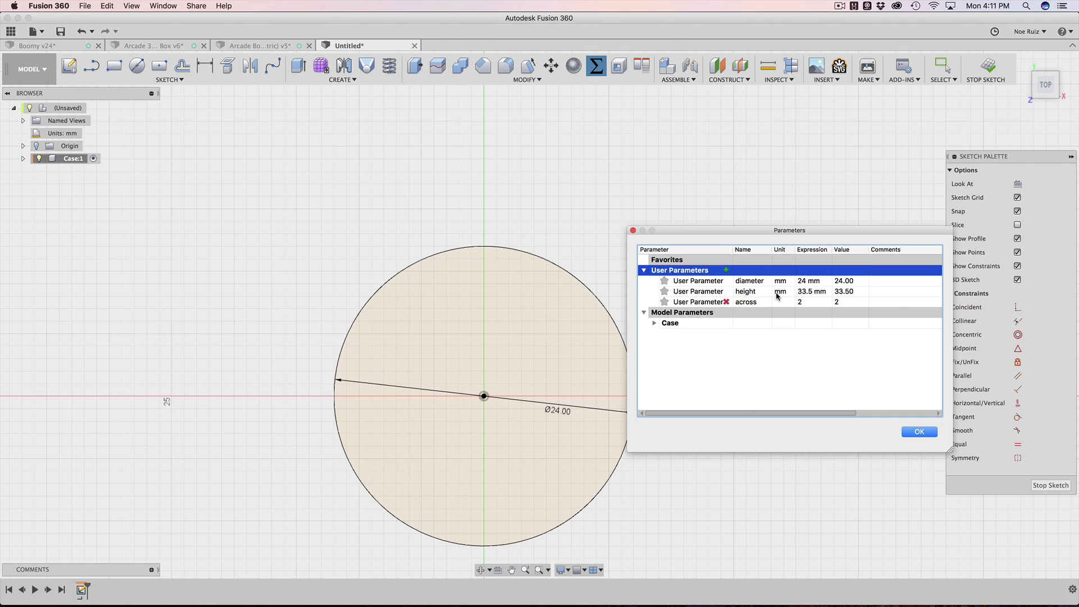
Add a unitless down parameter of 2 and a 34 mm spacing parameter.
click(726, 270)
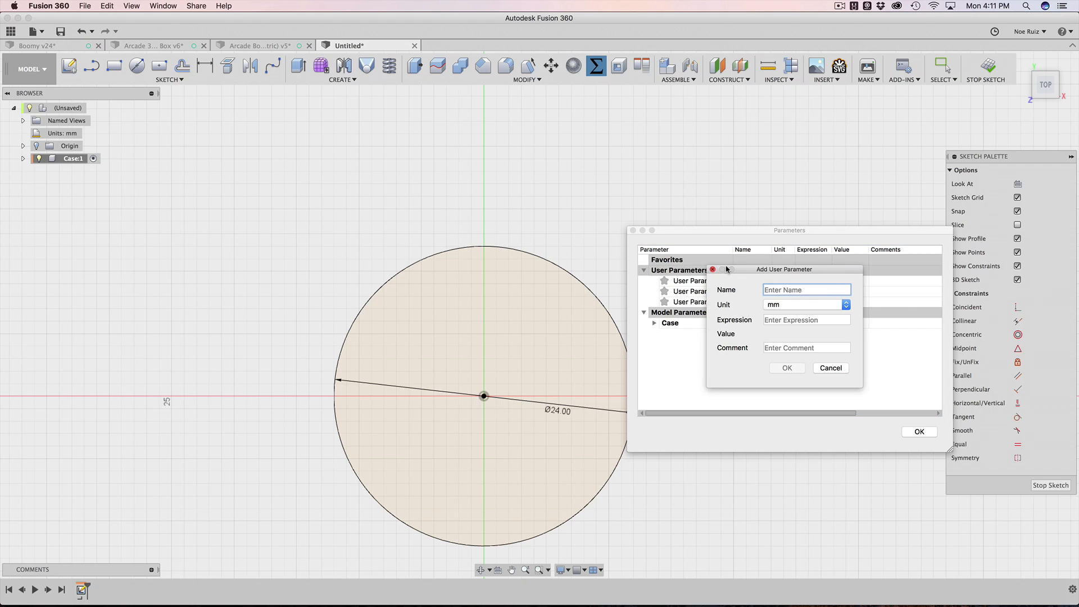
click(846, 304)
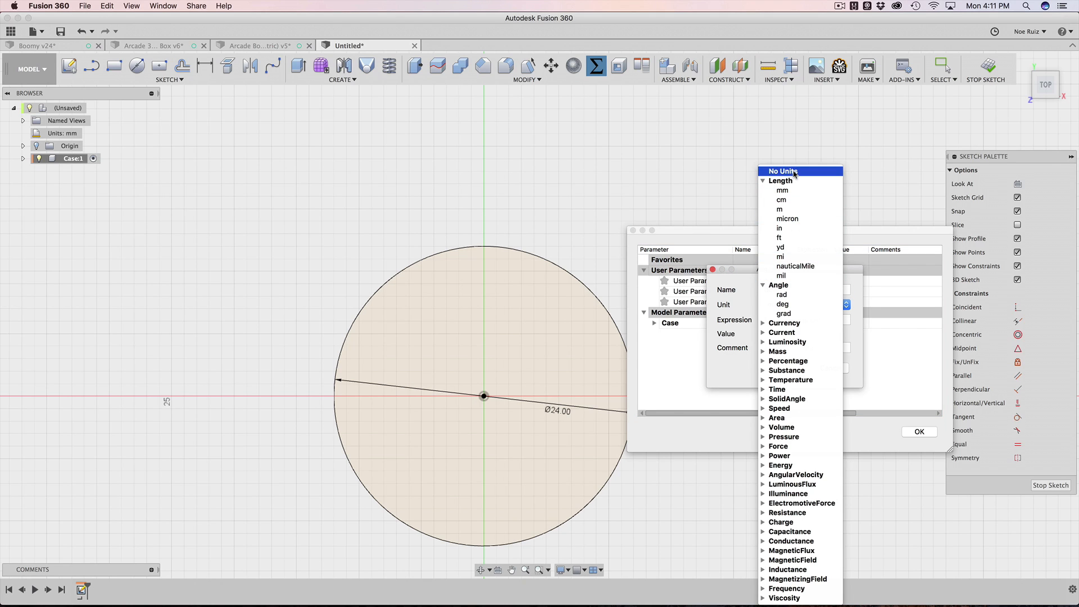
click(782, 171)
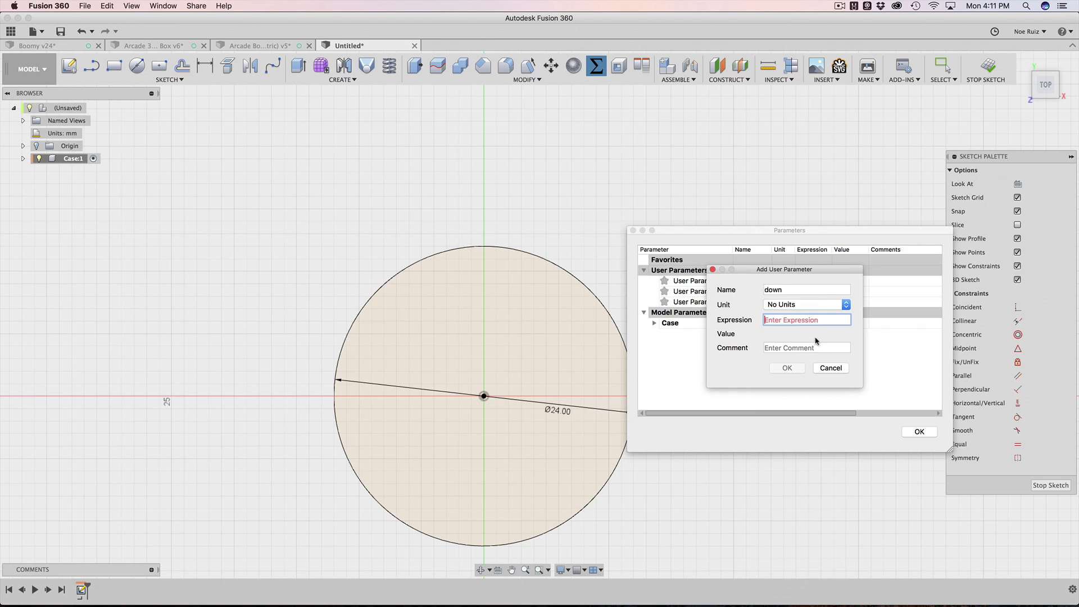
click(787, 368)
text(spacing)
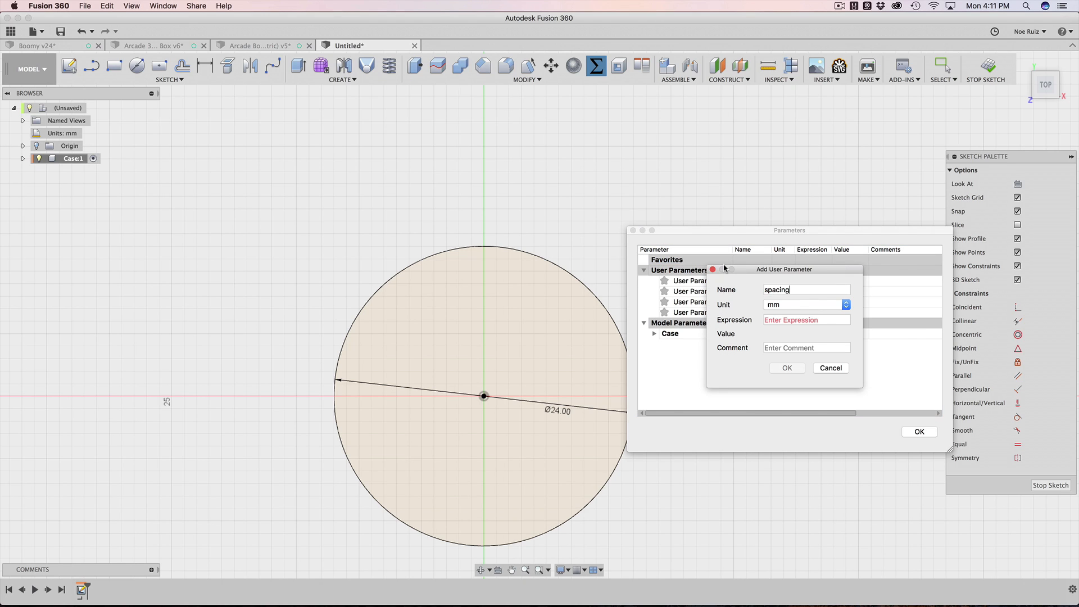
click(806, 319)
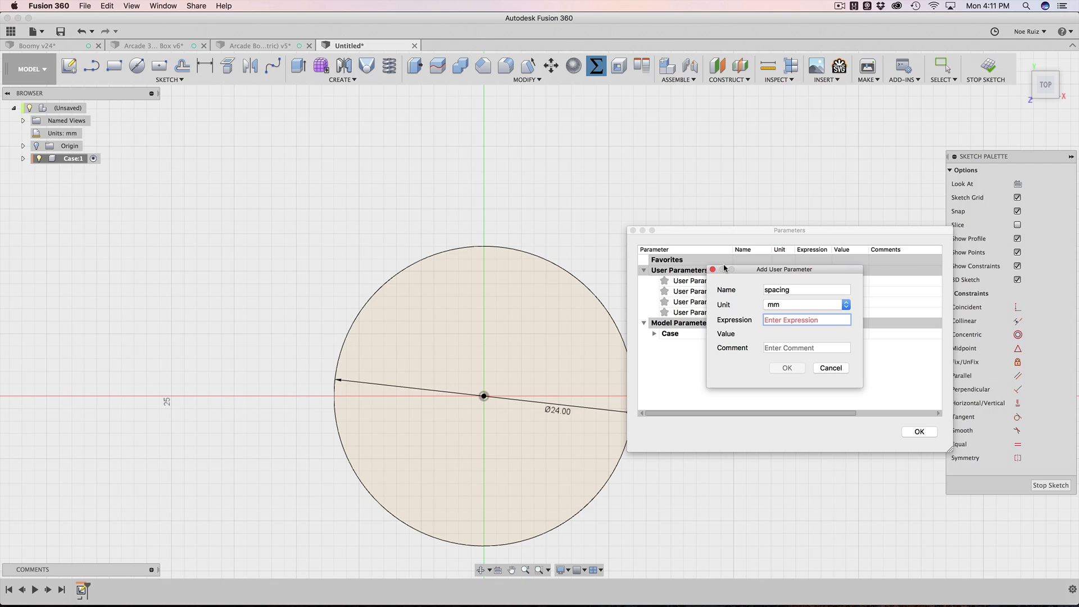
text(34)
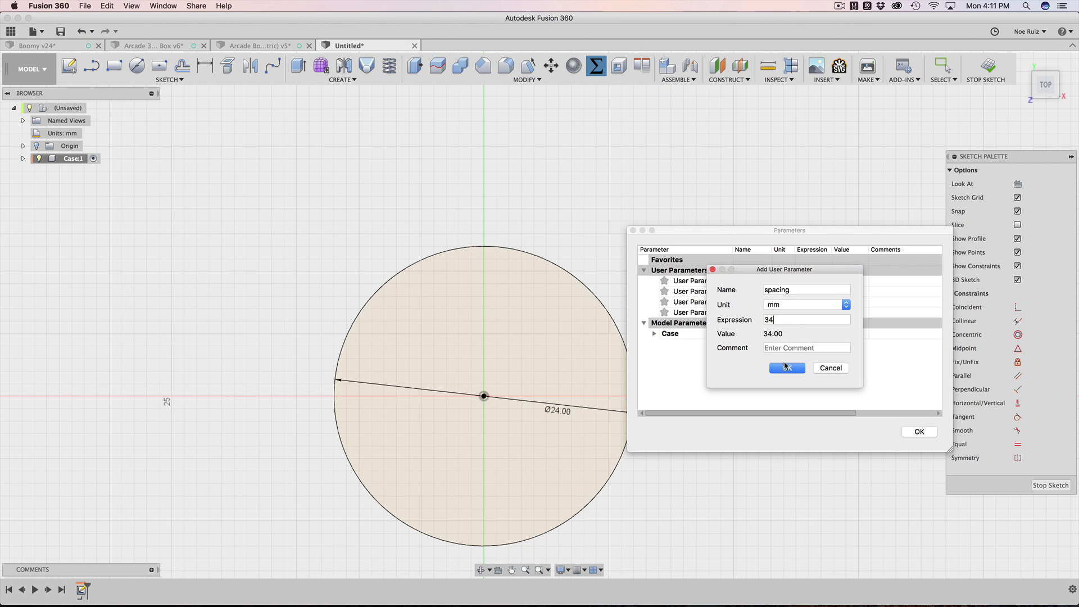
click(786, 368)
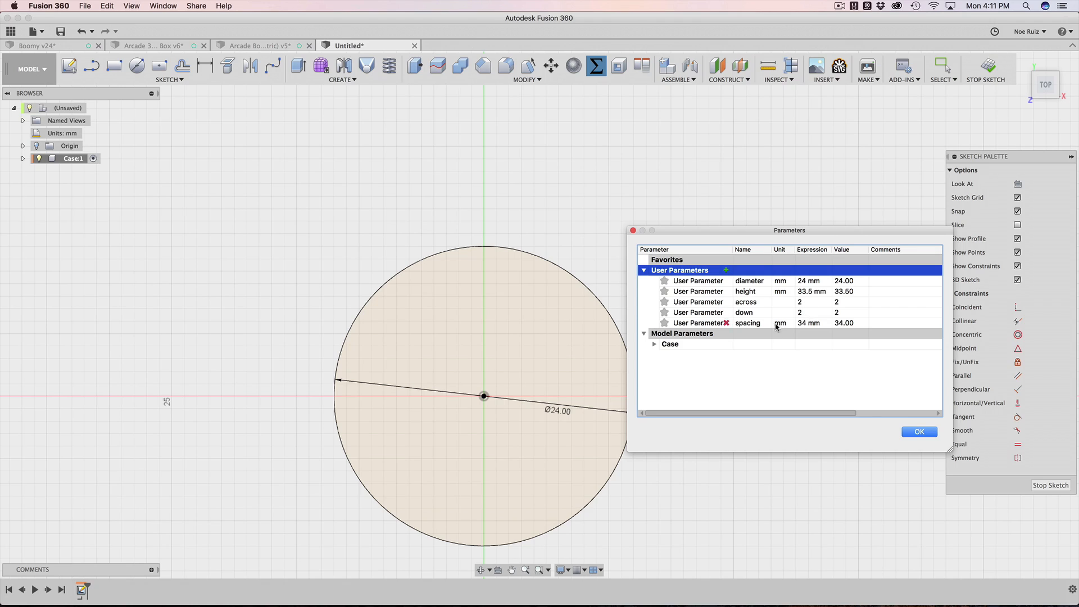
mouse_move(751, 292)
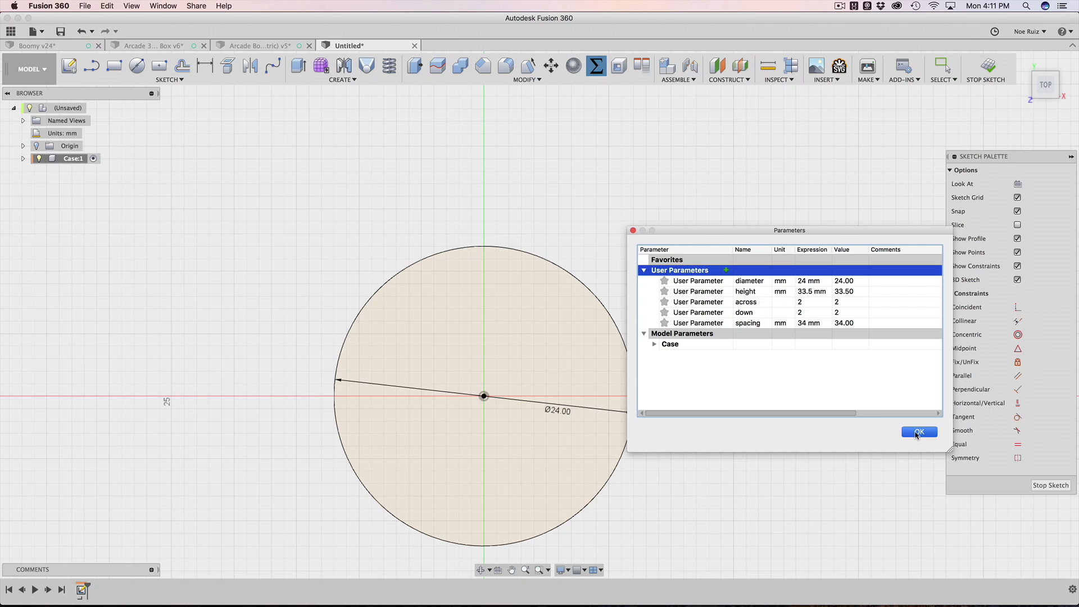
Close Parameters, confirm the circle's diameter dimension and finish the sketch.
click(919, 432)
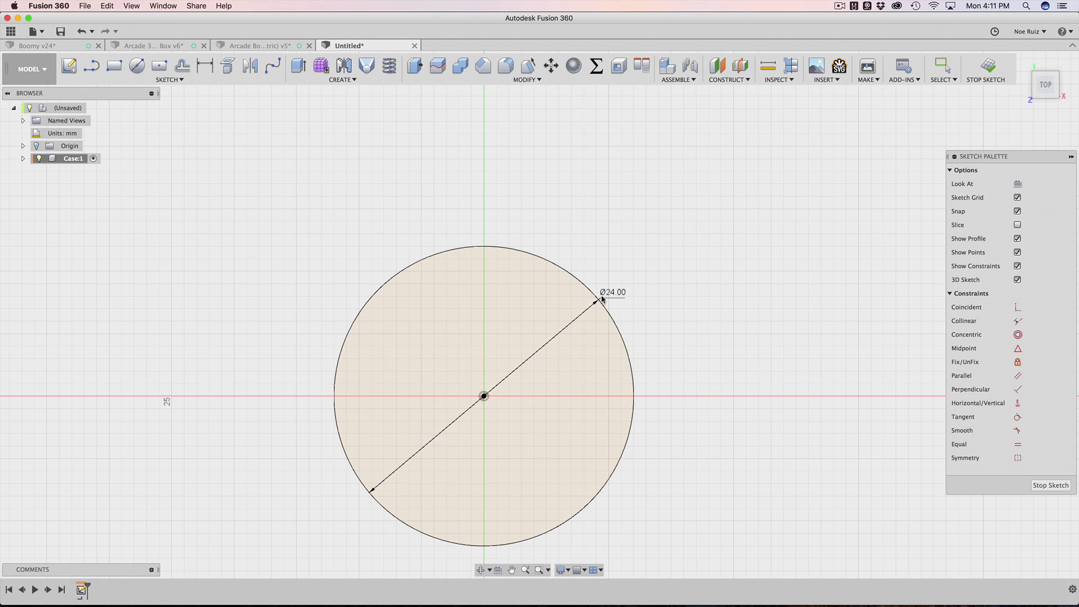
click(612, 291)
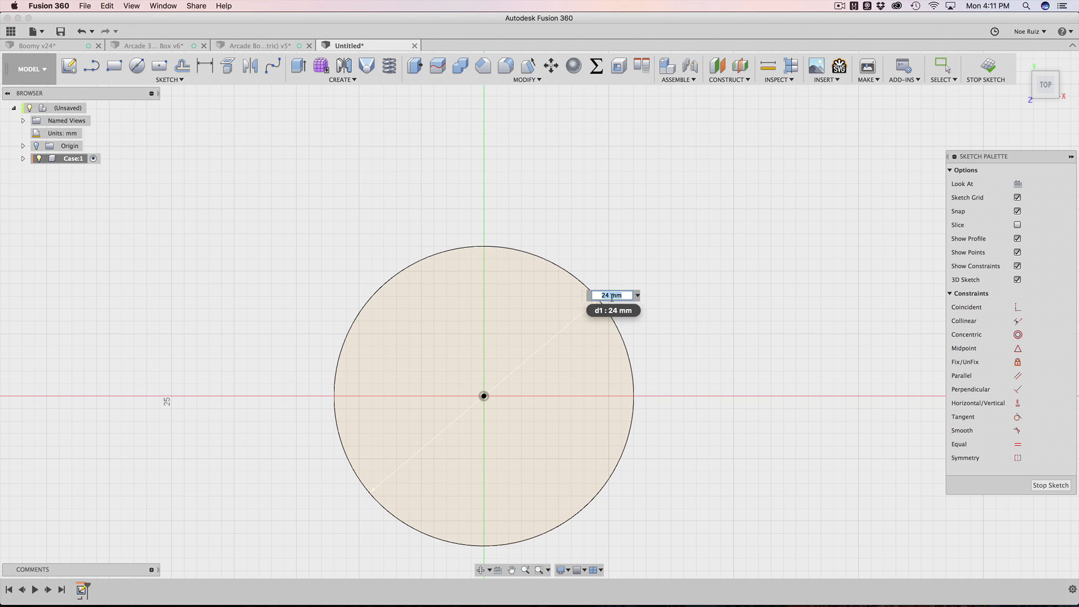
key(Return)
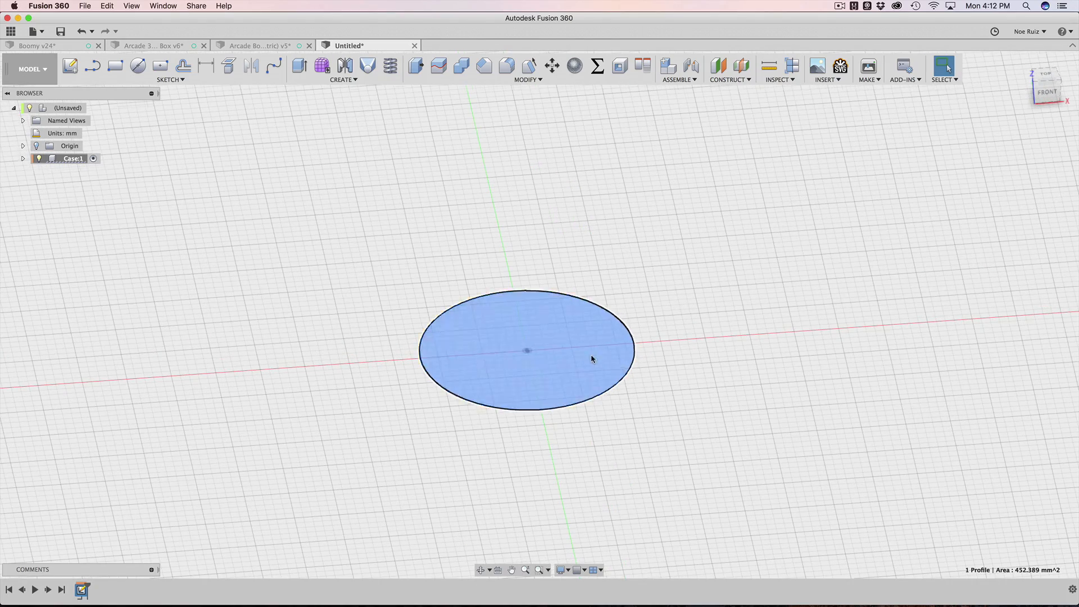
Extrude the circle by the 'height' parameter into a cylinder, listed as Body1 under Case.
click(298, 65)
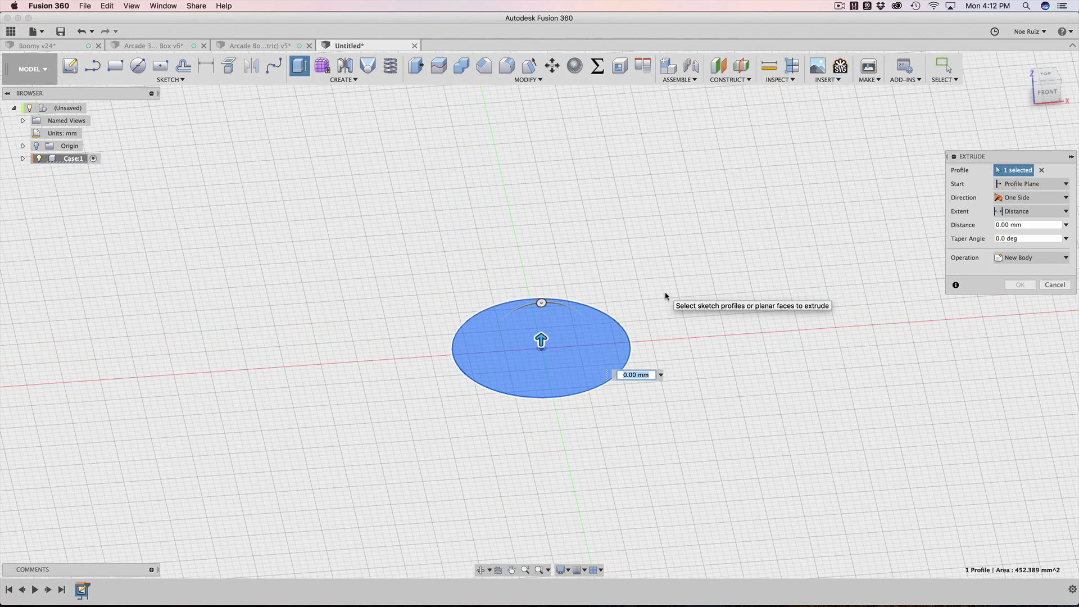
text(height)
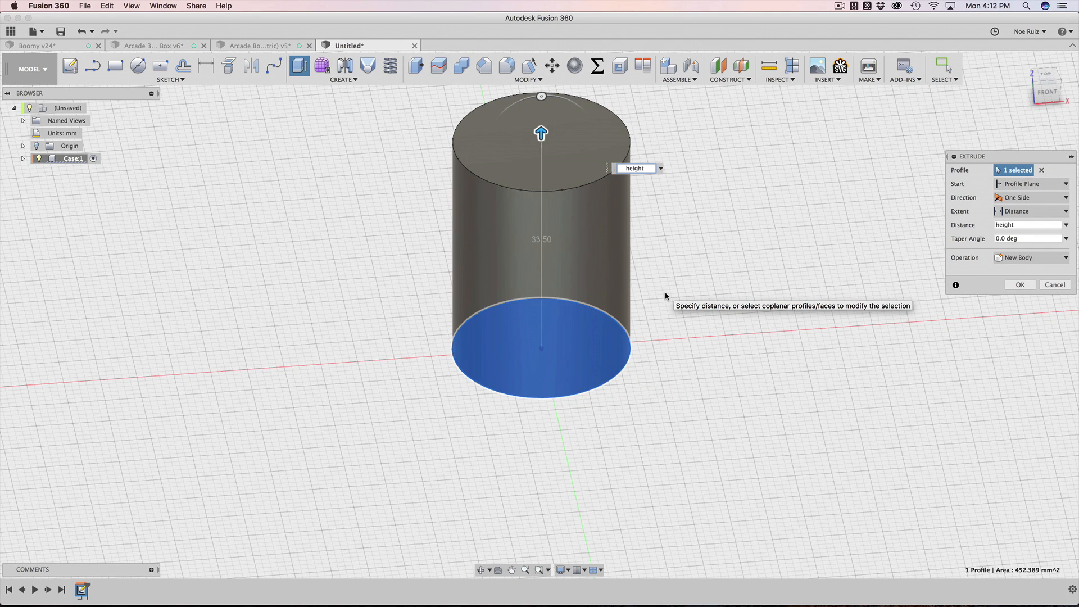
mouse_move(976, 203)
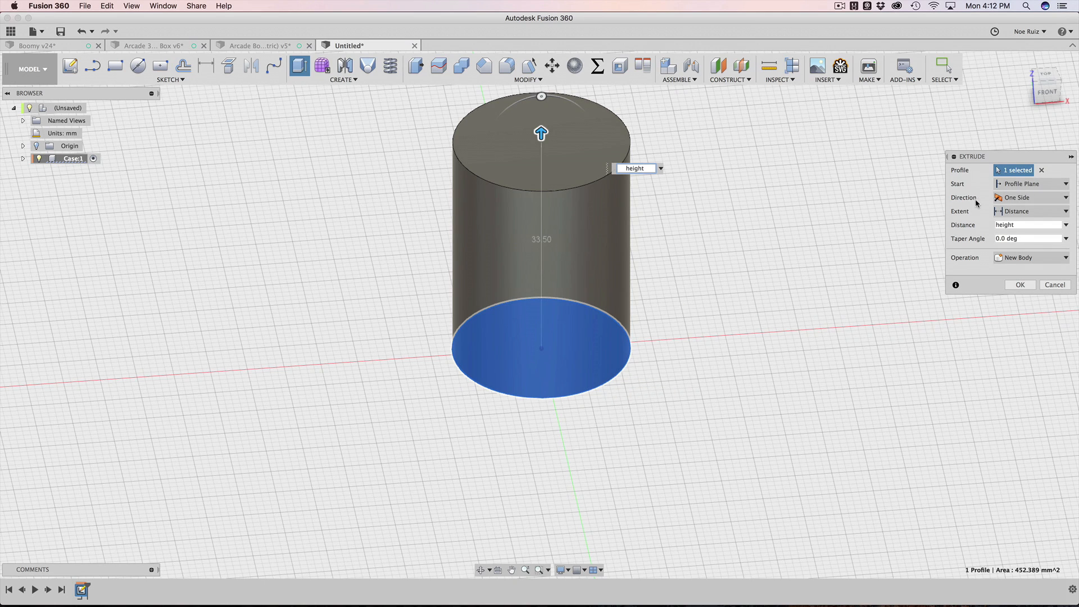
click(1020, 284)
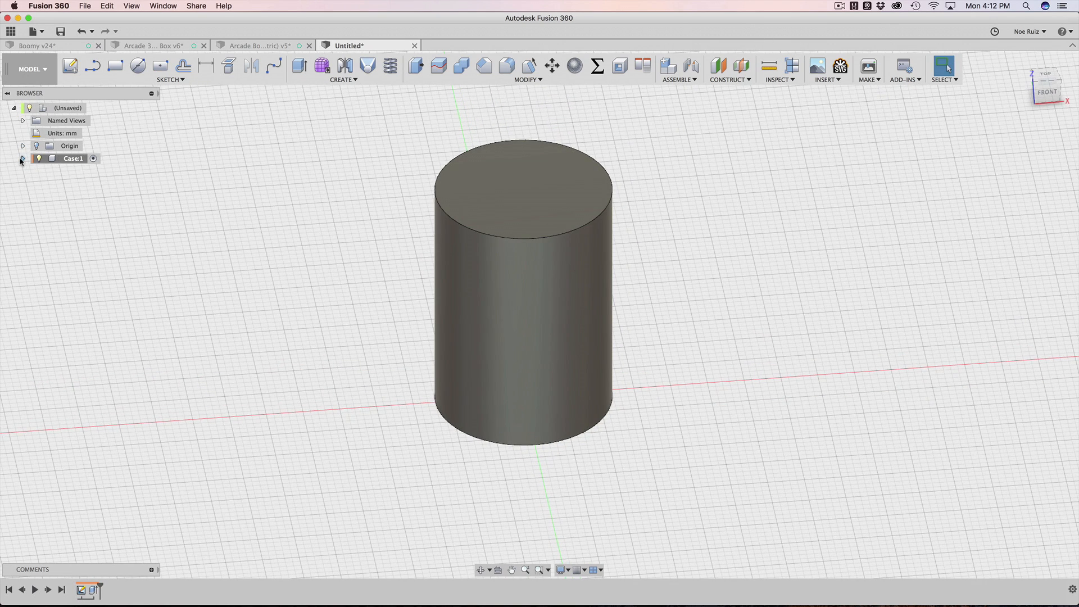
click(23, 159)
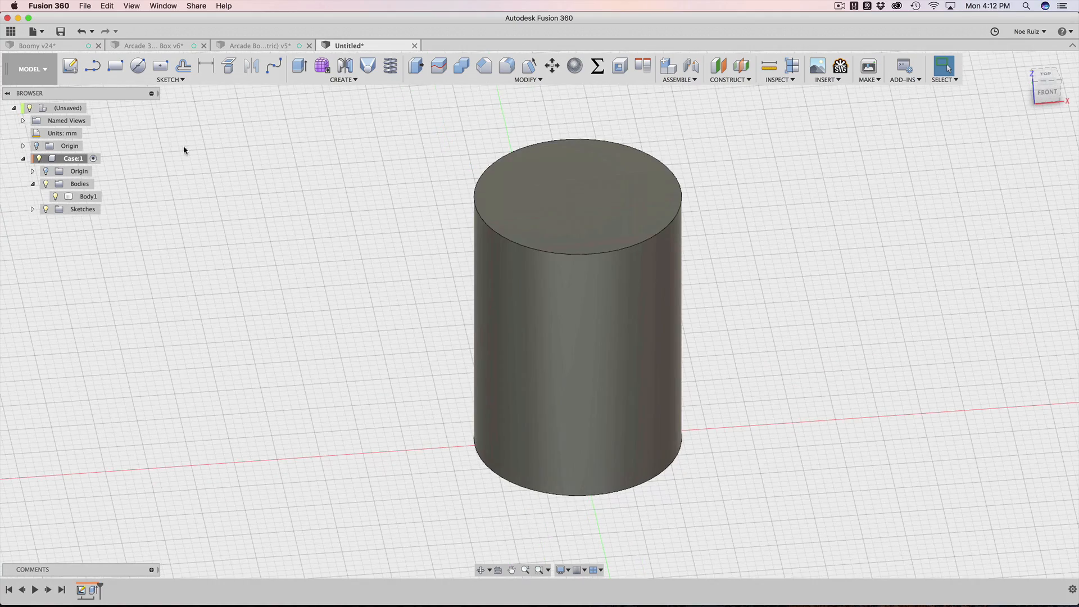
Start a sketch on the XY ground plane and draw a rectangle spanning the origin.
click(70, 65)
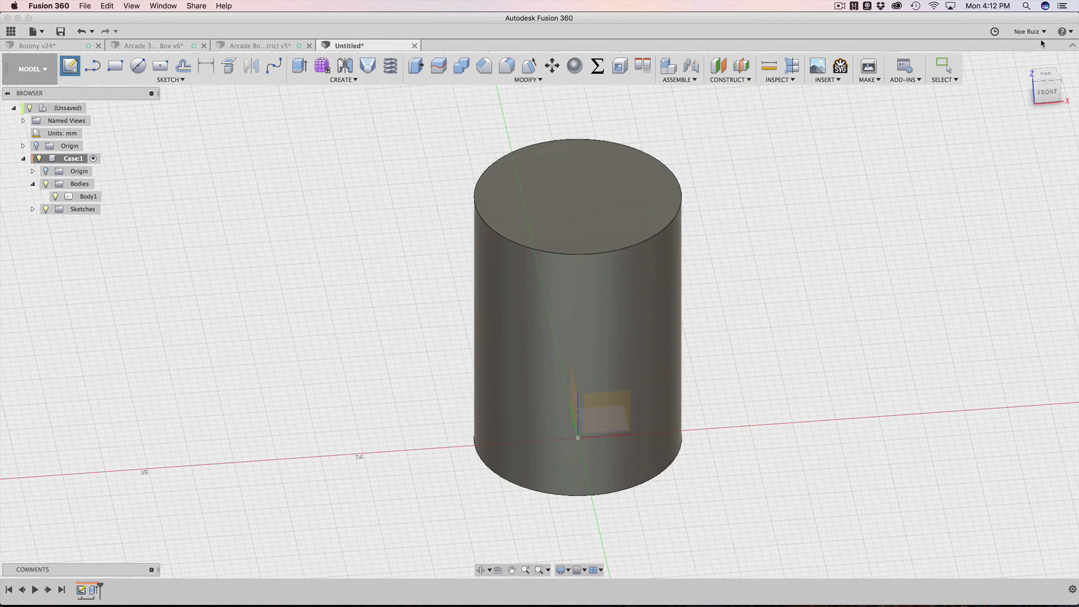
click(1046, 74)
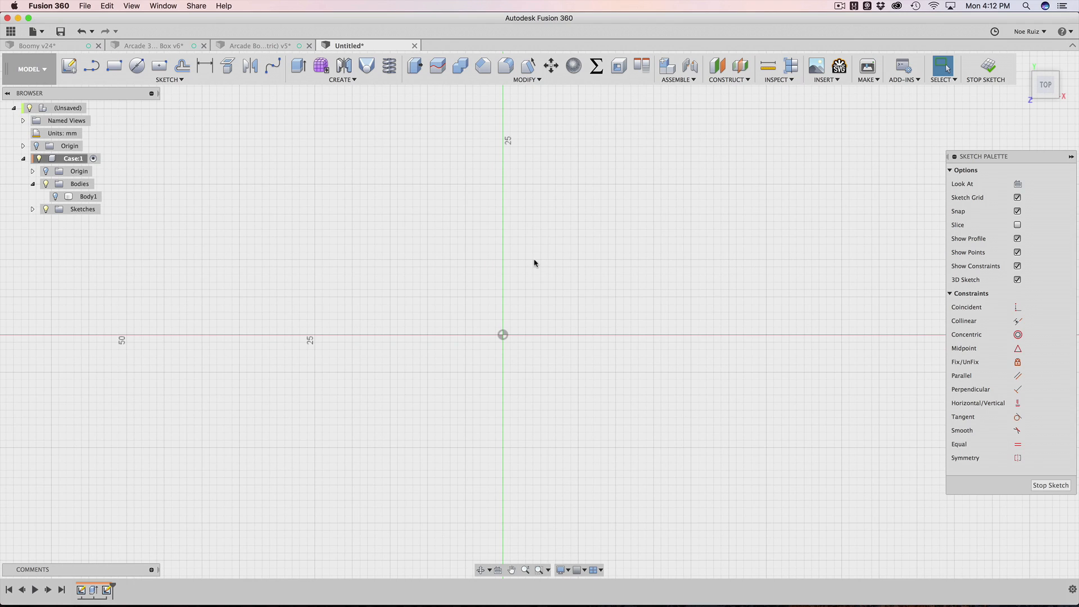
click(114, 67)
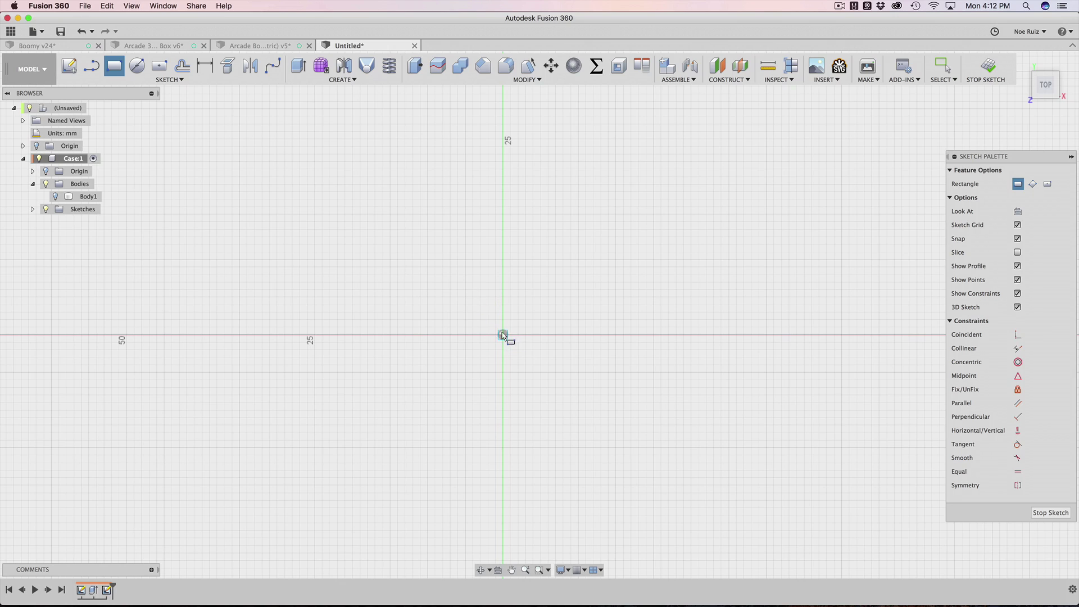
mouse_move(428, 263)
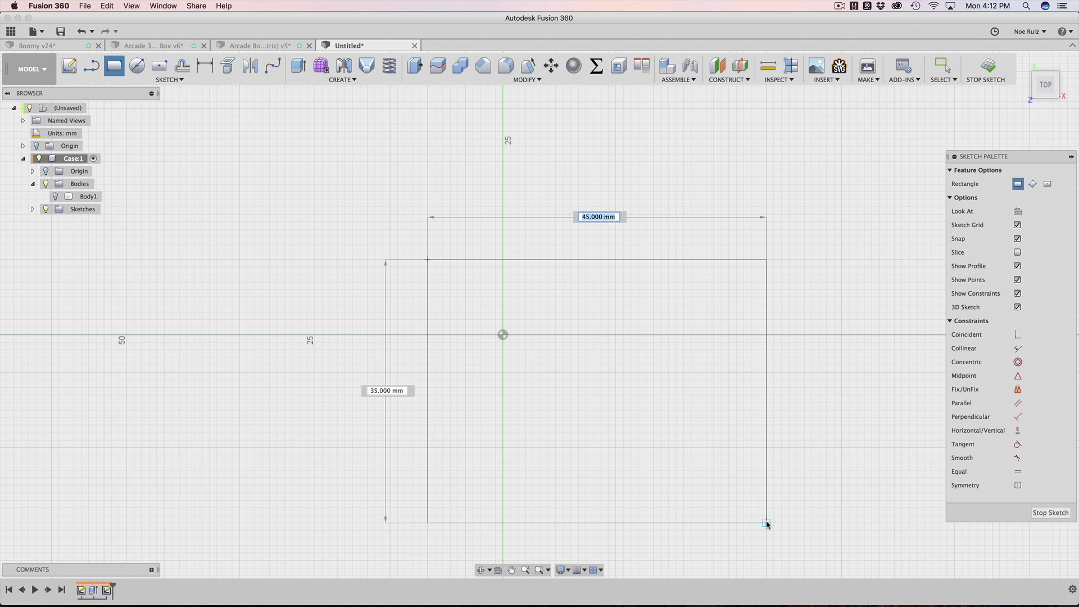
click(766, 518)
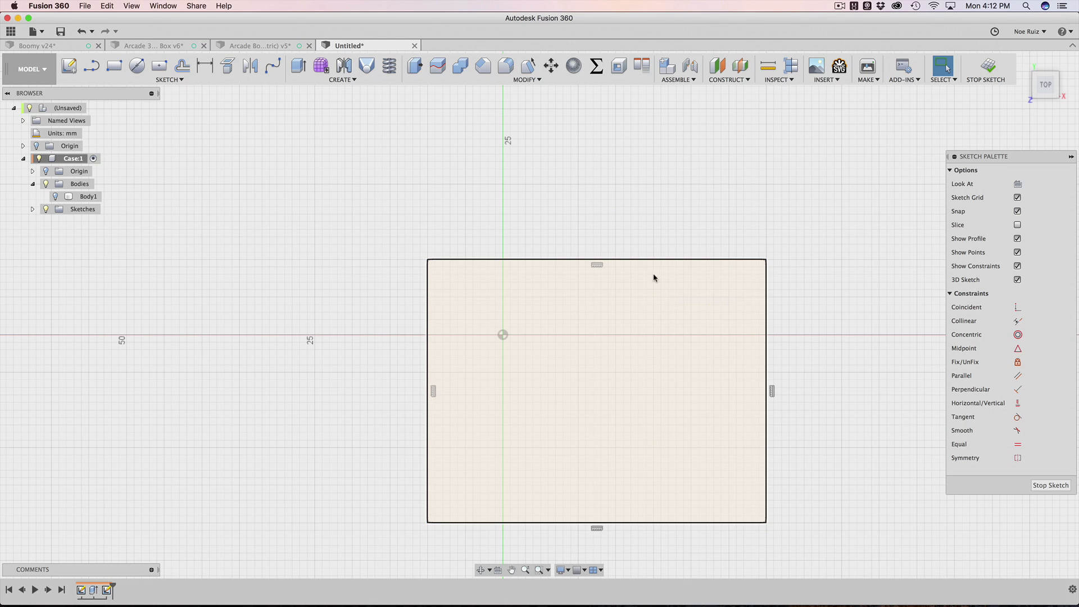
click(596, 266)
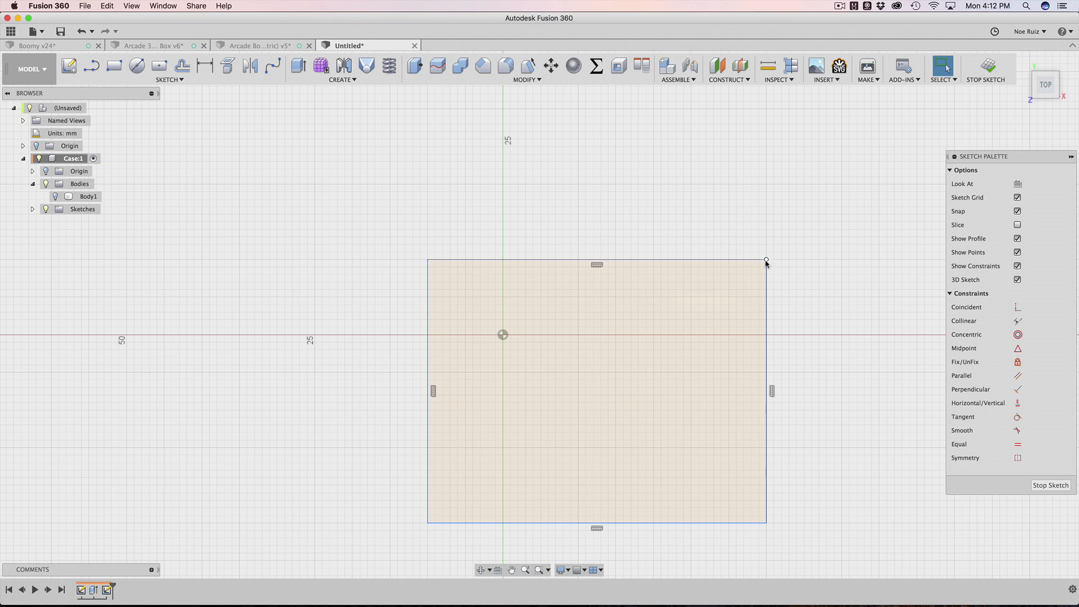
click(765, 261)
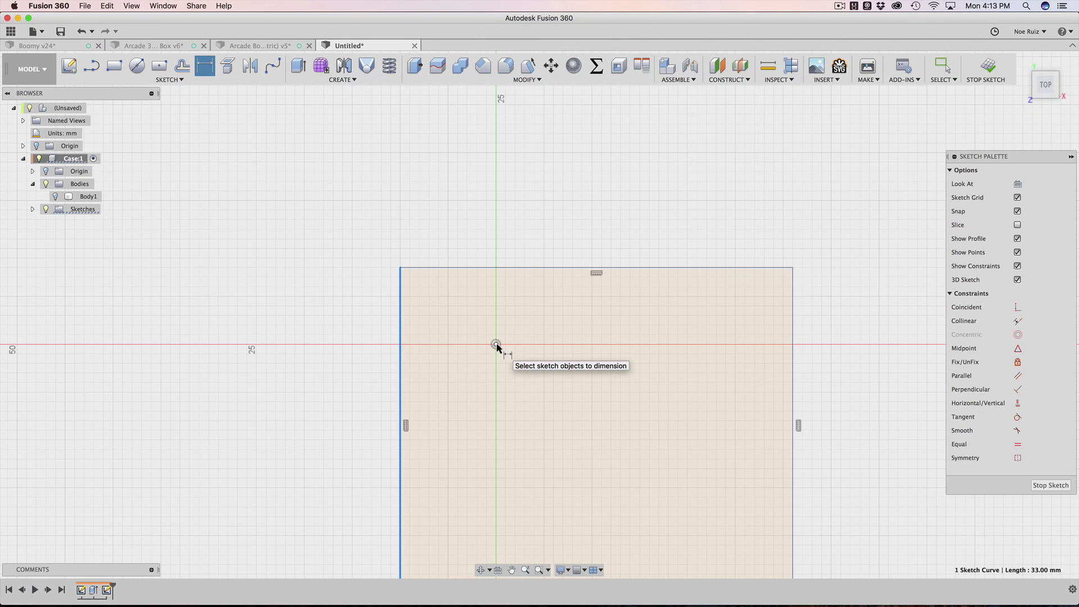
Dimension the origin to the rectangle's left edge as spacing / 2 (17 mm).
click(495, 344)
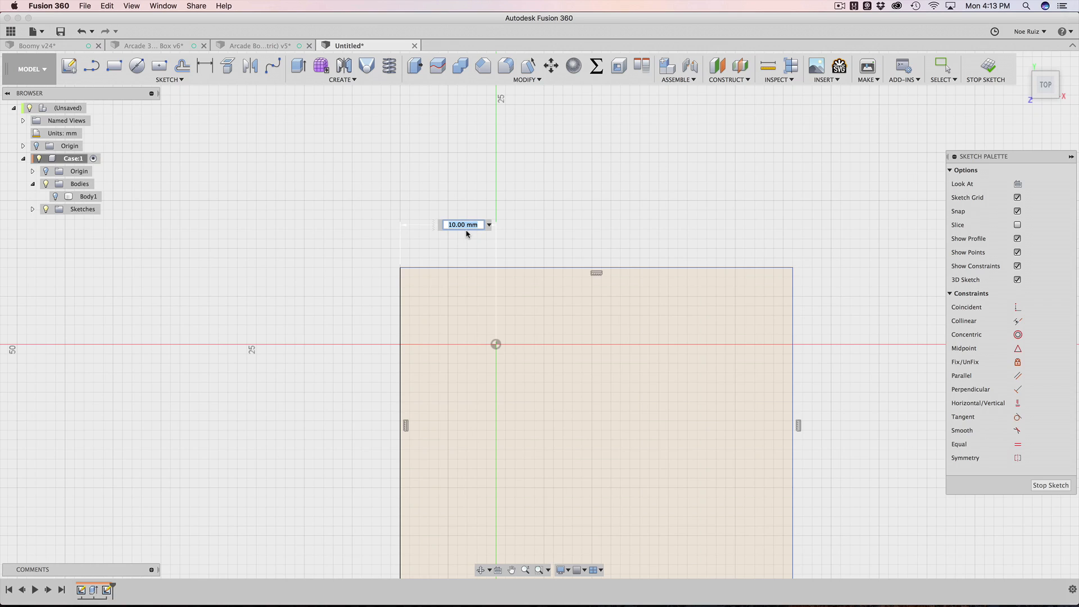
text(paddi)
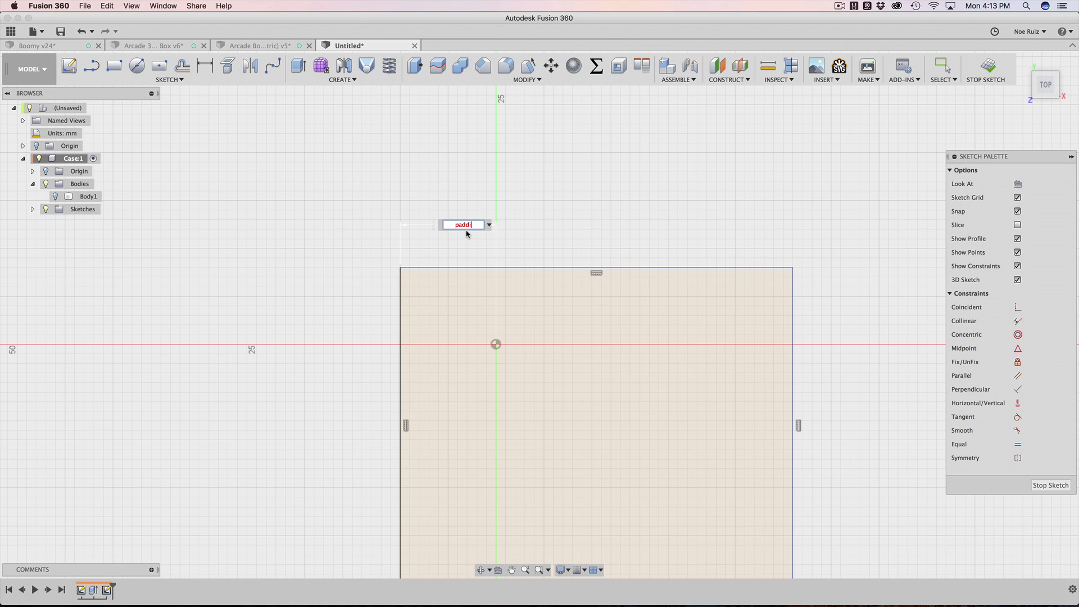
text(ng)
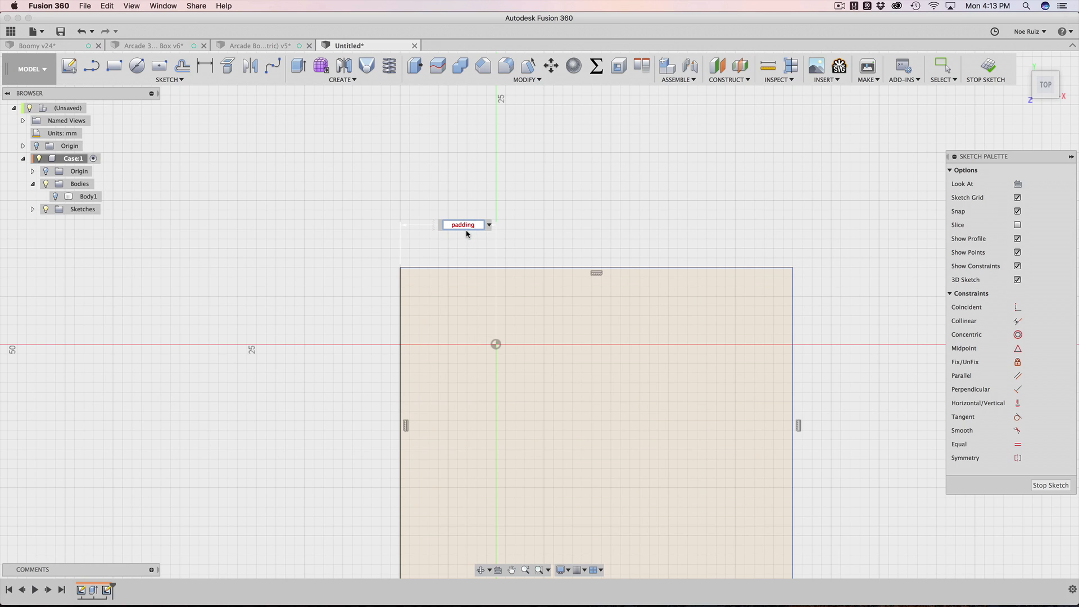
text(spacing)
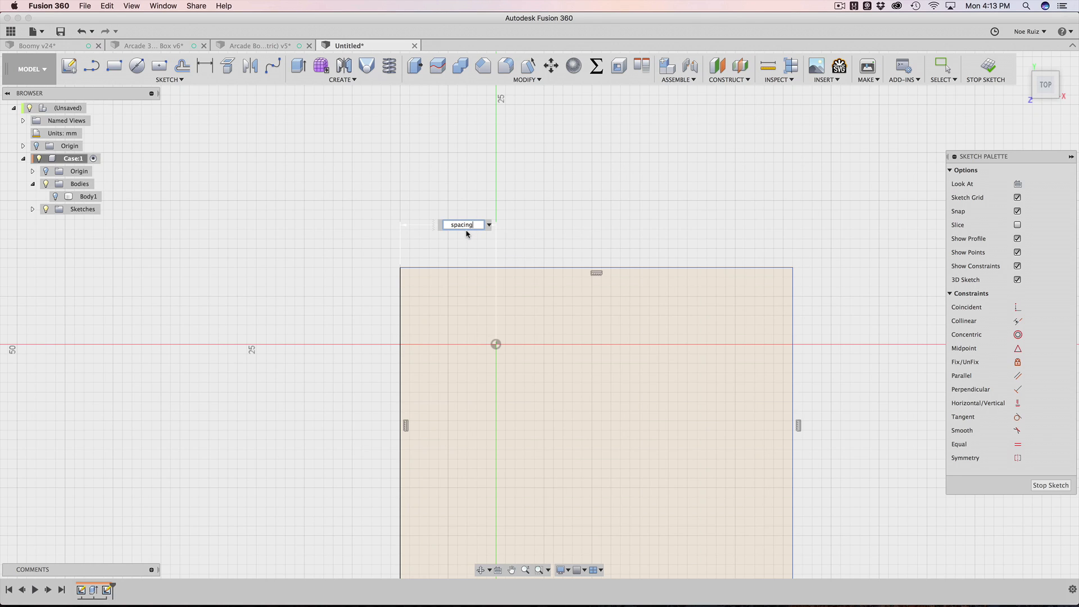
text(/)
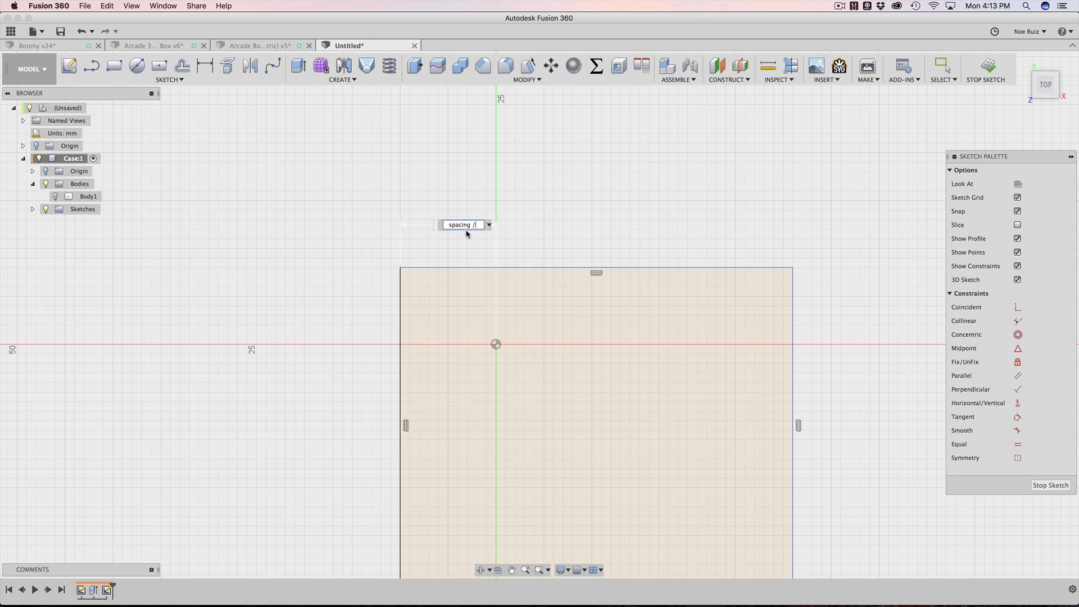
text(2)
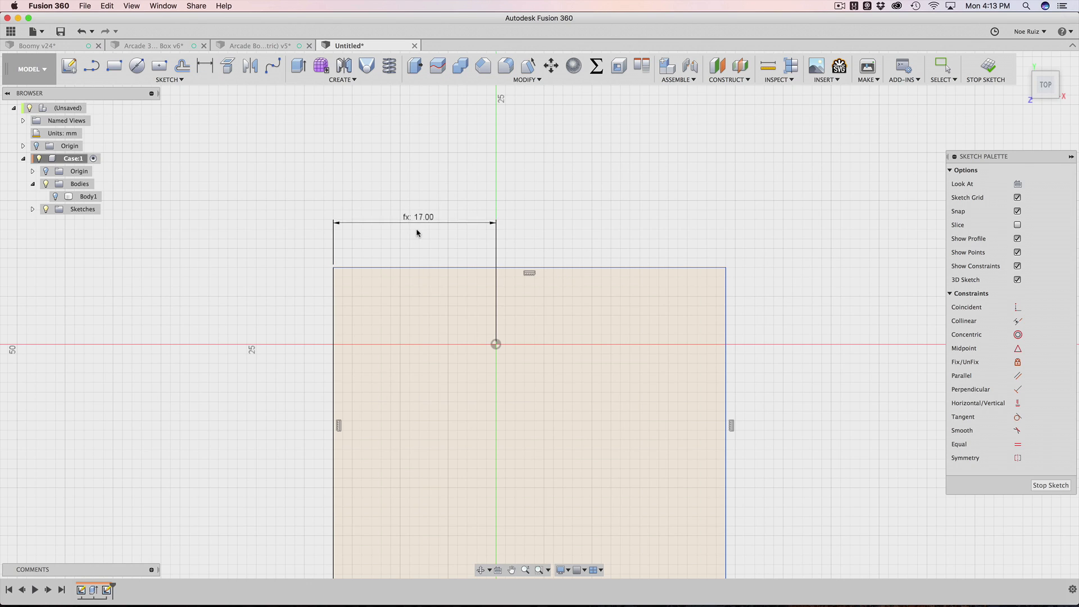
Dimension the origin to the rectangle's top edge as spacing / 2, also 17 mm.
click(204, 65)
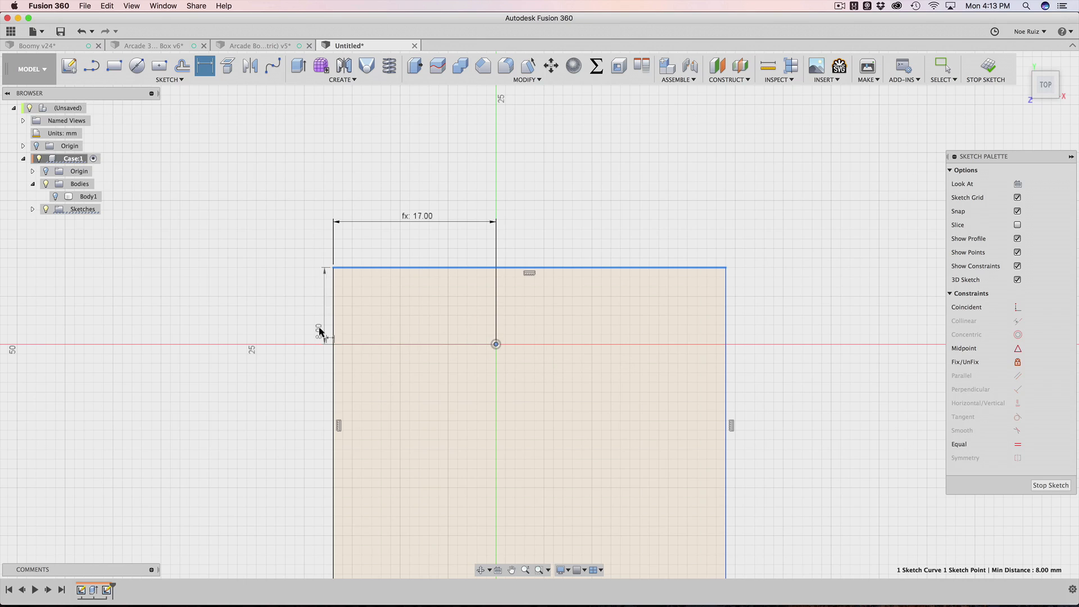
click(320, 332)
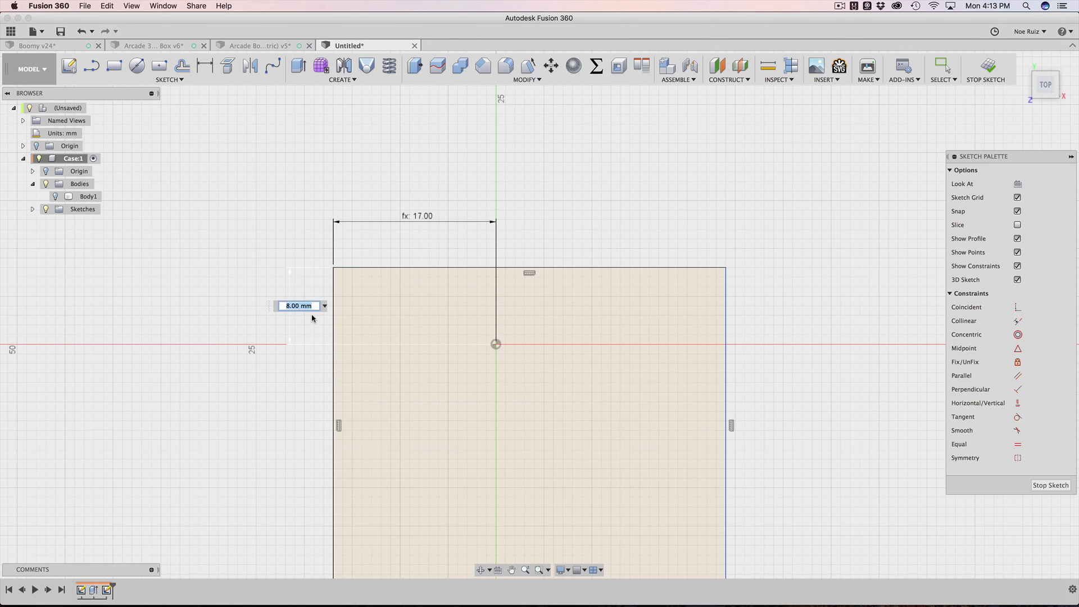
text(sp)
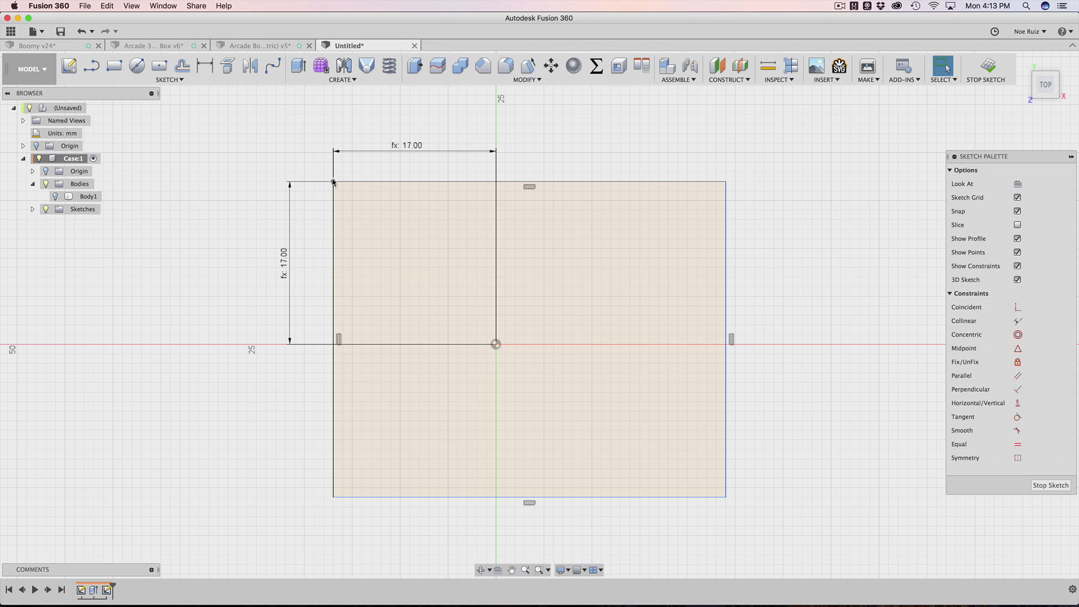
click(333, 182)
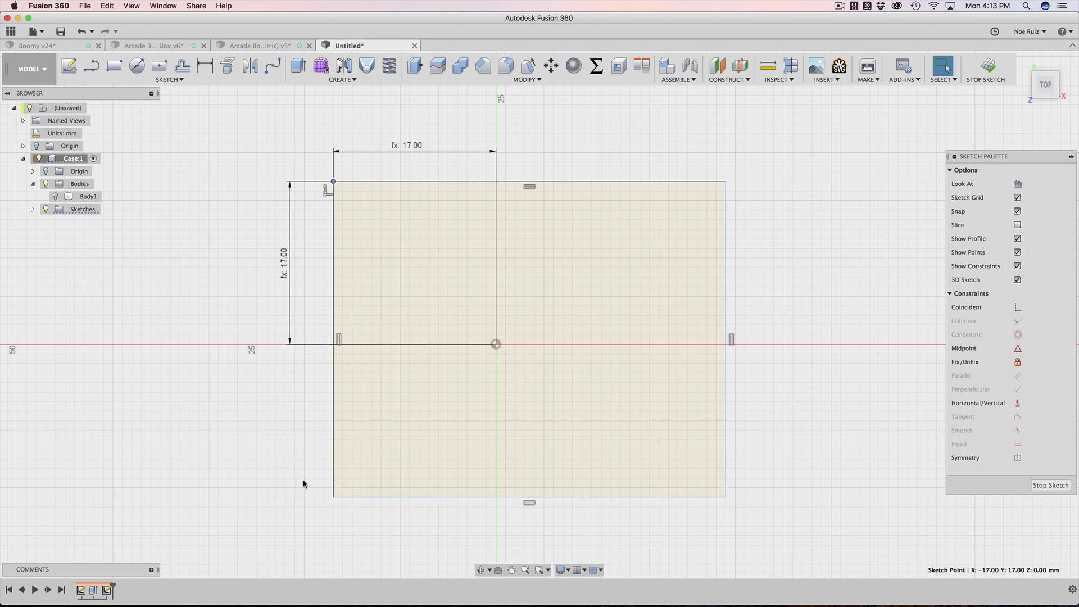
scroll(down, 3)
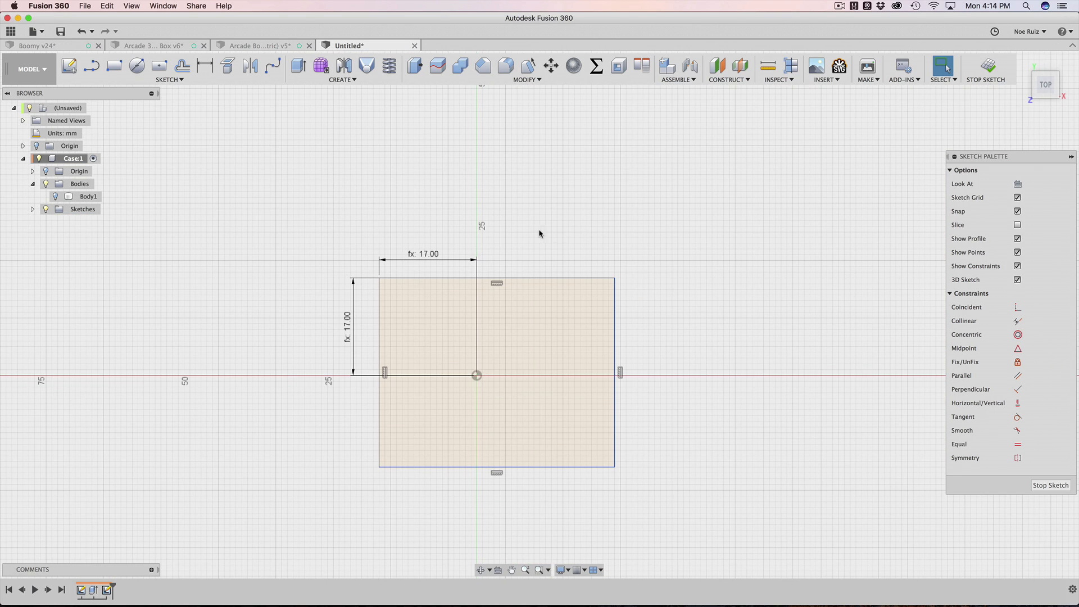
mouse_move(549, 281)
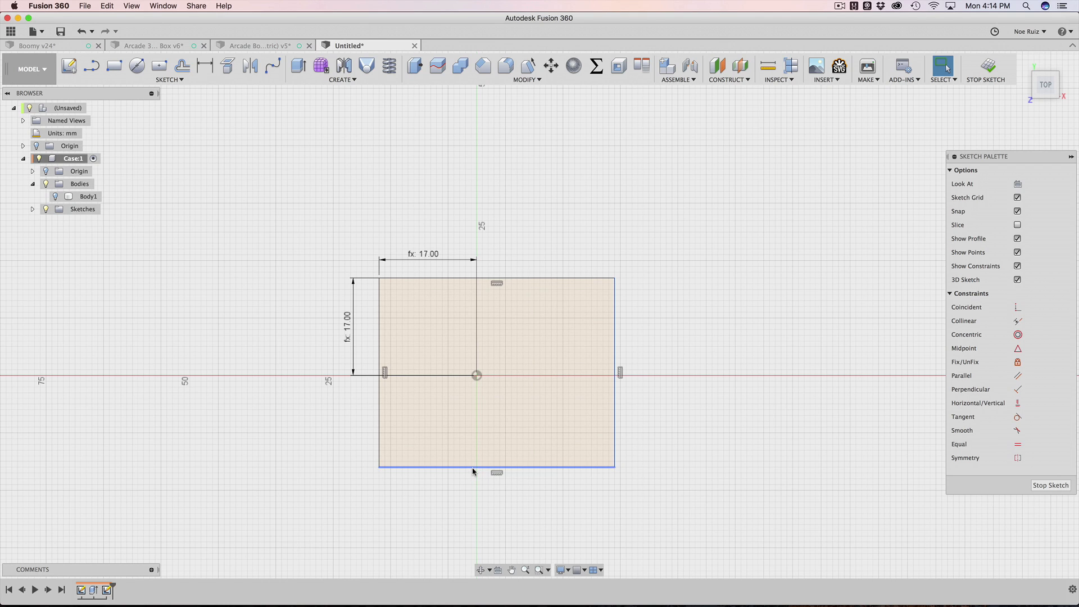
Dimension the rectangle's width as spacing * across and its height as spacing * down.
click(475, 466)
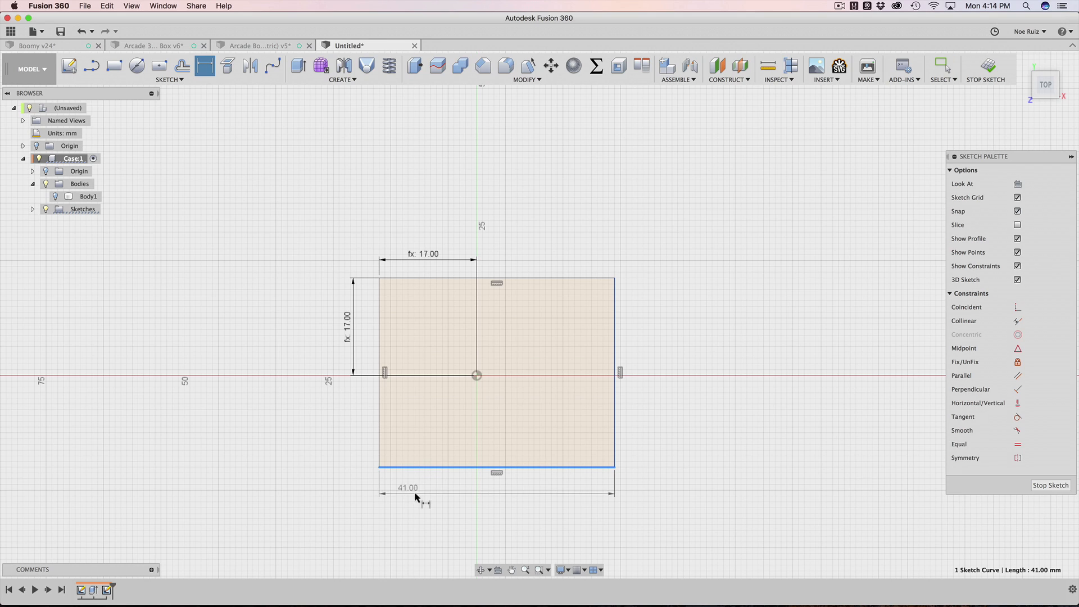
double_click(408, 487)
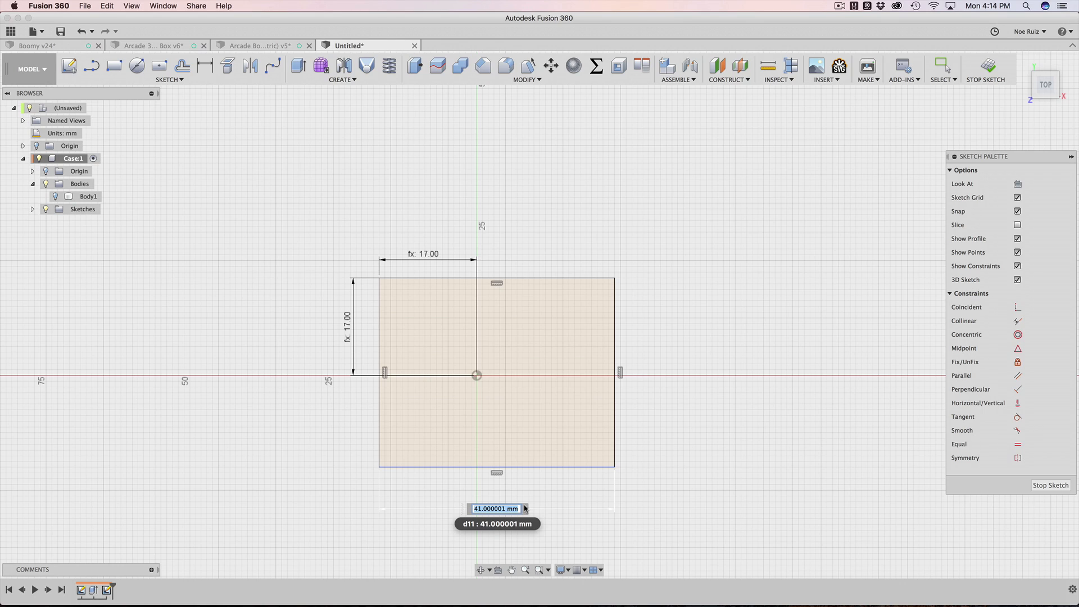
text(spacing)
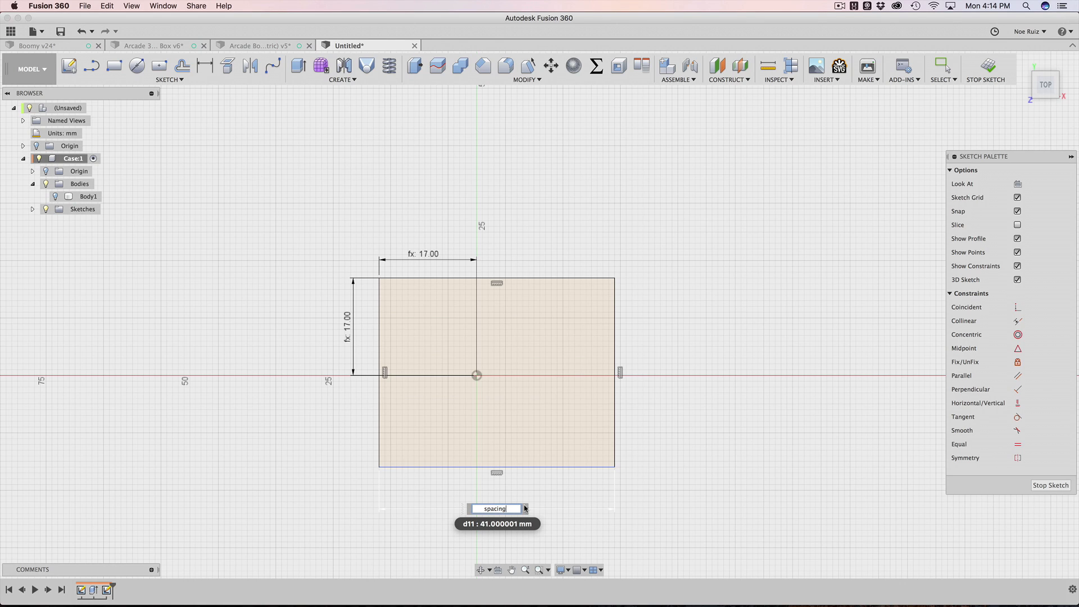
text(* a)
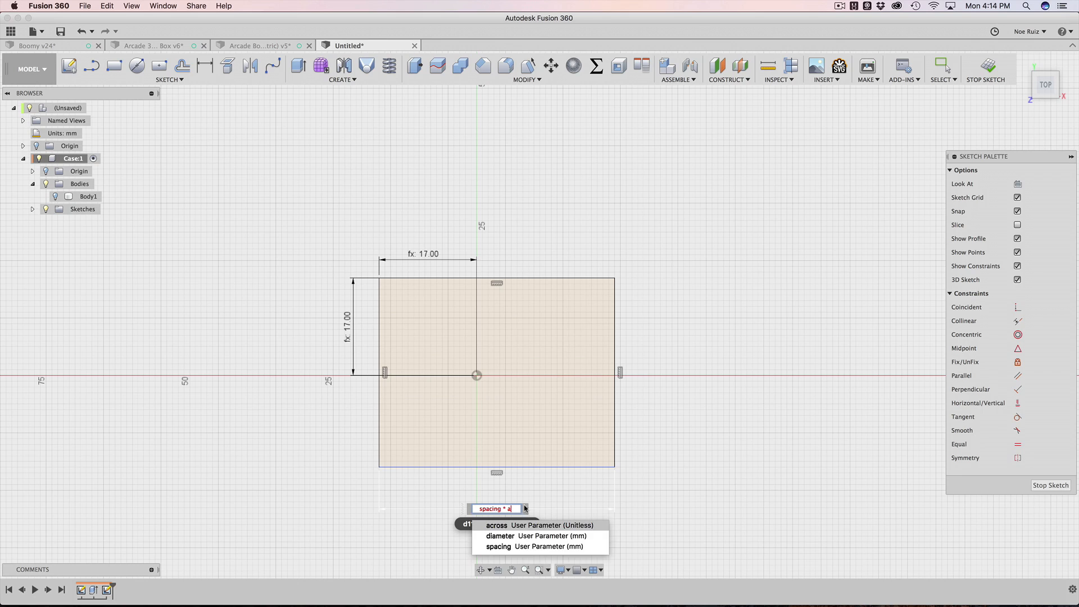
text(cr)
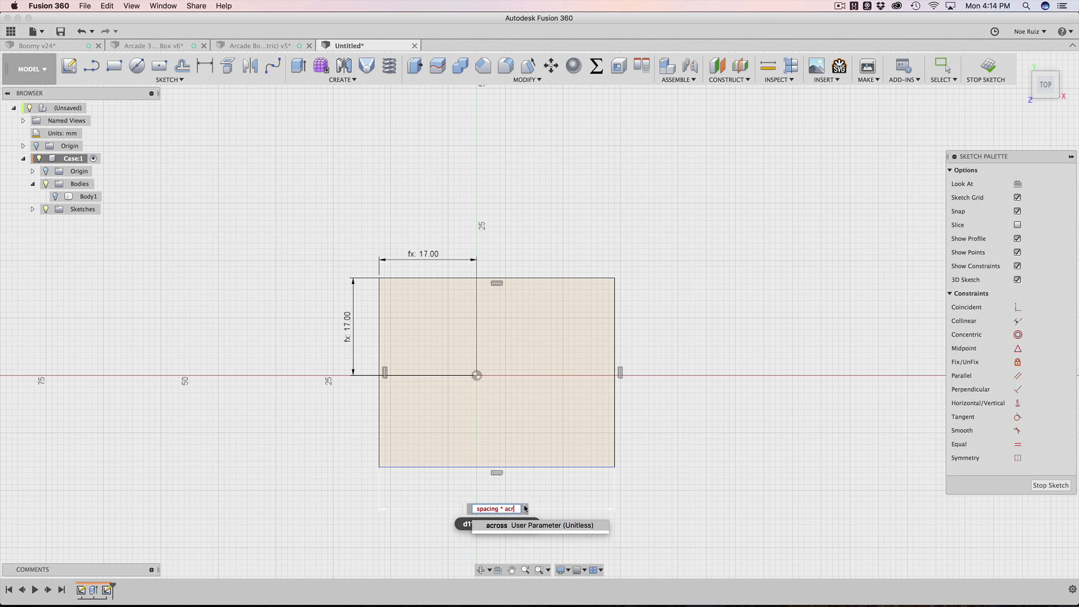
key(Return)
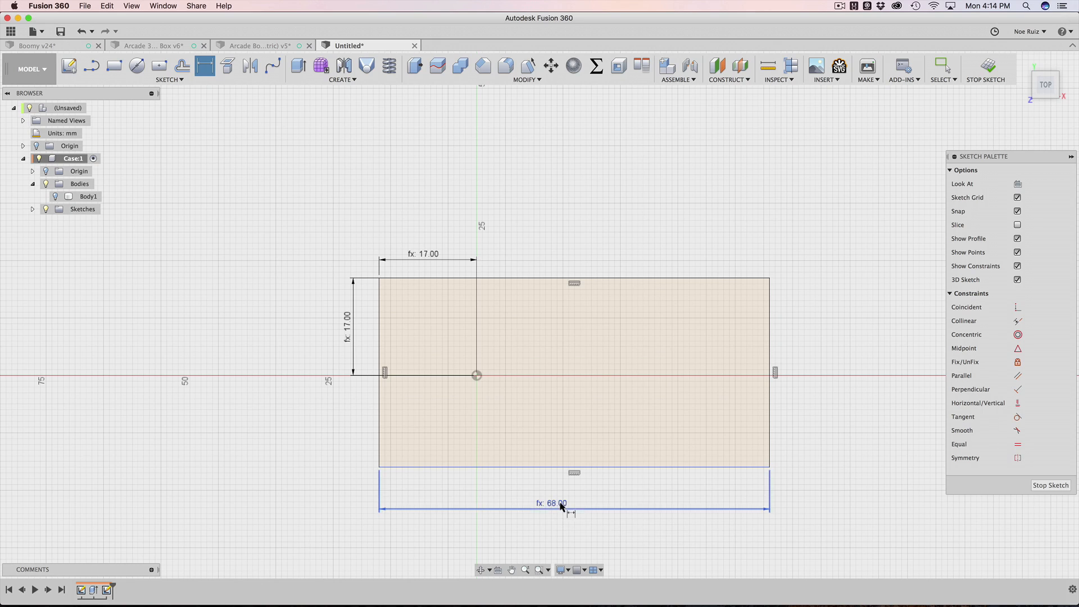
click(774, 344)
text(spacing)
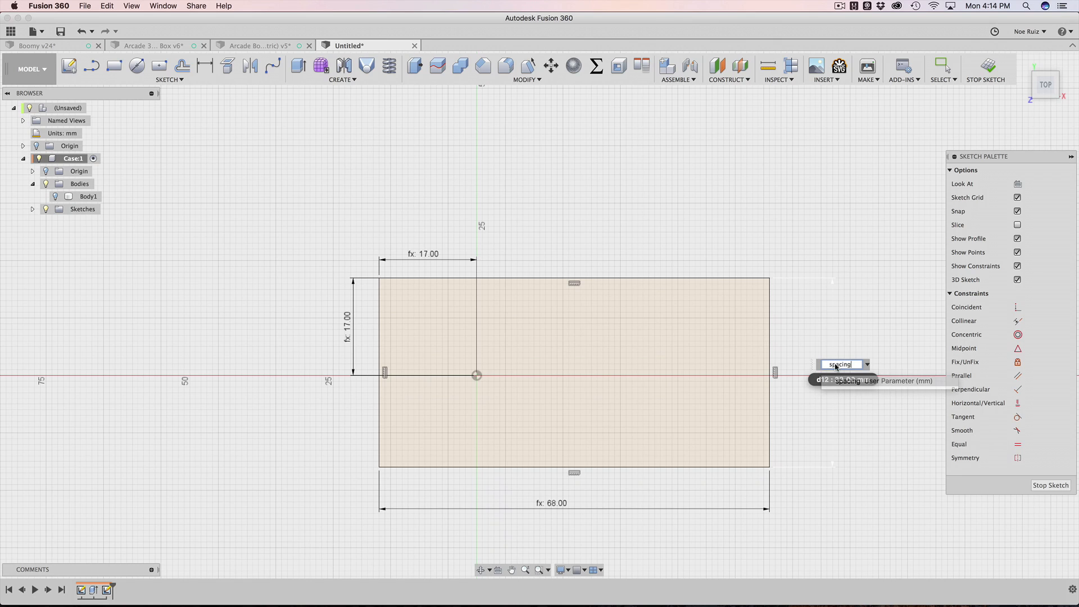
text(* down)
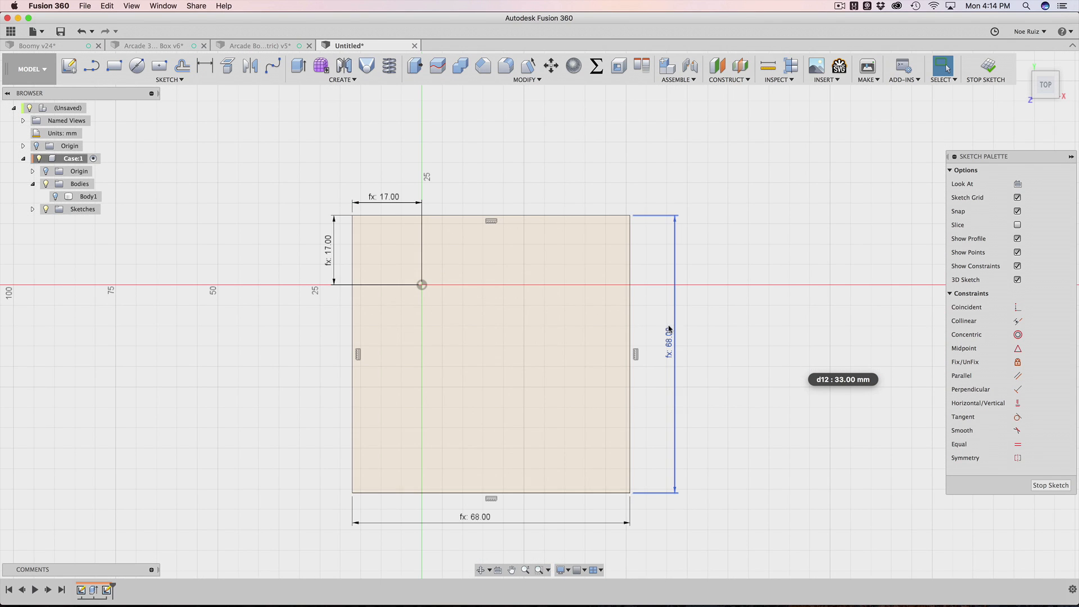
mouse_move(987, 65)
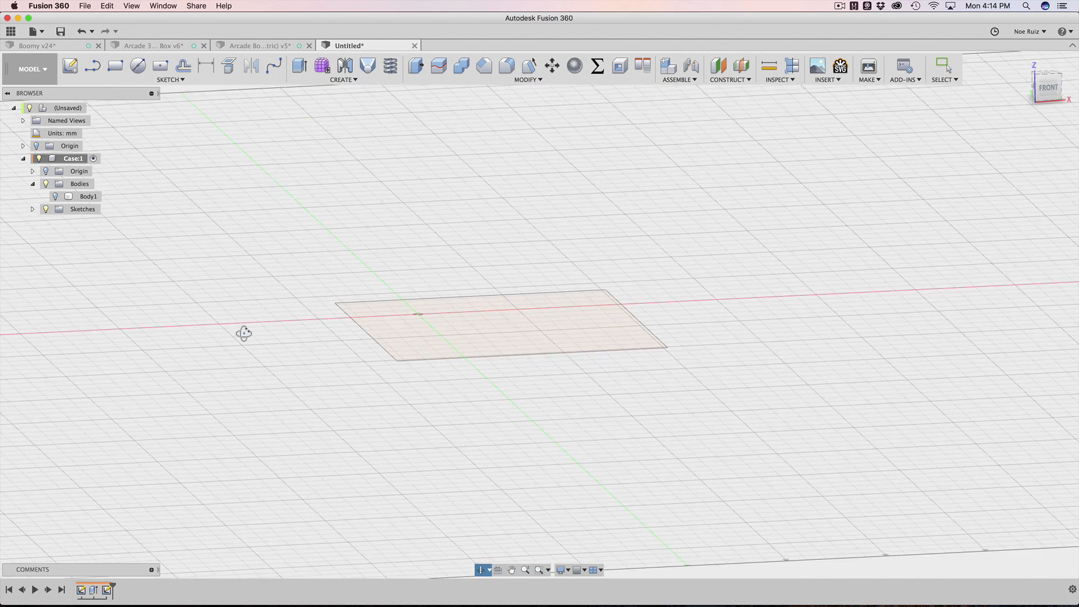
Extrude the 68 mm square by the 'height' parameter into a solid block, Body2.
click(299, 65)
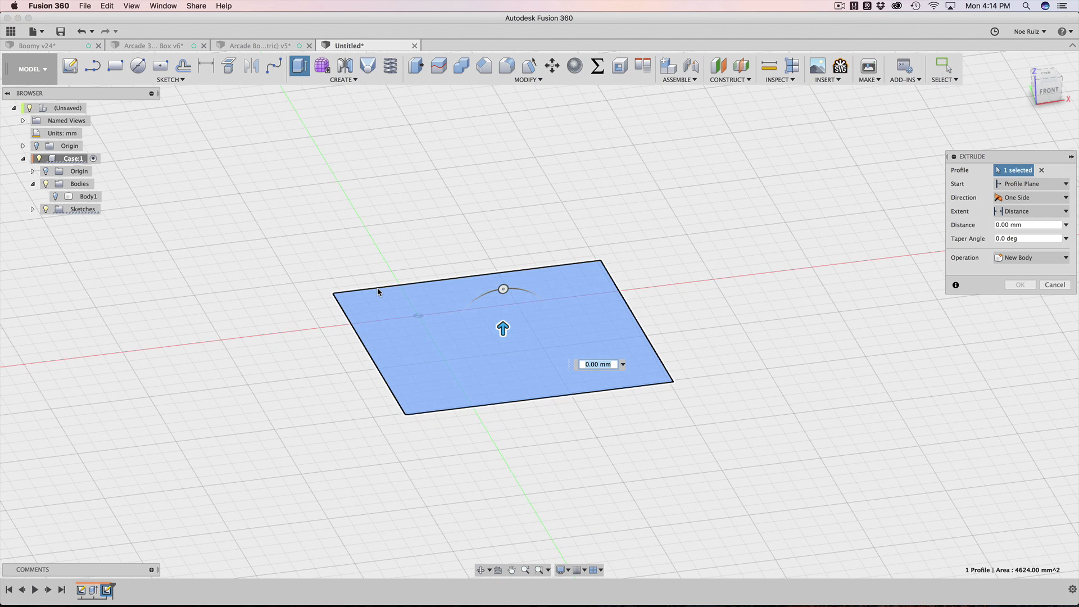
text(heigh)
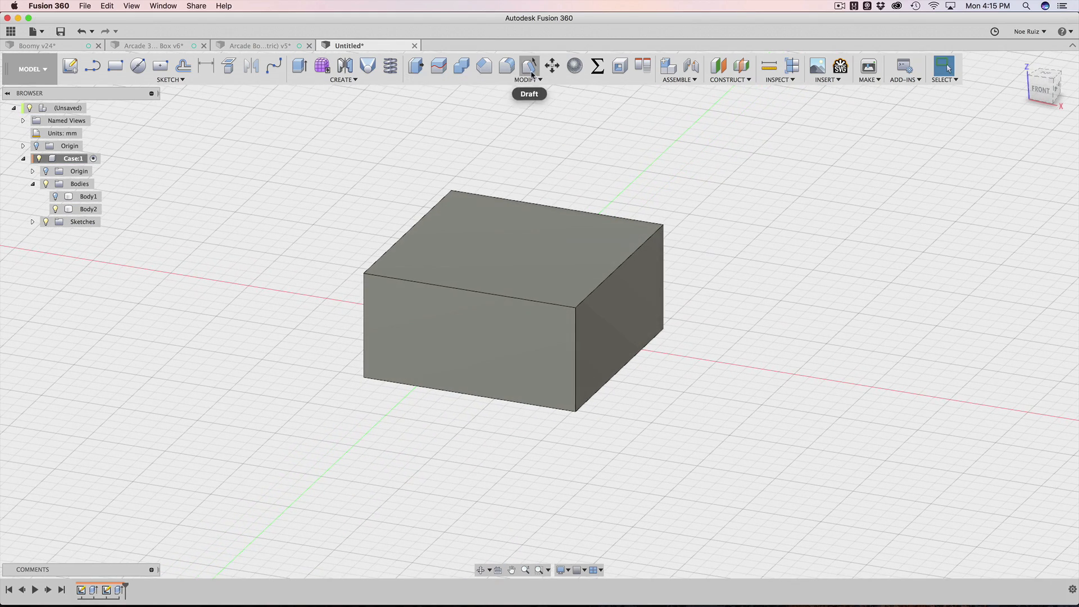
Create a user parameter named 'offset' with expression 7 mm.
click(596, 65)
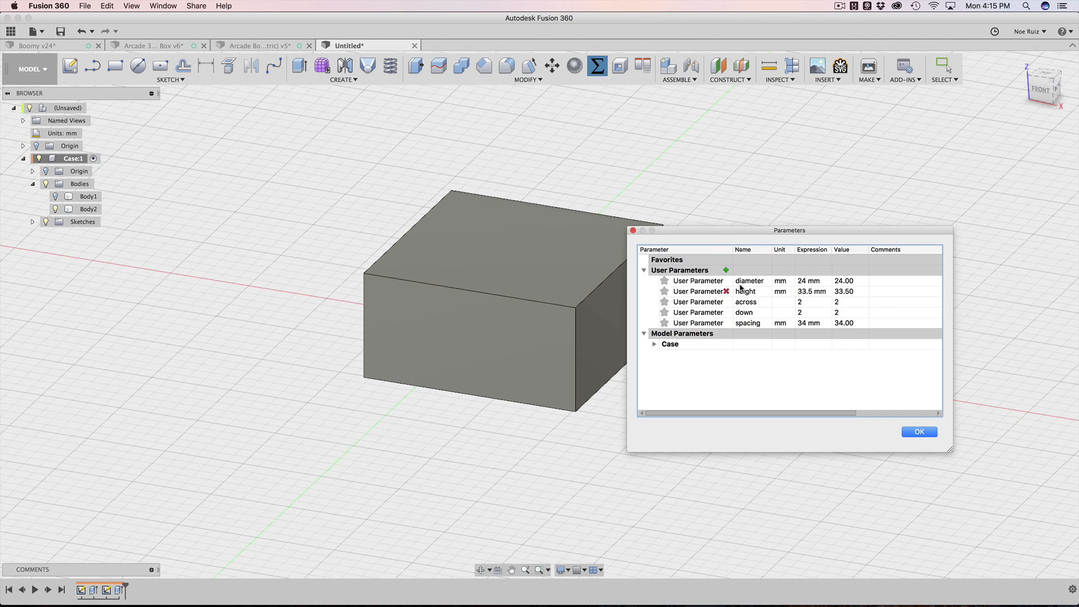
click(725, 270)
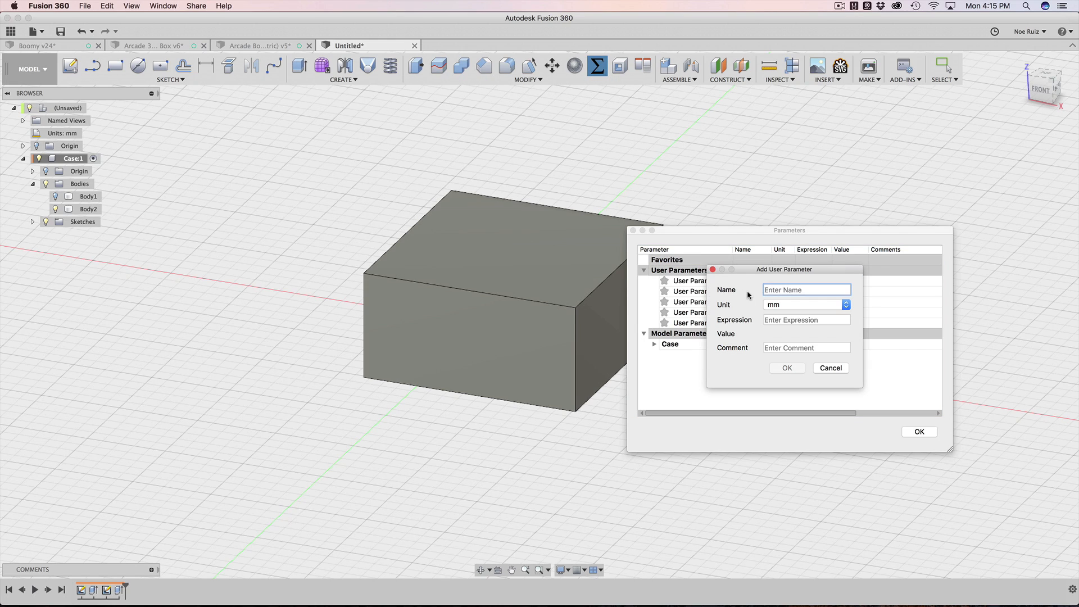
text(offset)
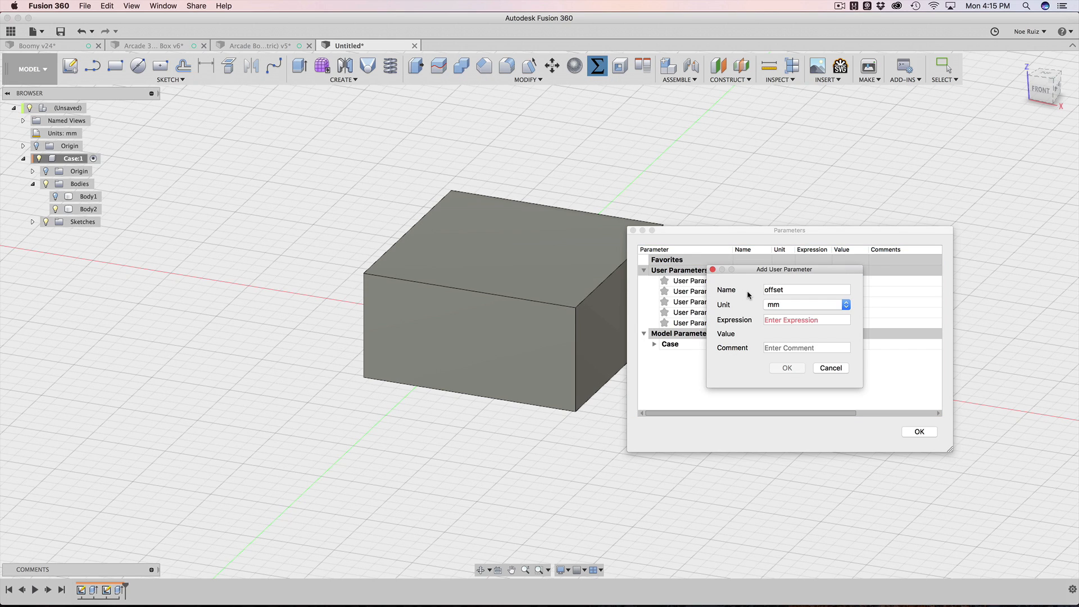
text(7)
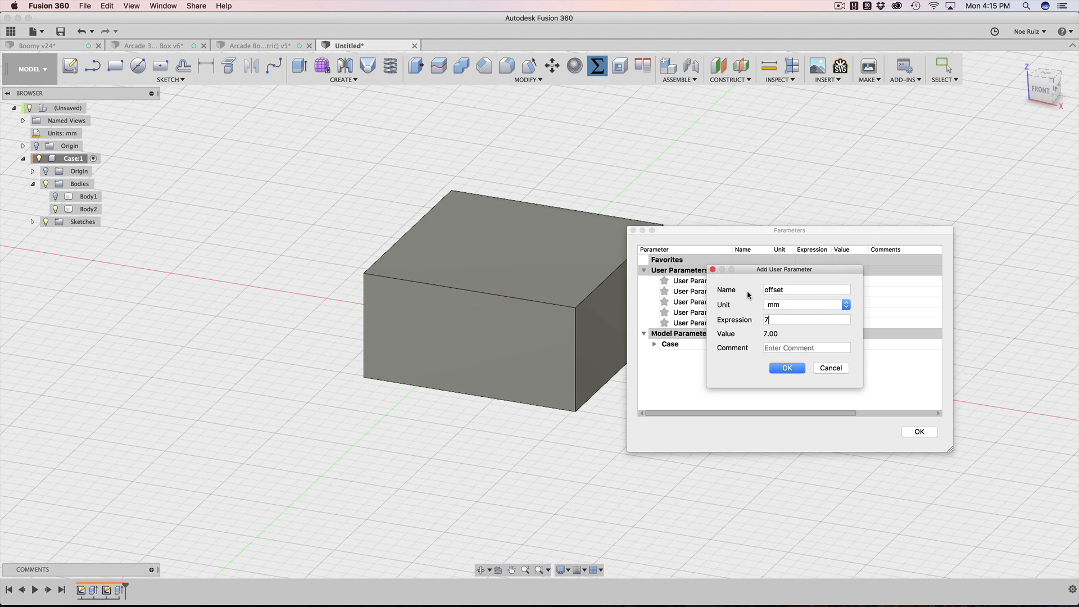
click(787, 367)
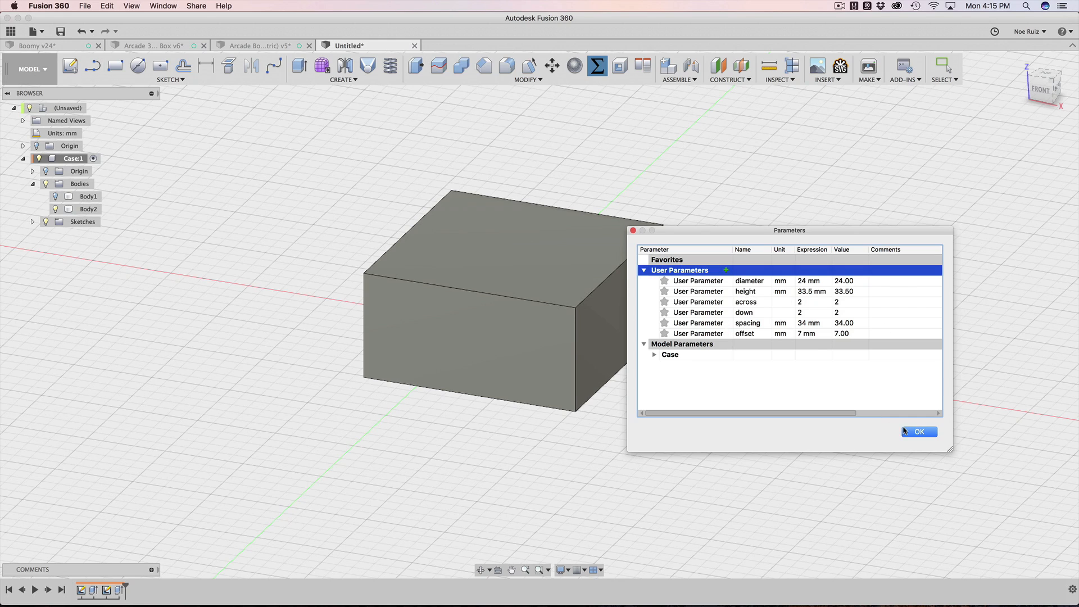
click(919, 431)
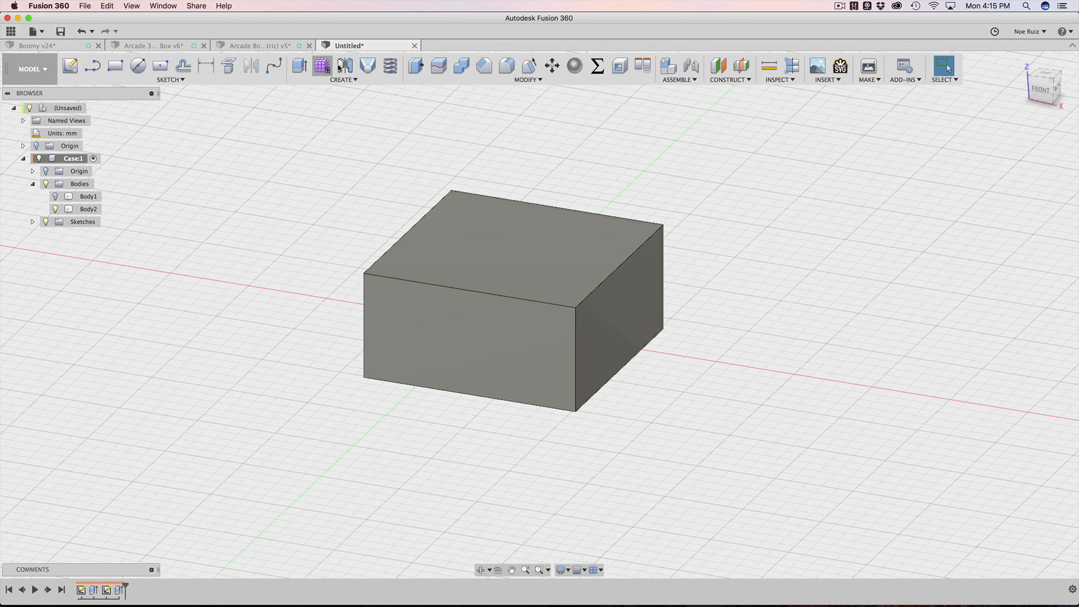
mouse_move(416, 65)
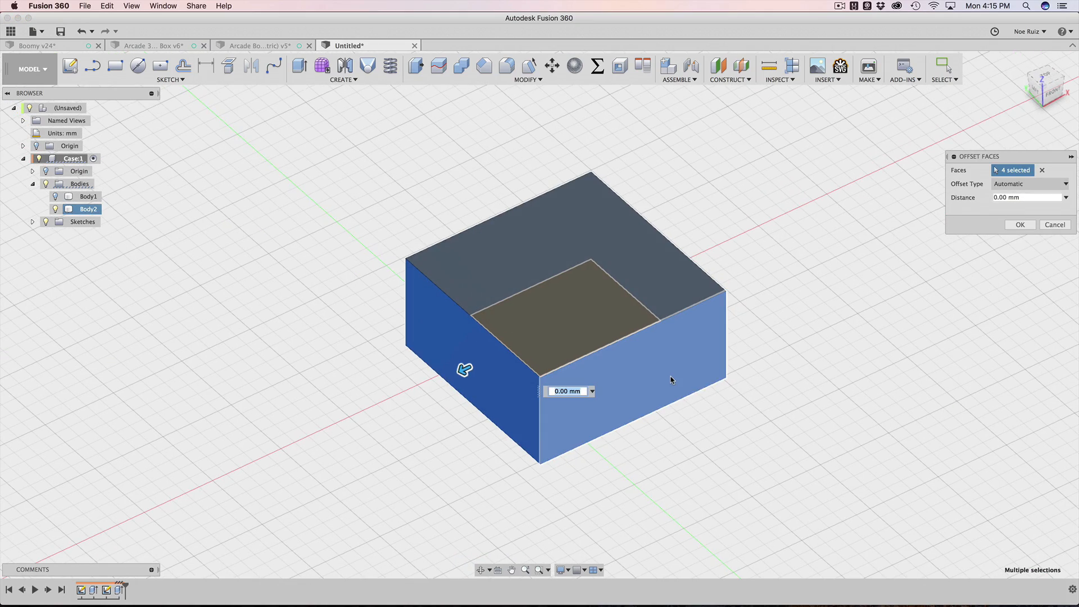
mouse_move(672, 380)
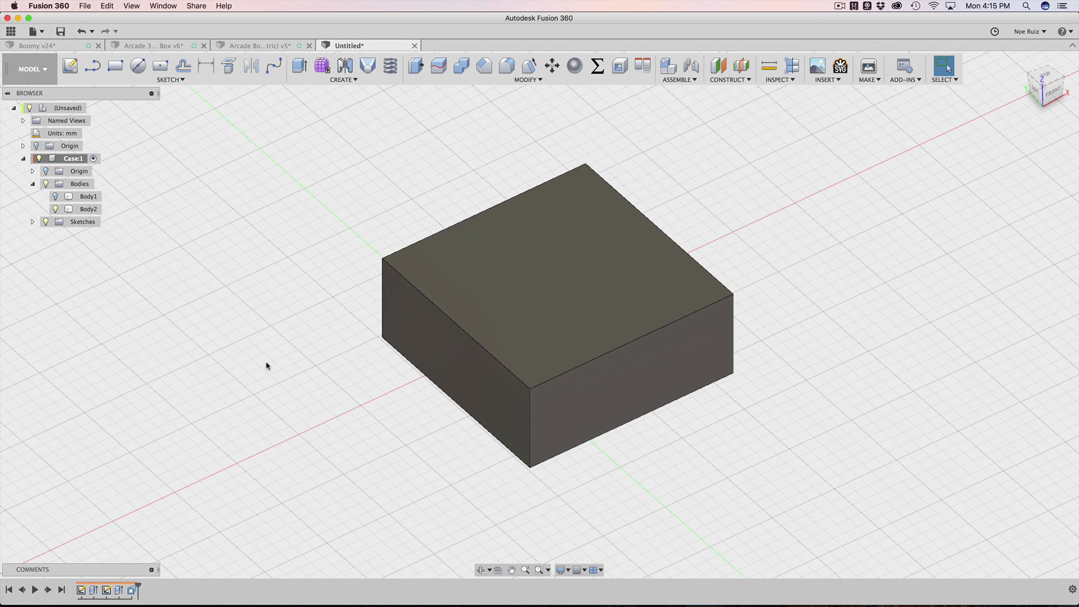
Hide the cylinder body, Body1.
click(89, 196)
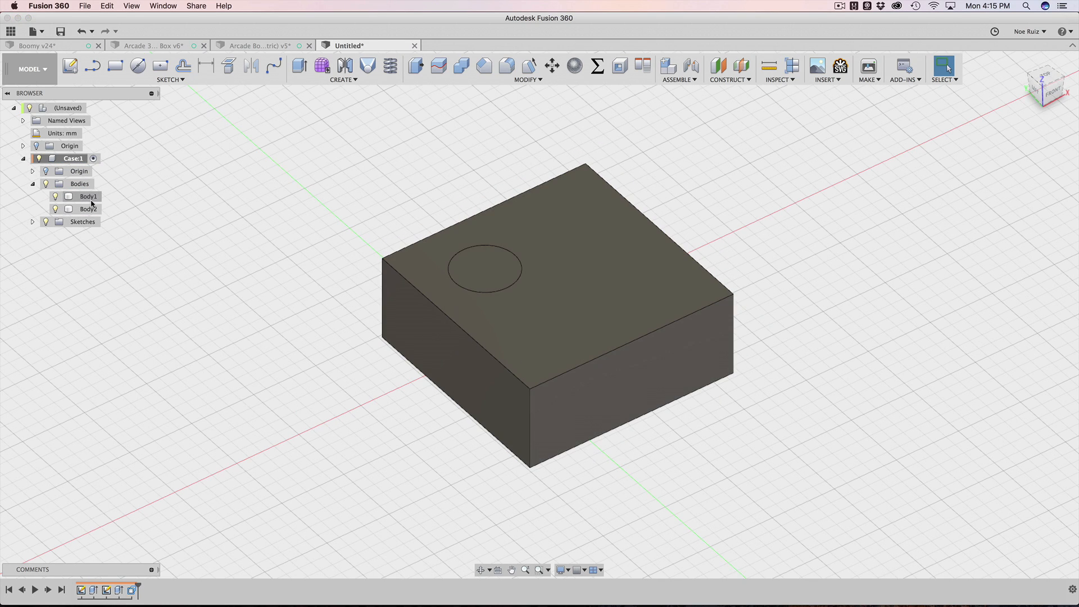
click(88, 196)
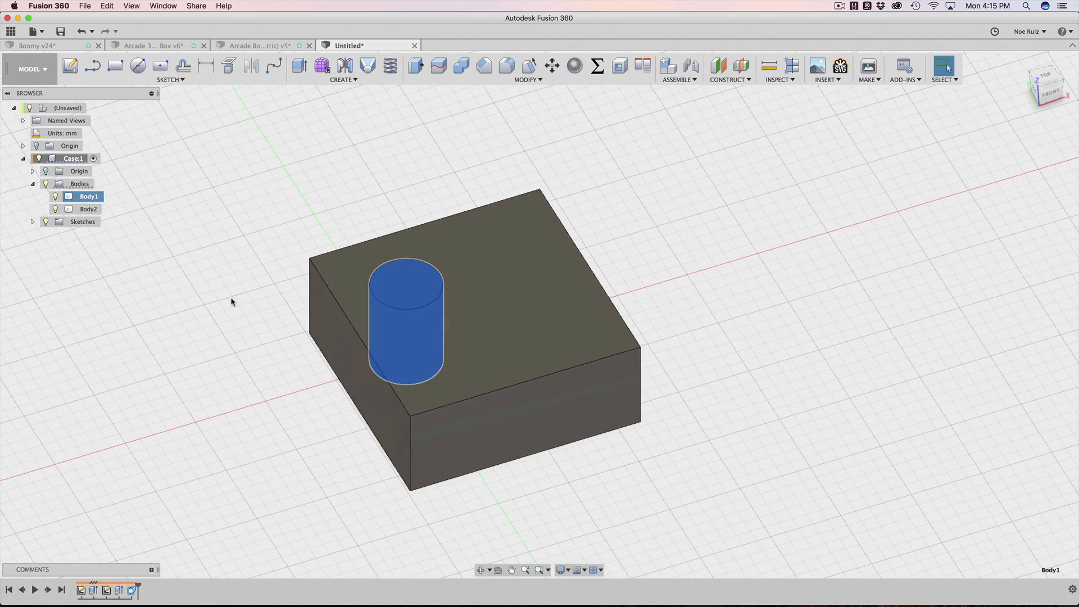
click(56, 196)
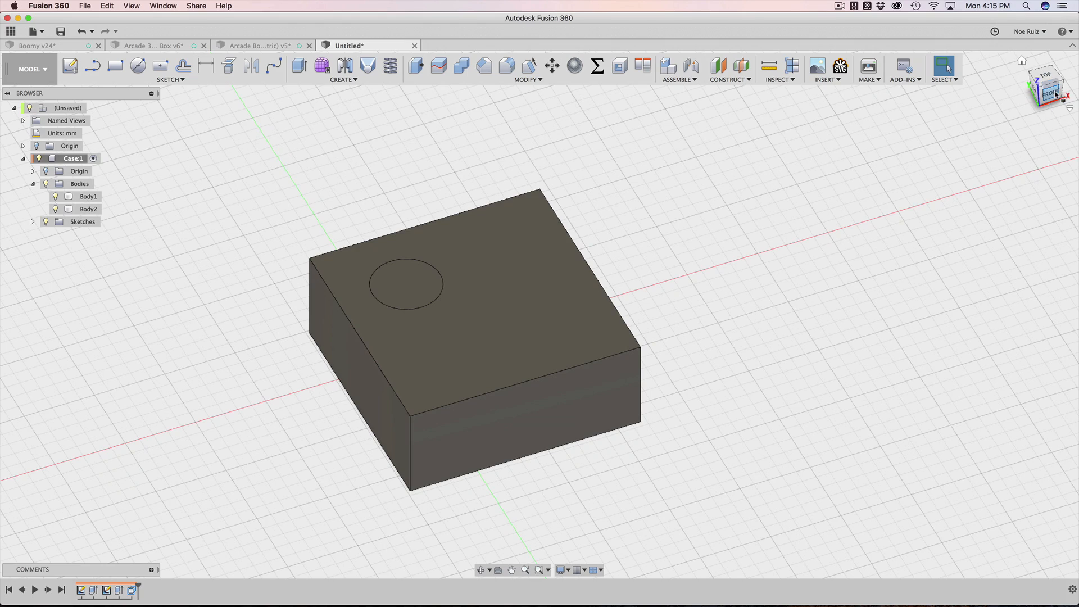
Fillet the box's four vertical edges and shell it from the bottom with 1.5 mm walls.
click(506, 65)
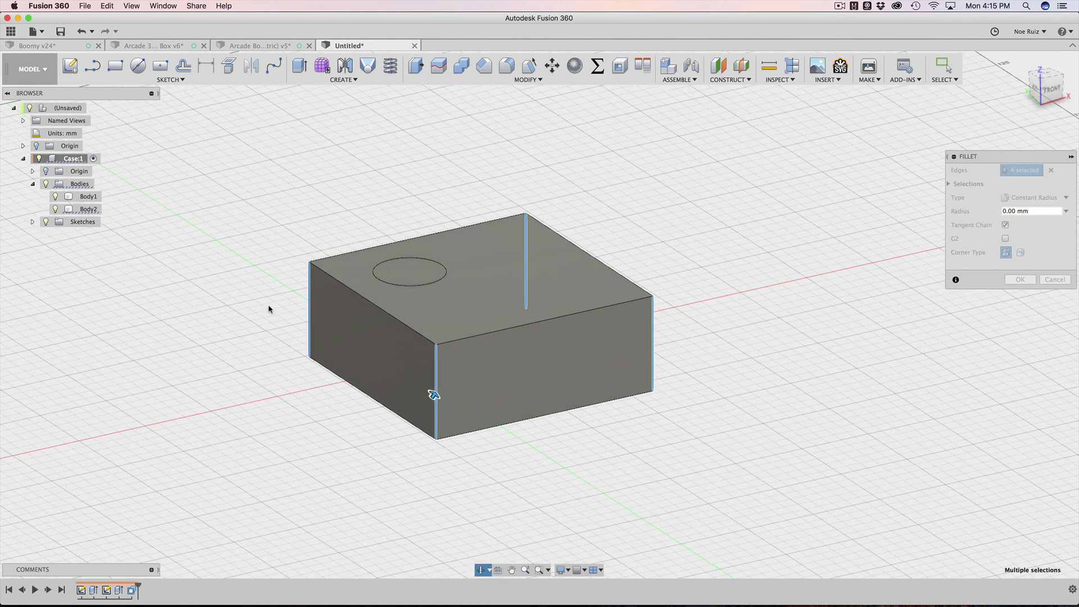
click(1021, 279)
text(1.5)
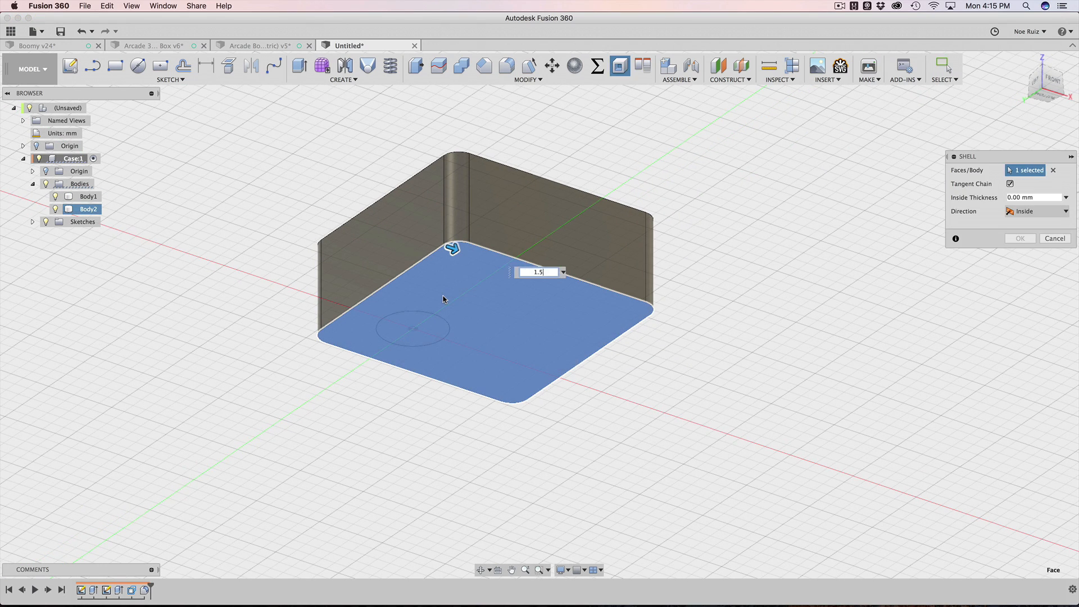
click(1020, 238)
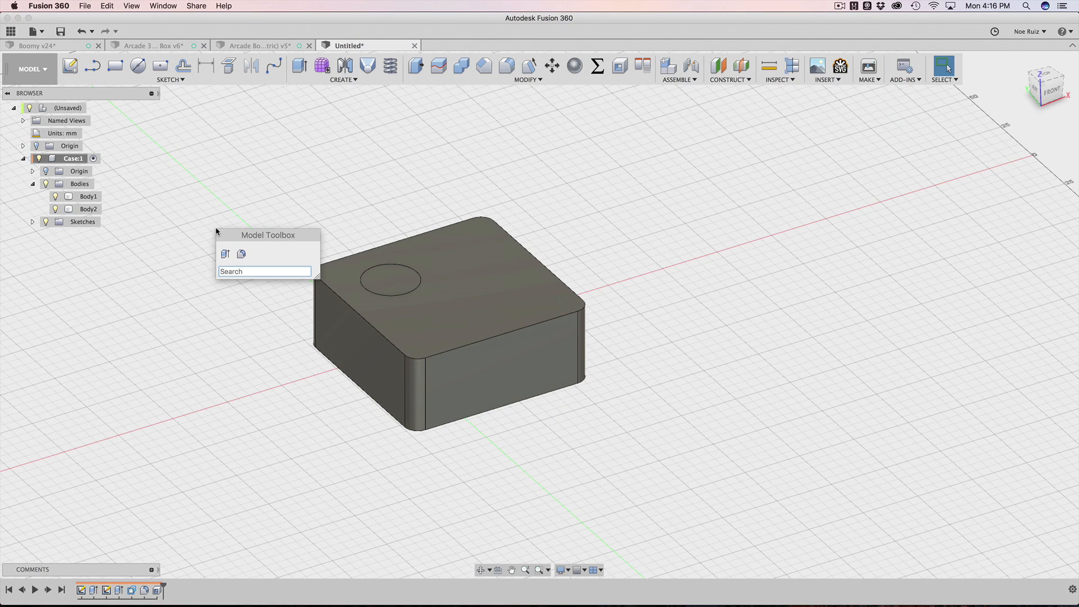
Combine with Cut, using Body2 as target and the cylinder Body1 as tool.
click(460, 65)
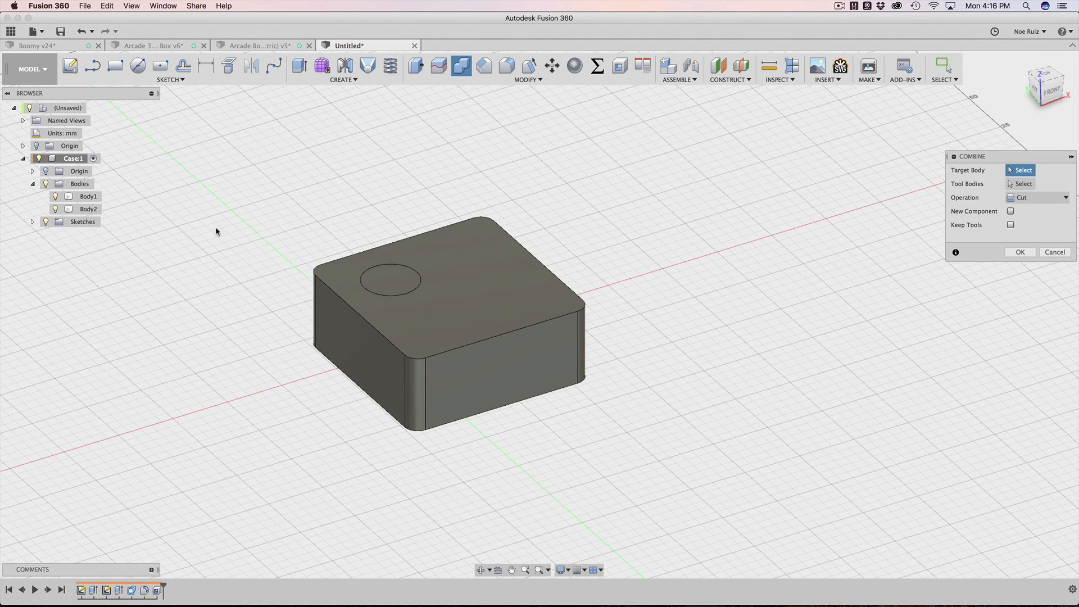
mouse_move(978, 170)
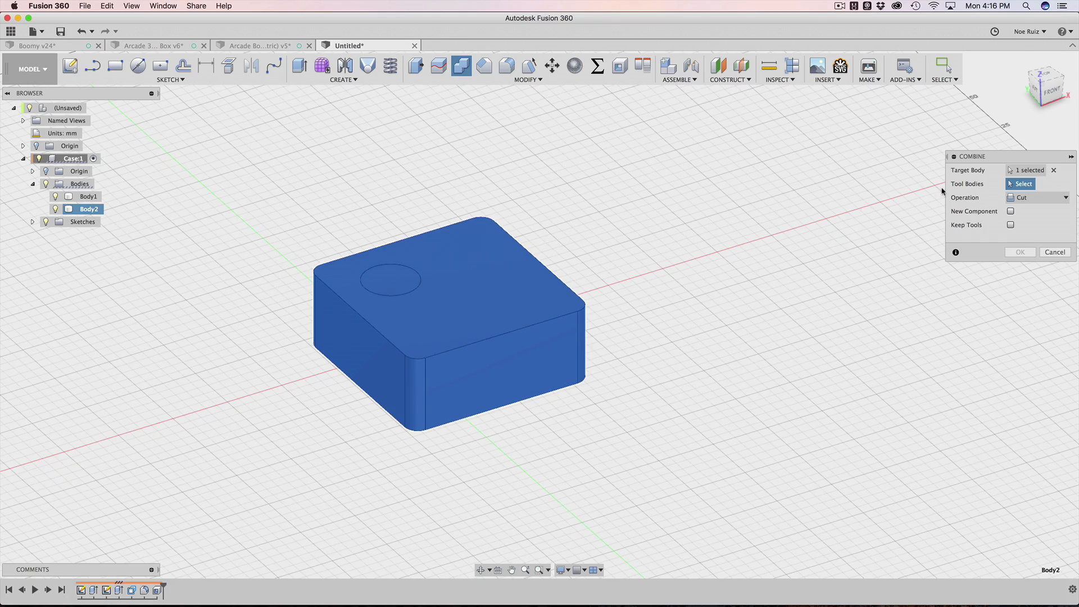
click(383, 285)
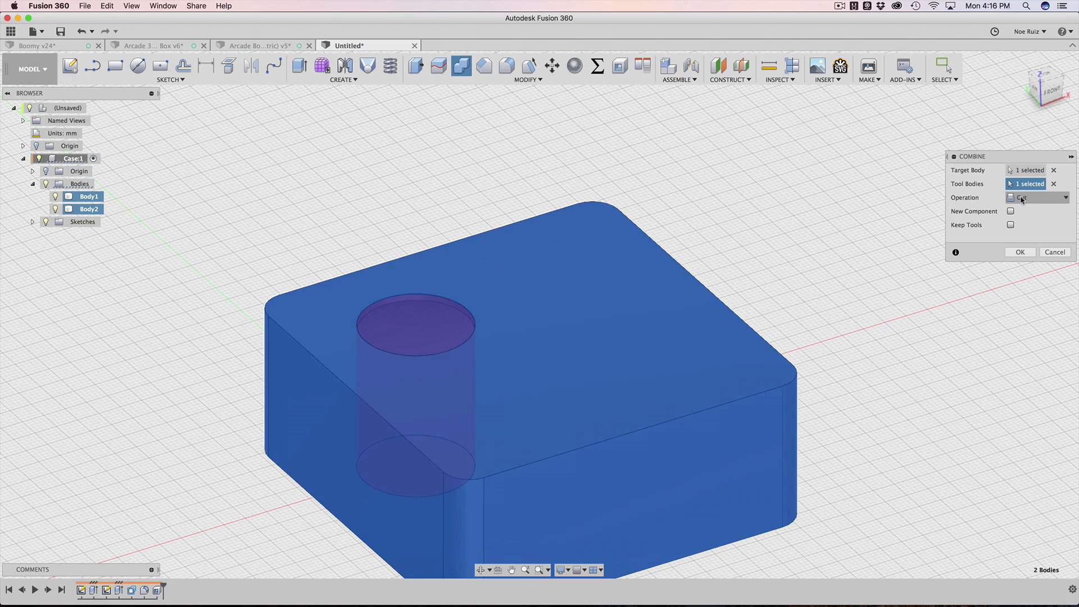
click(1037, 197)
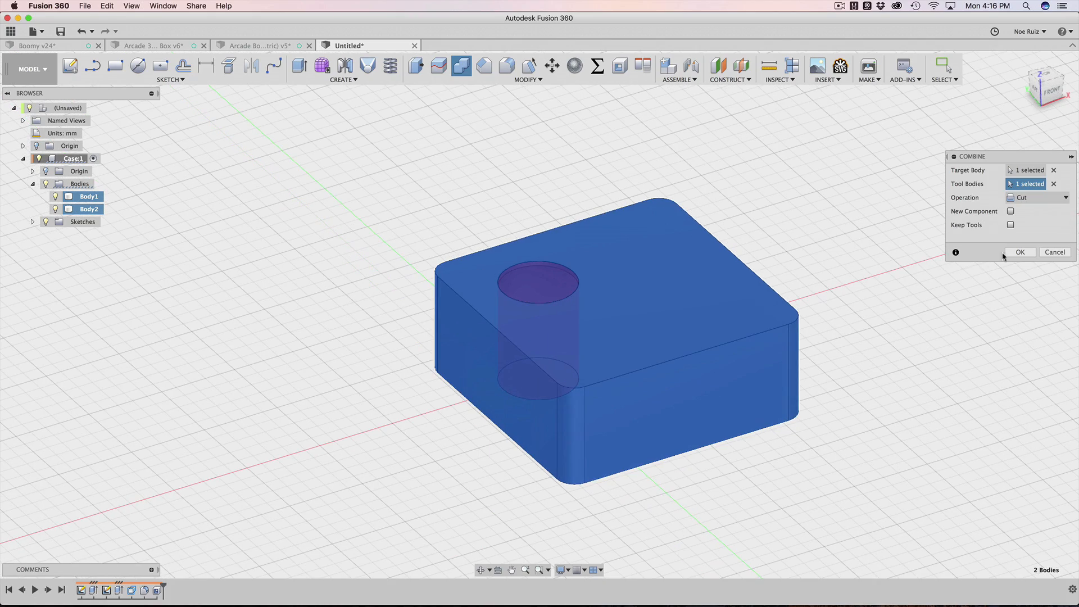
click(1021, 252)
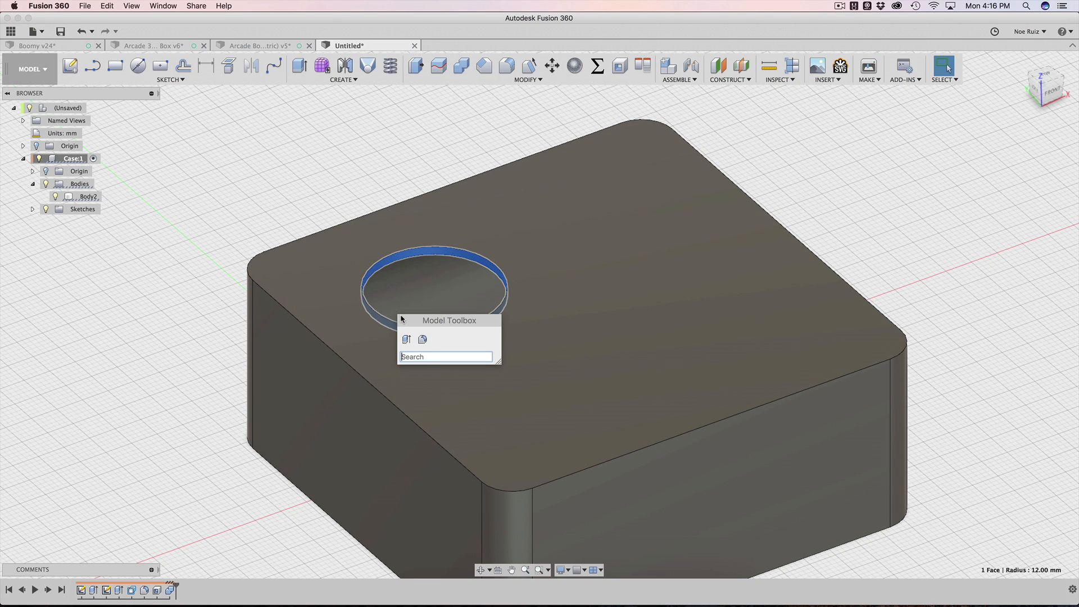
Rectangular-pattern the hole with 'across' and 'down' counts and 'spacing' distance.
text(patt)
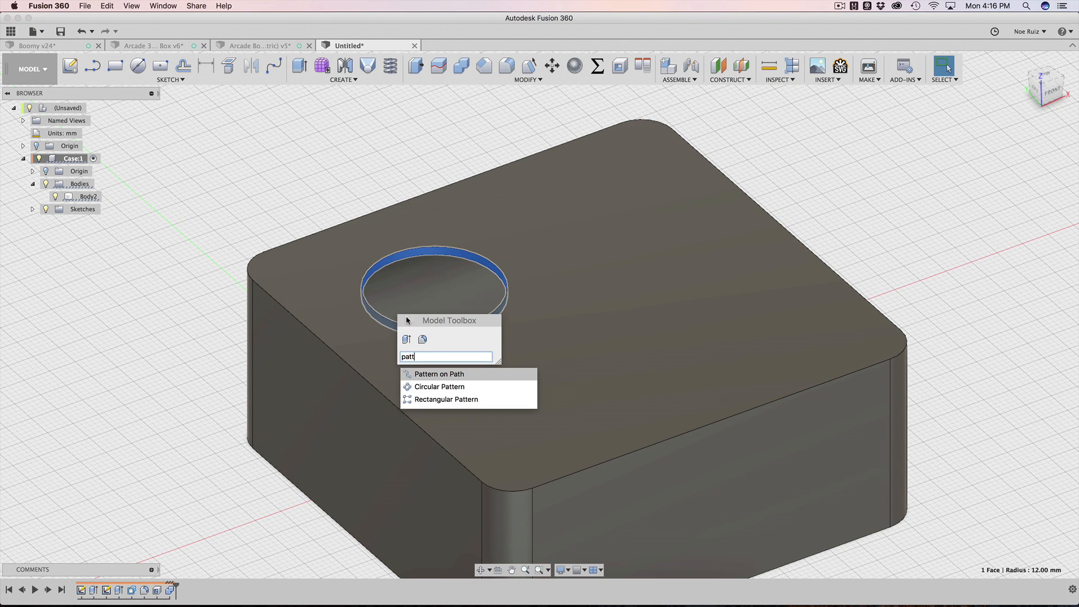
mouse_move(439, 386)
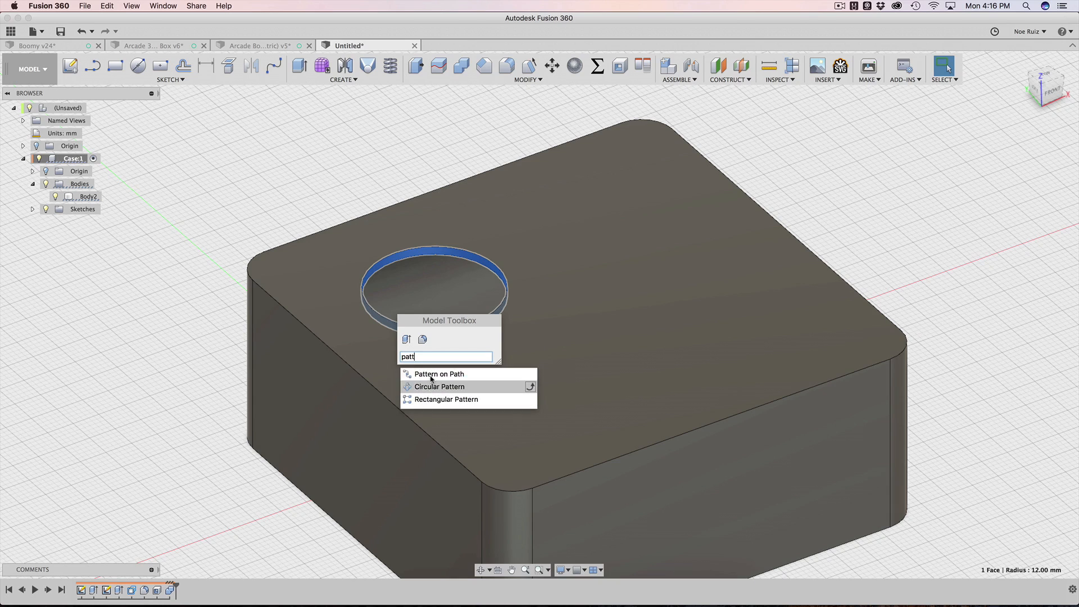
click(447, 399)
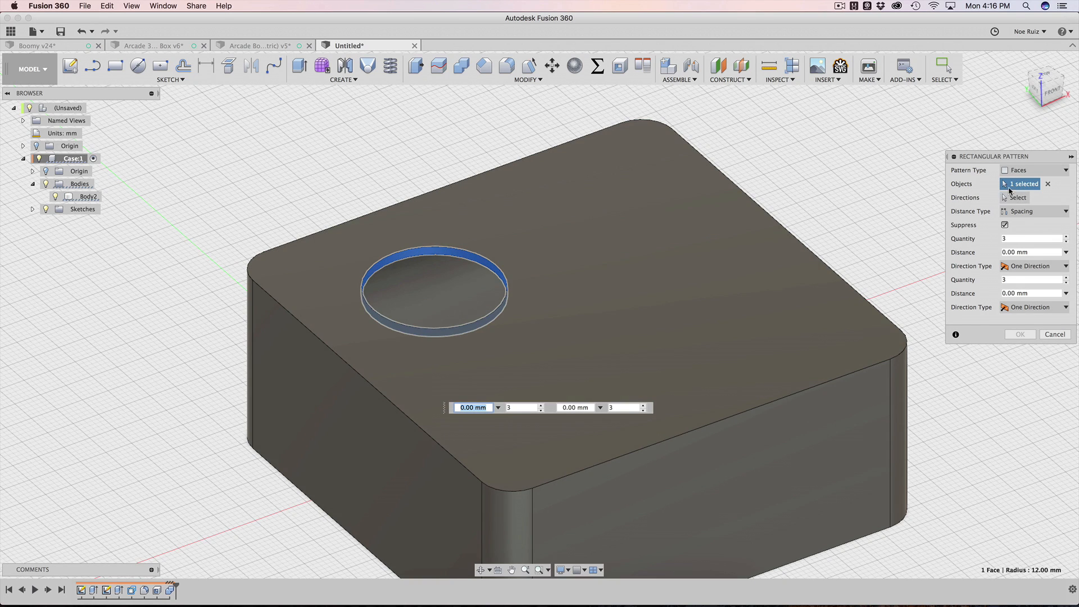
click(1018, 198)
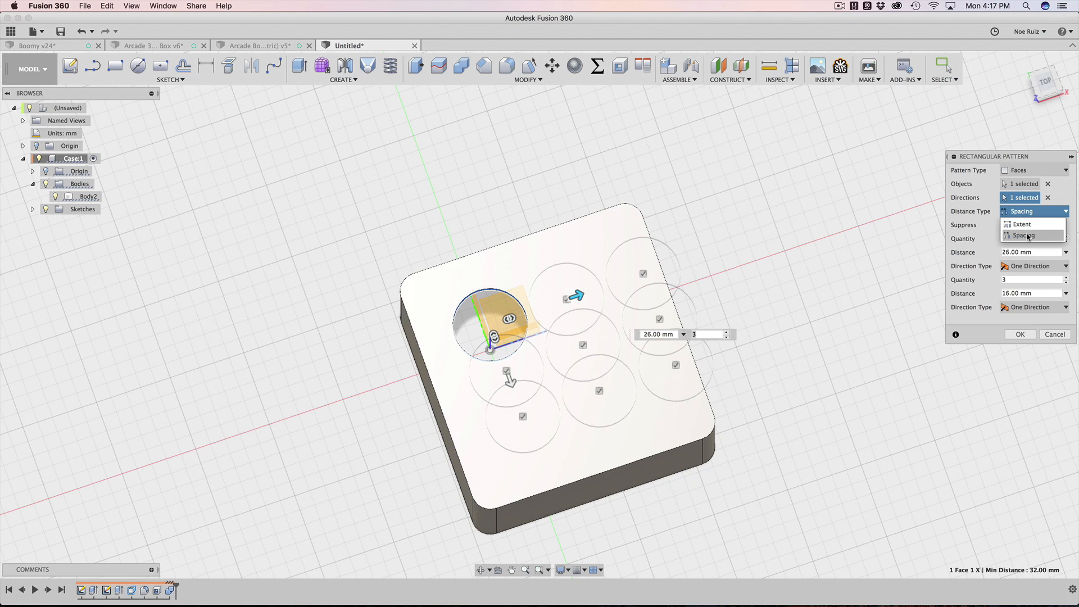
click(1027, 236)
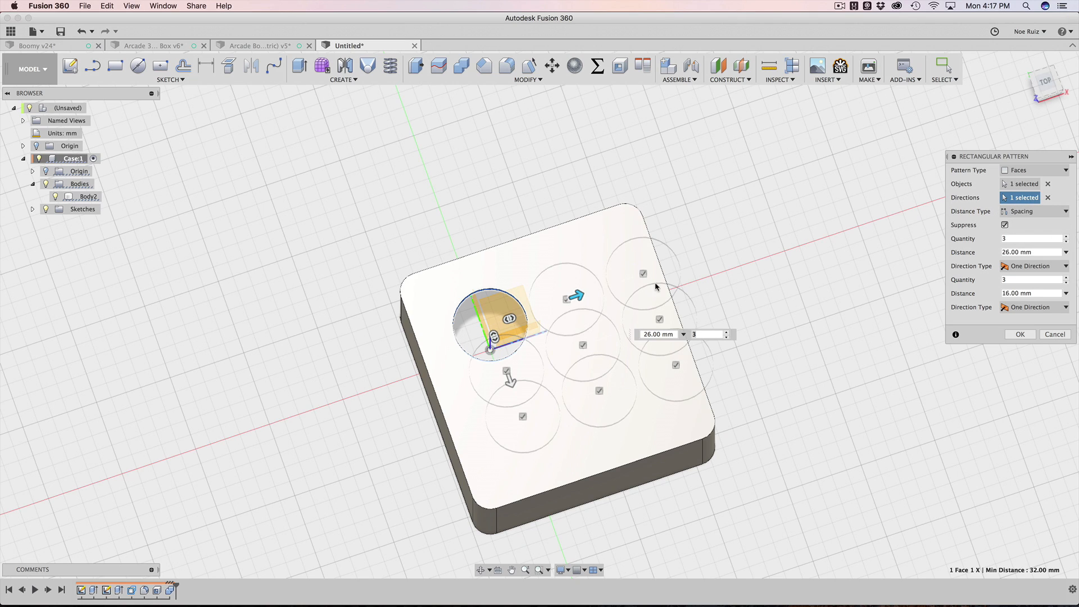
mouse_move(1018, 240)
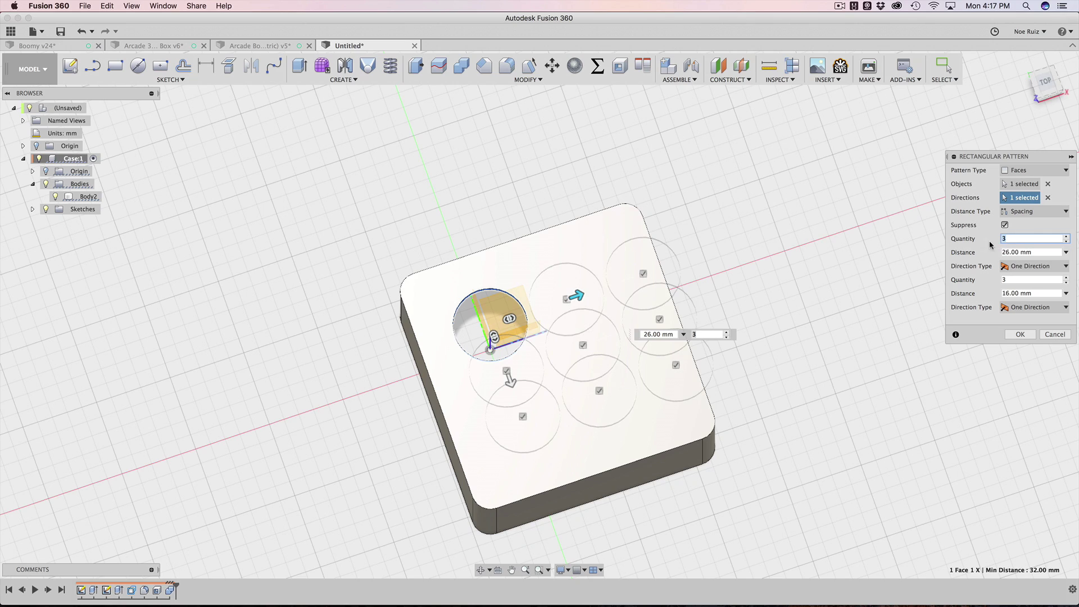
click(1033, 239)
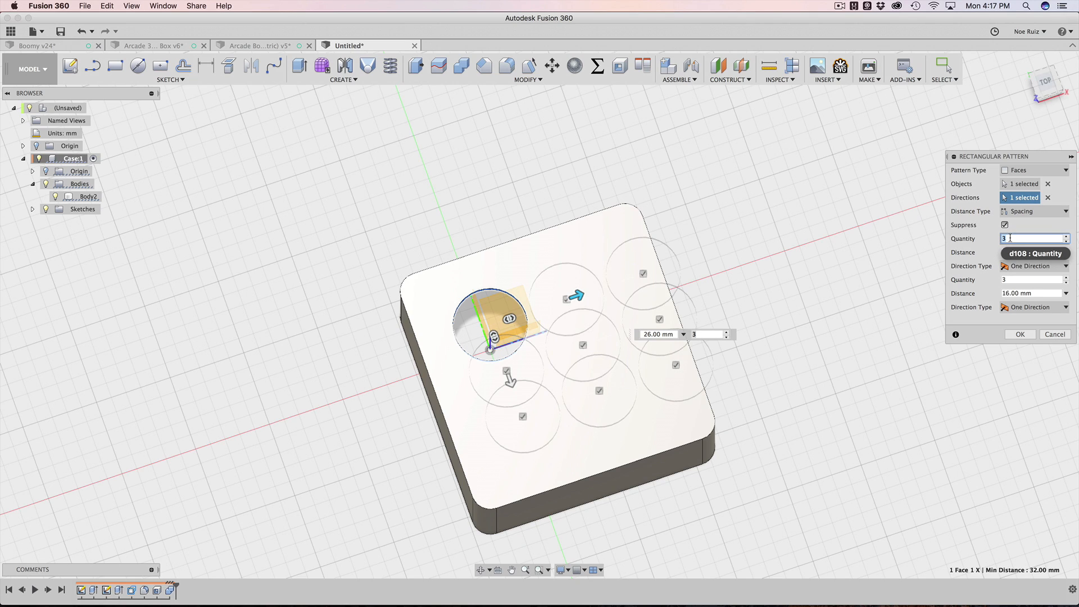
text(across)
click(1035, 252)
text(spacing)
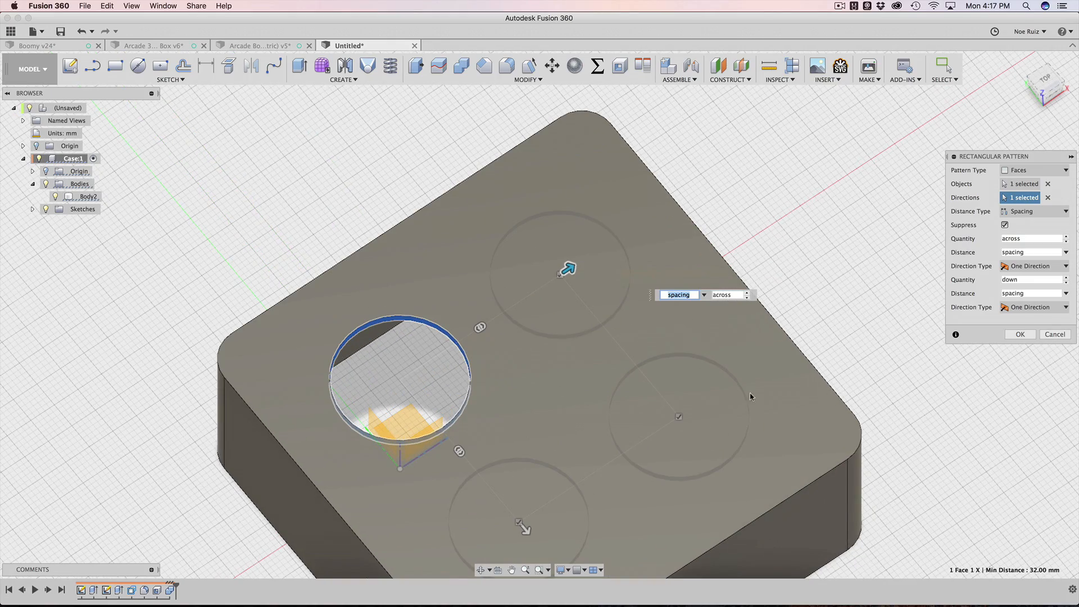
mouse_move(1032, 351)
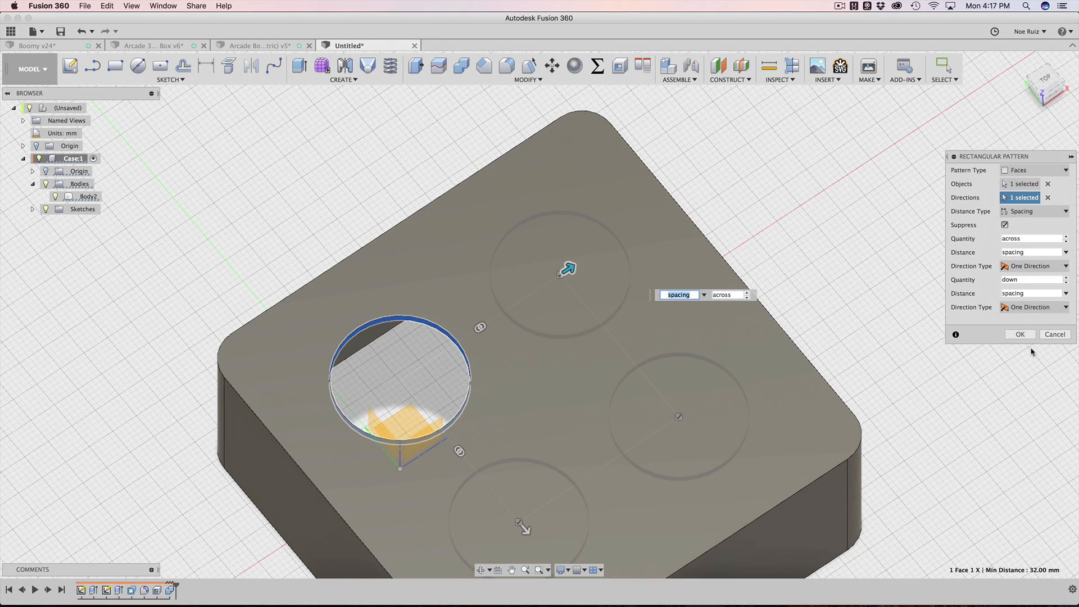
click(1021, 333)
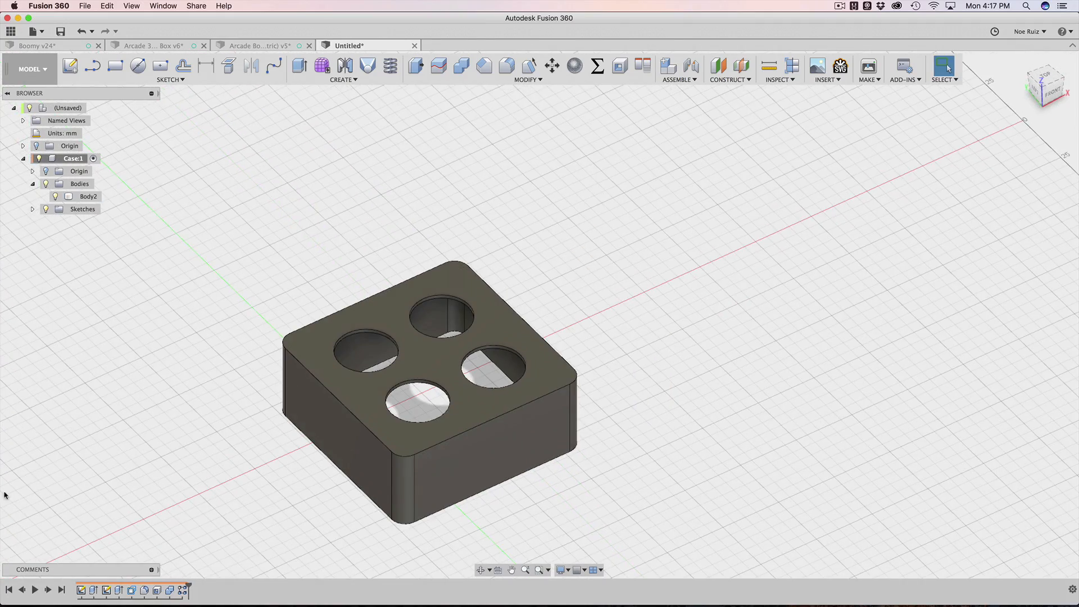
mouse_move(392, 214)
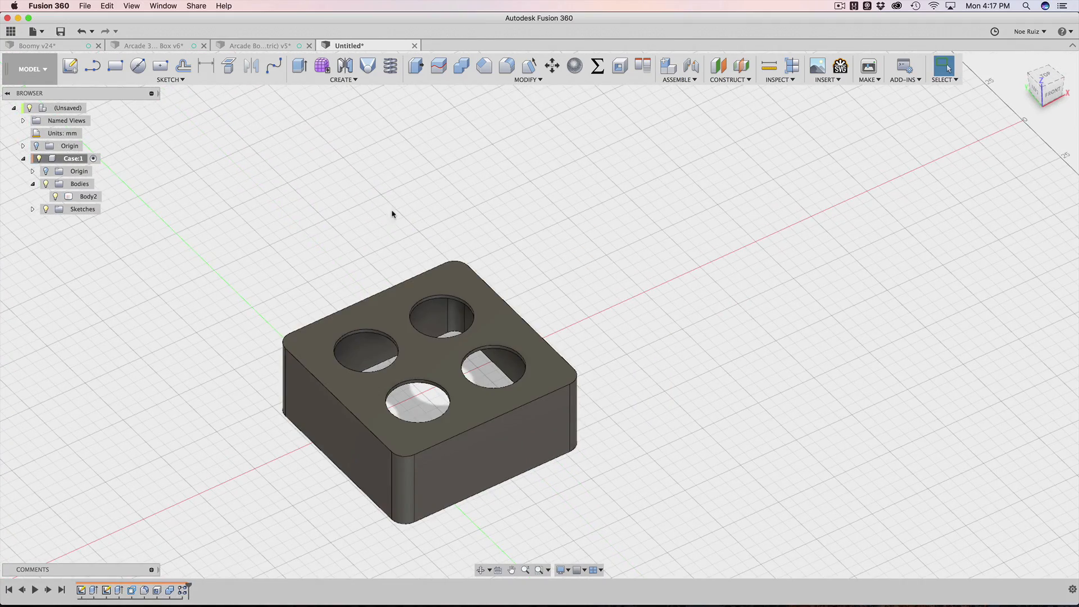
Change the across parameter to 4 and down to 3, giving twelve holes.
click(596, 66)
text(3)
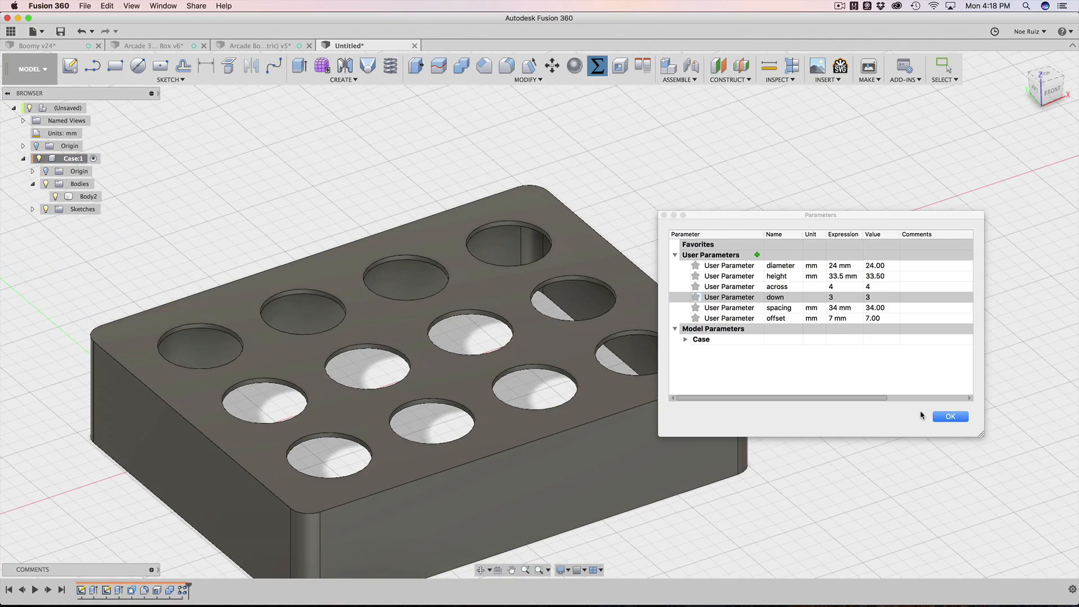
click(950, 416)
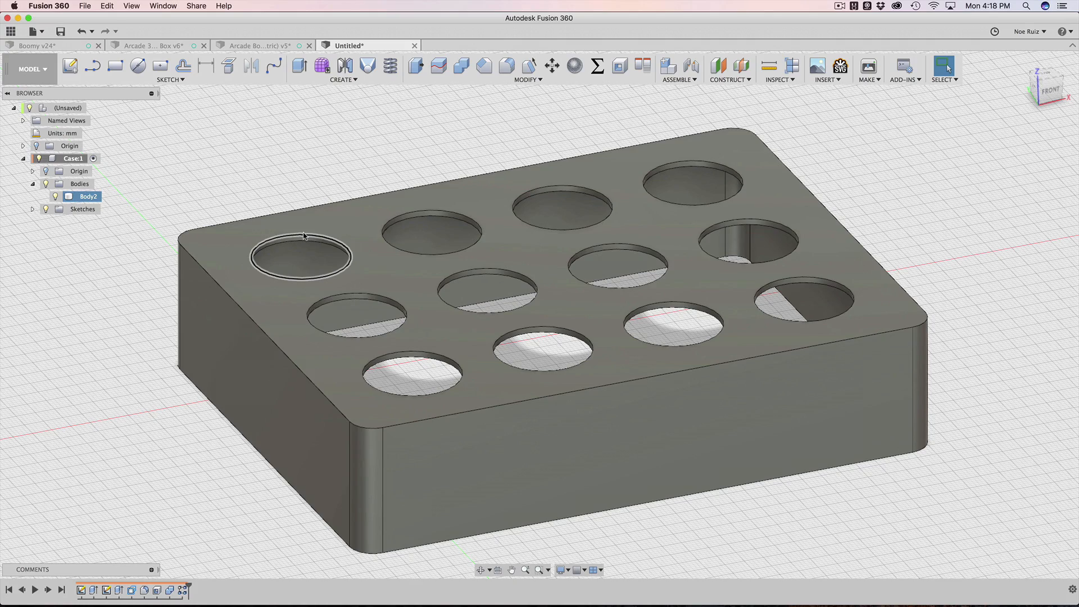
Orbit to inspect the 12-hole box and Sketch2, then go to the Arcade Box (Parametric) v5 design.
click(282, 232)
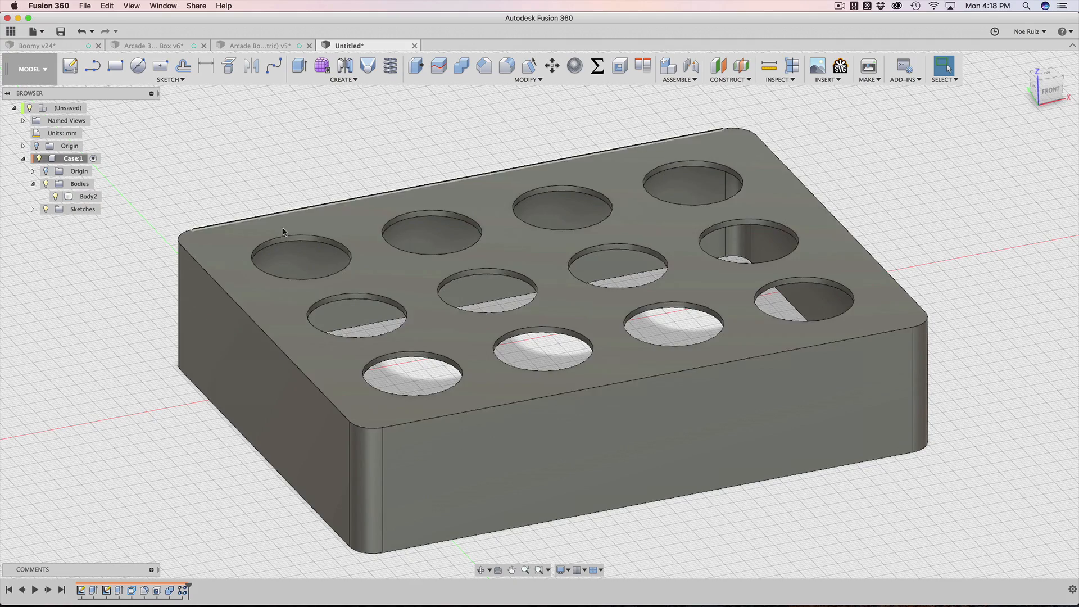
drag(482, 275, 312, 193)
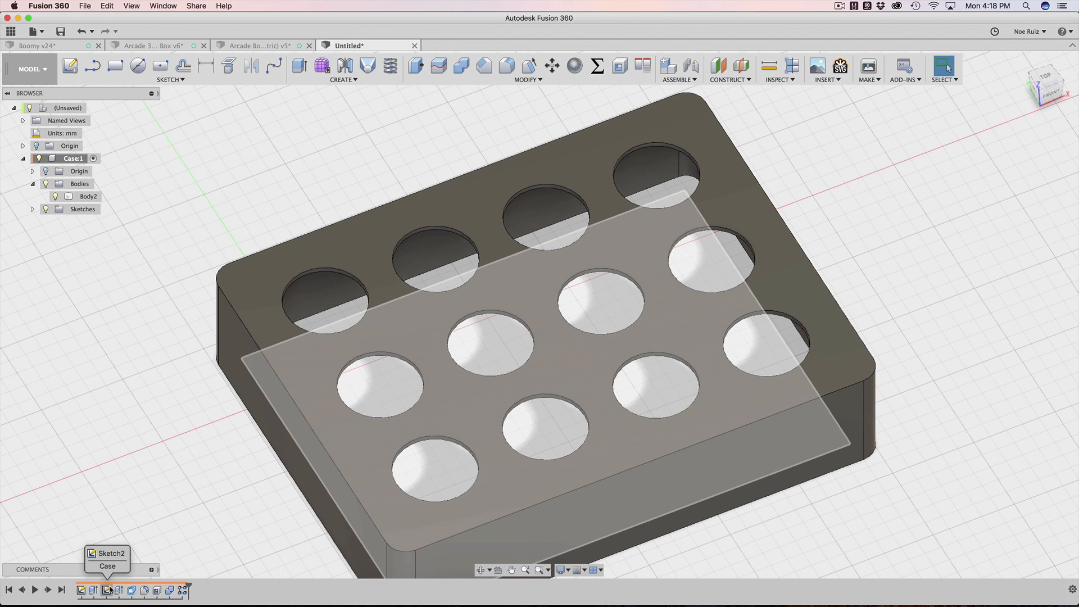
click(81, 590)
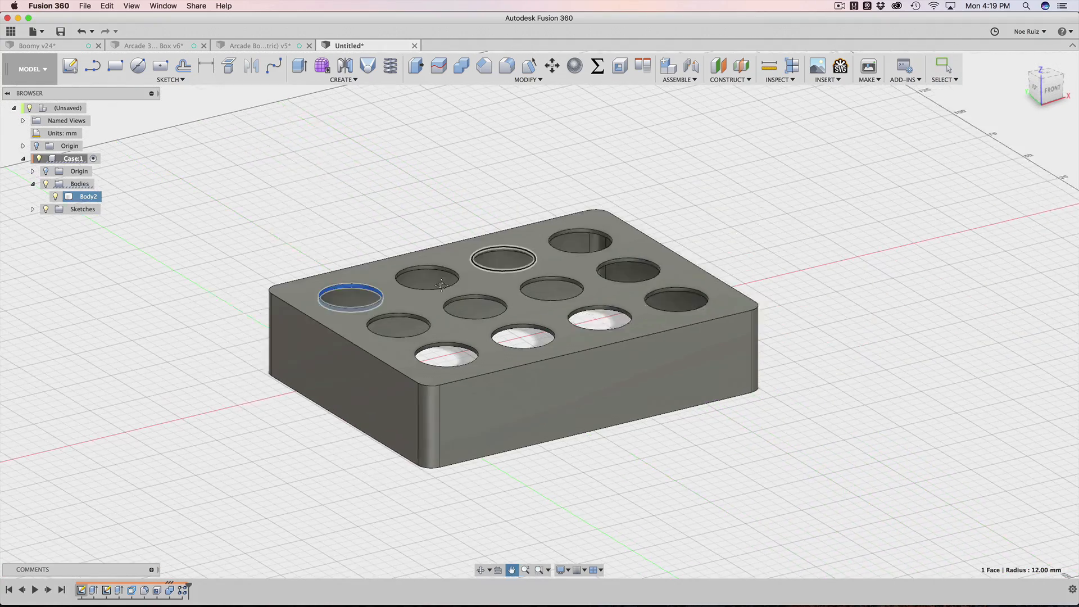
click(258, 46)
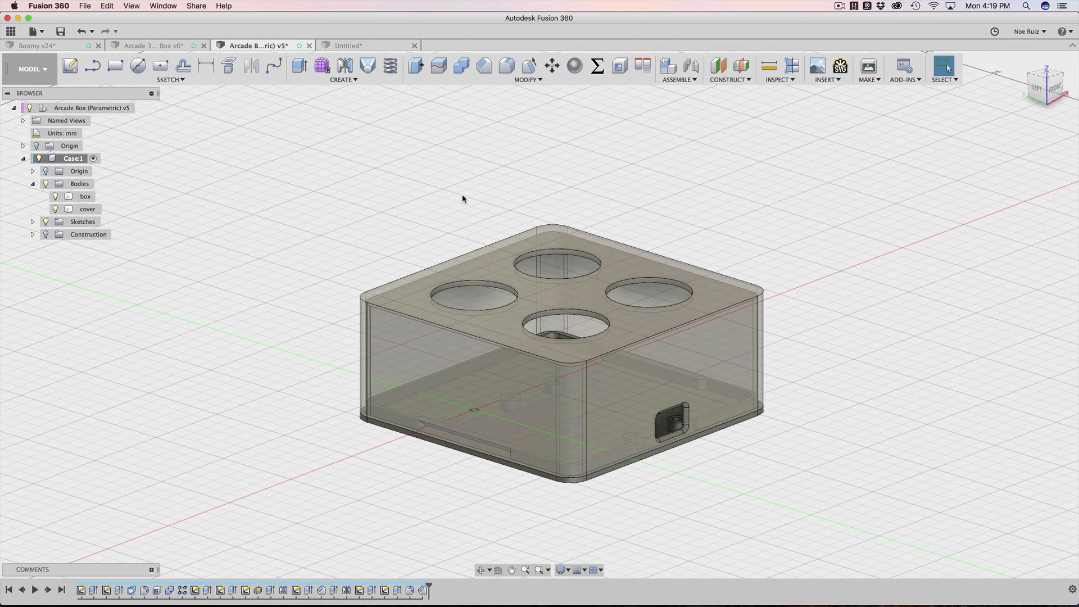
mouse_move(603, 178)
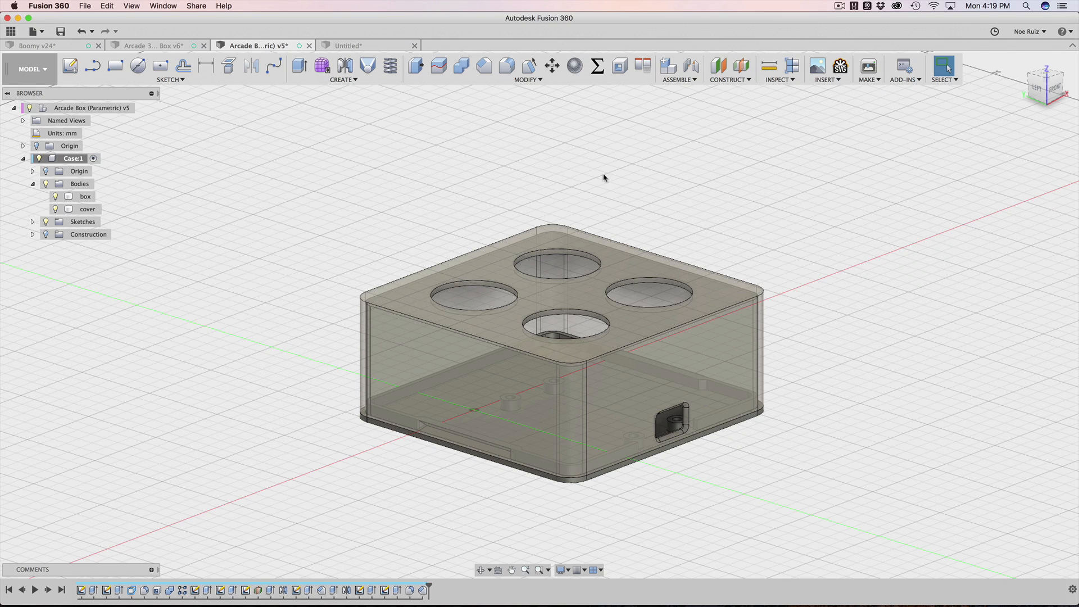
mouse_move(845, 198)
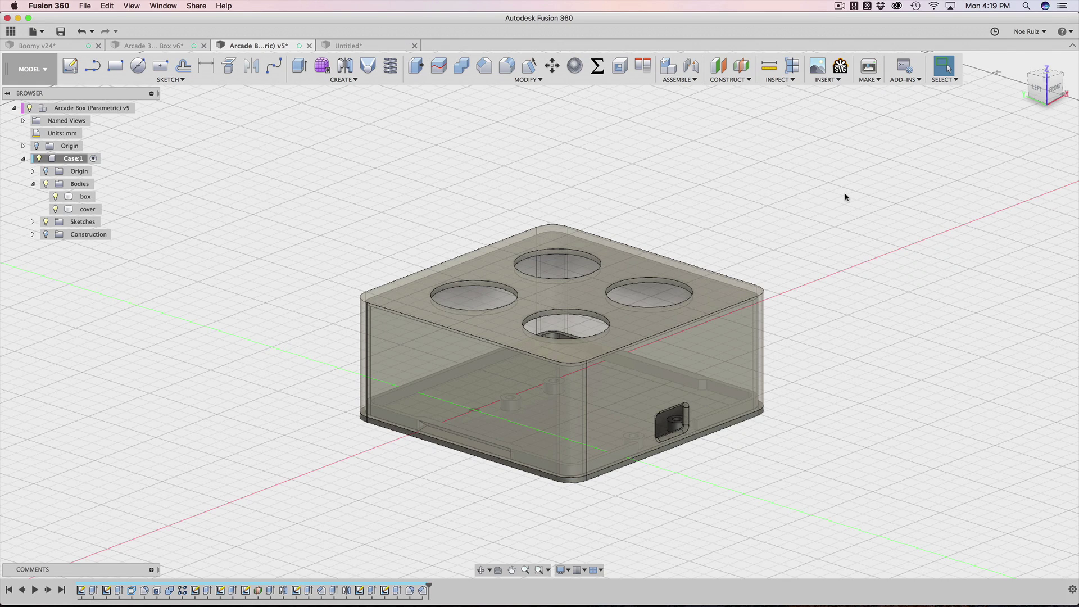